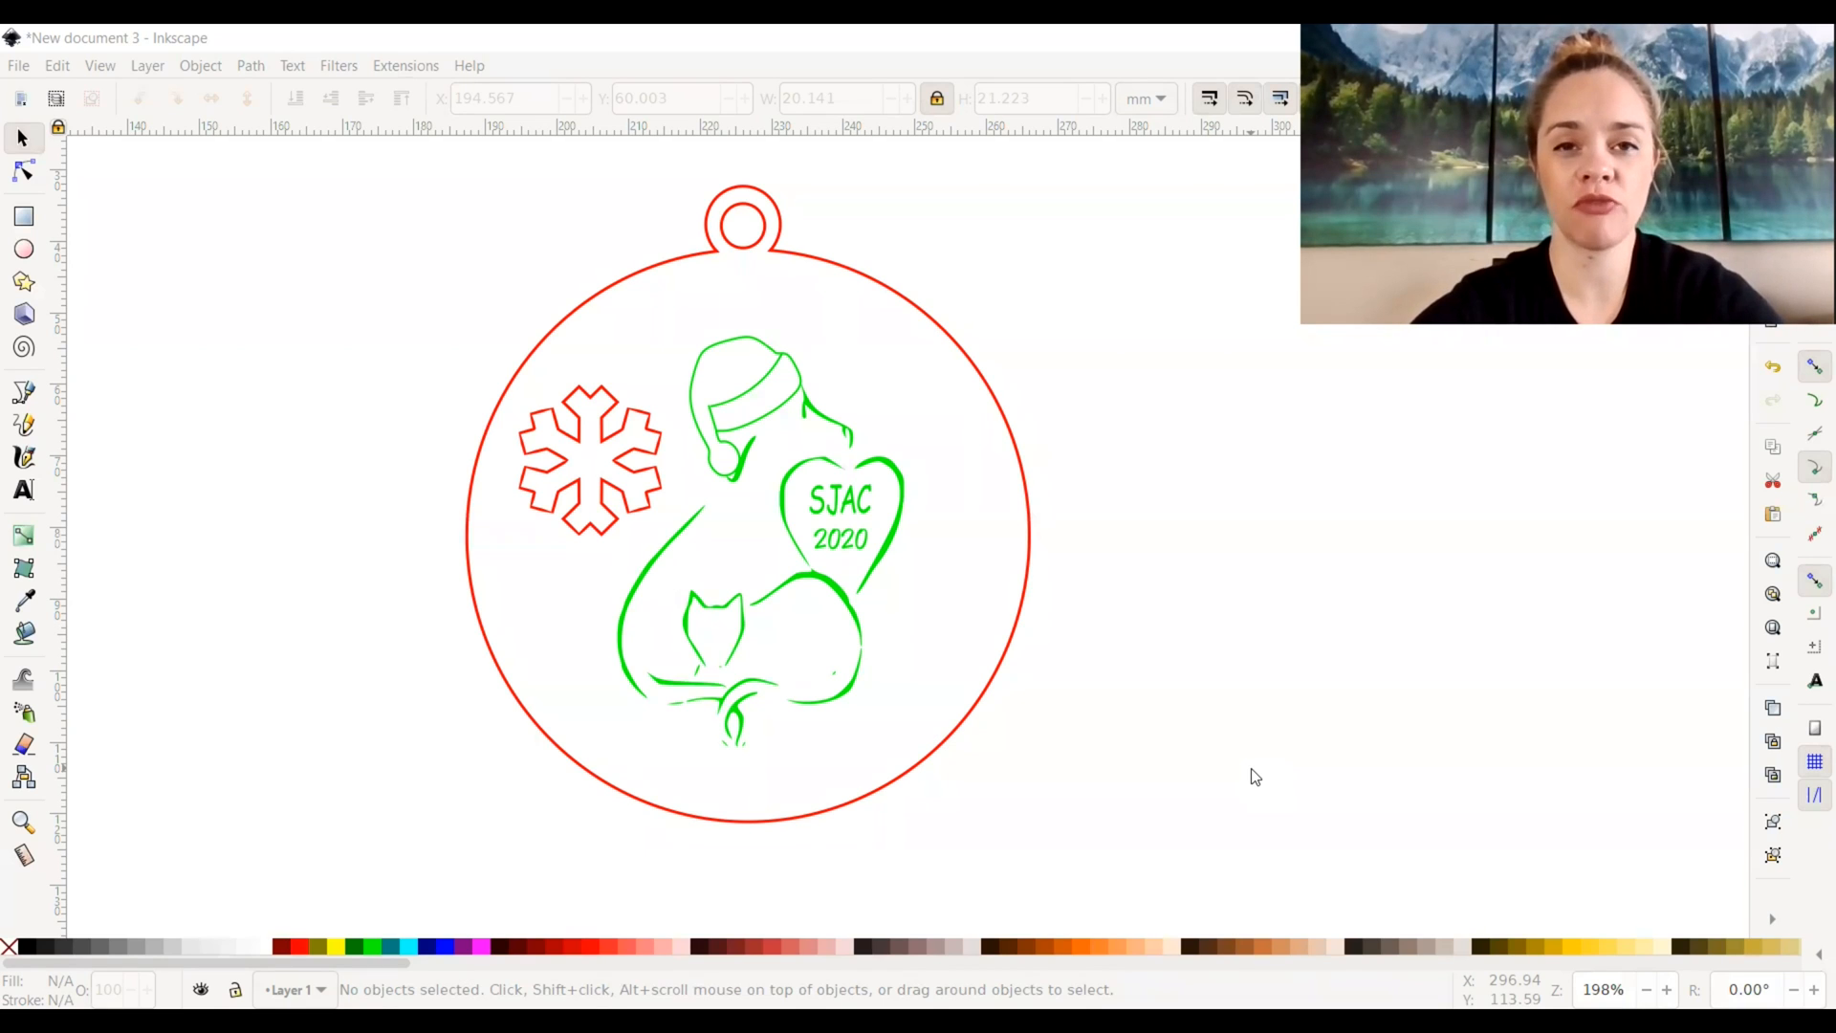
mouse_move(346, 357)
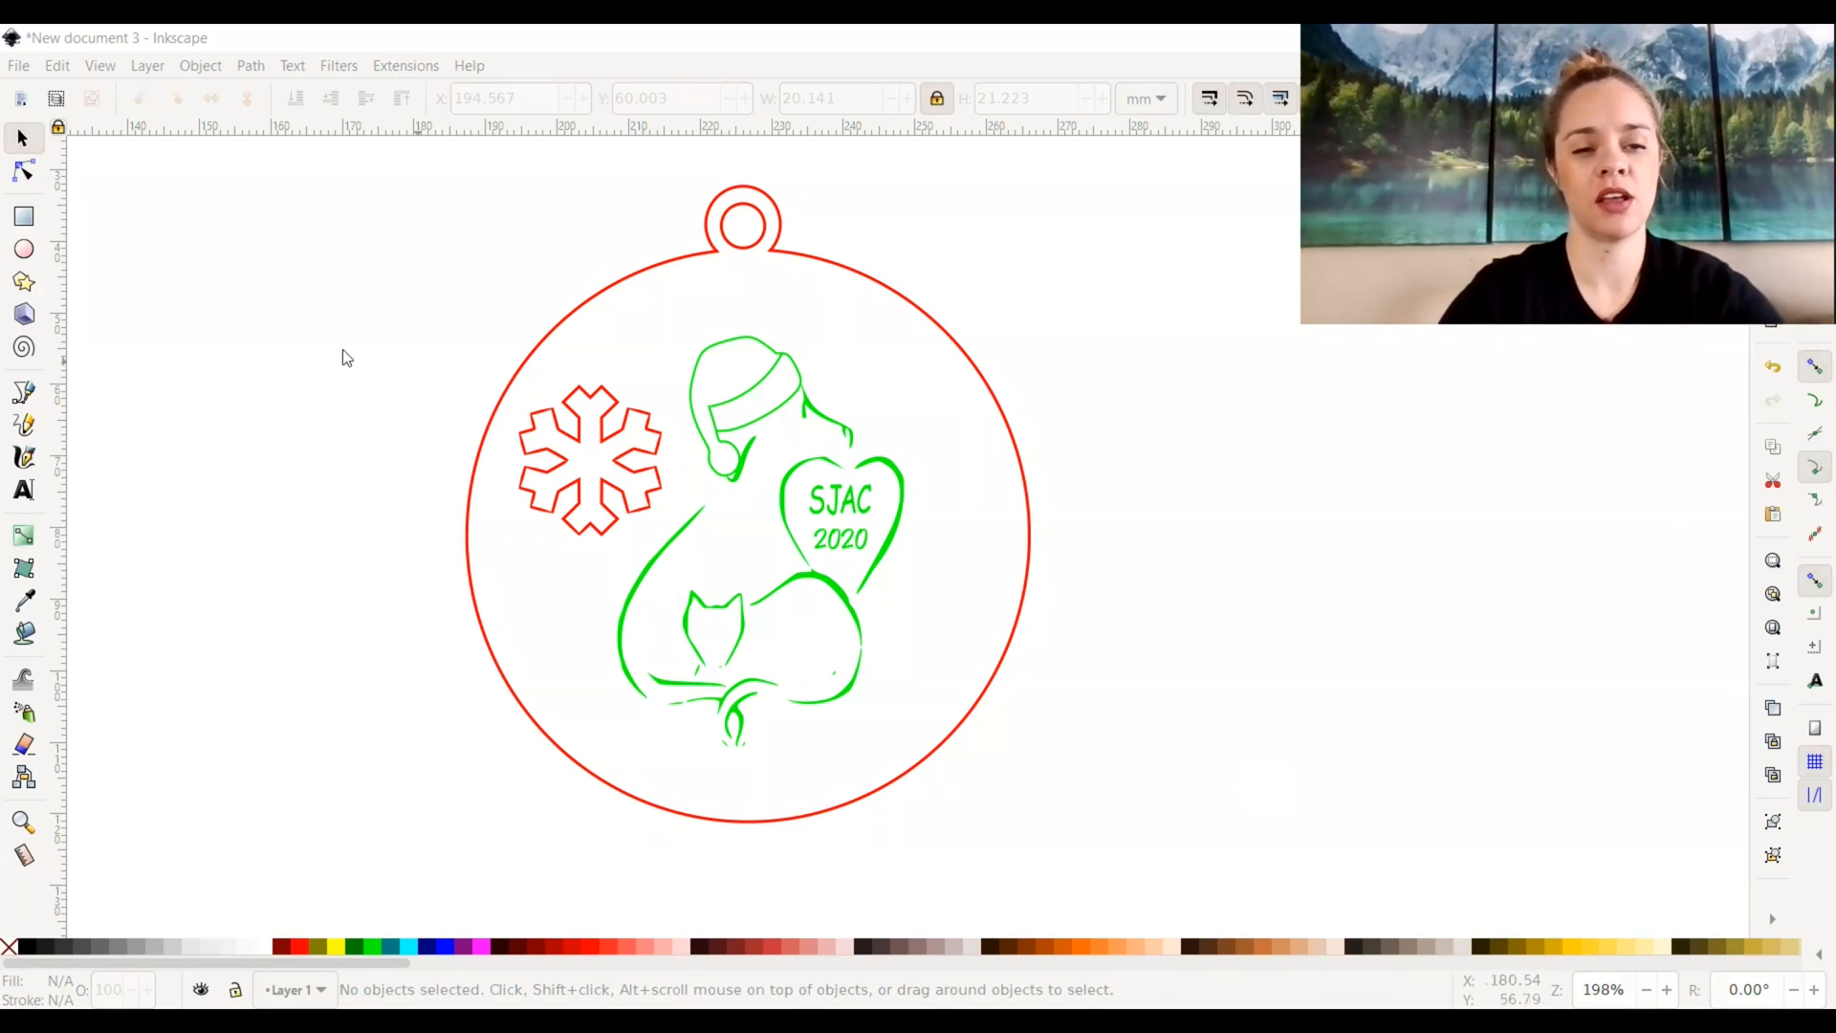
mouse_move(392, 408)
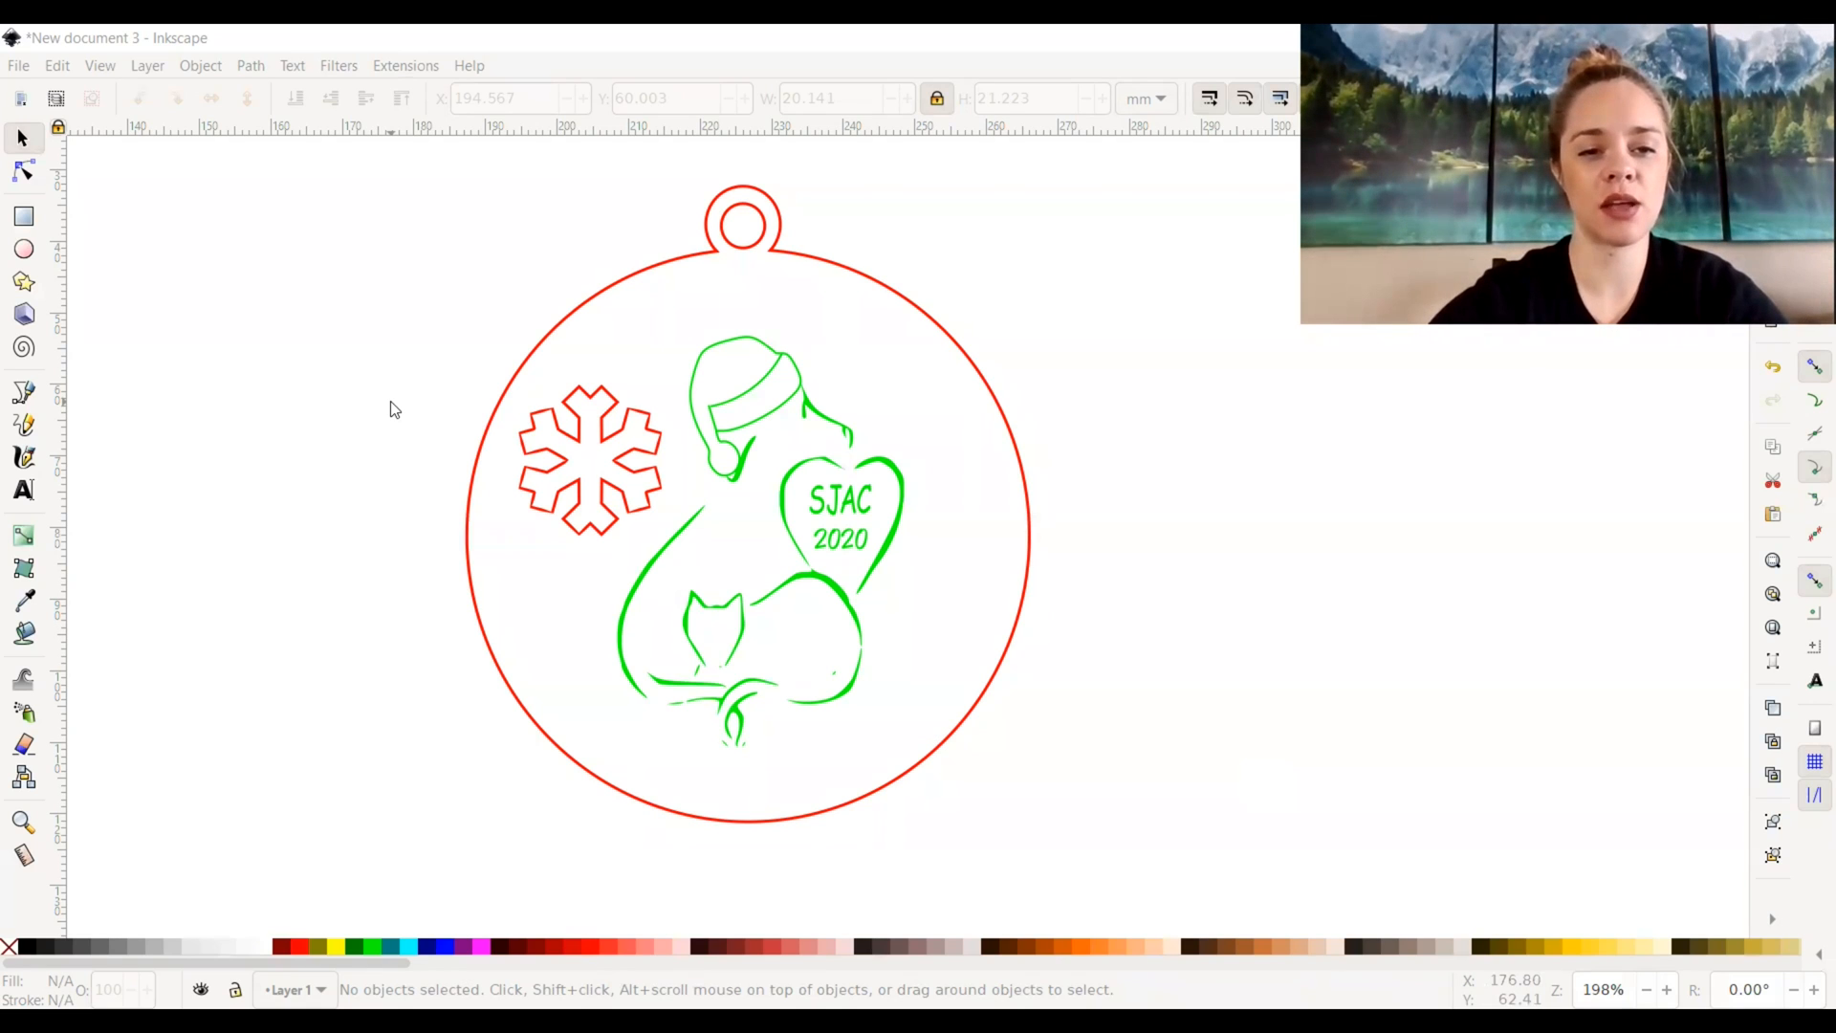
mouse_move(478, 532)
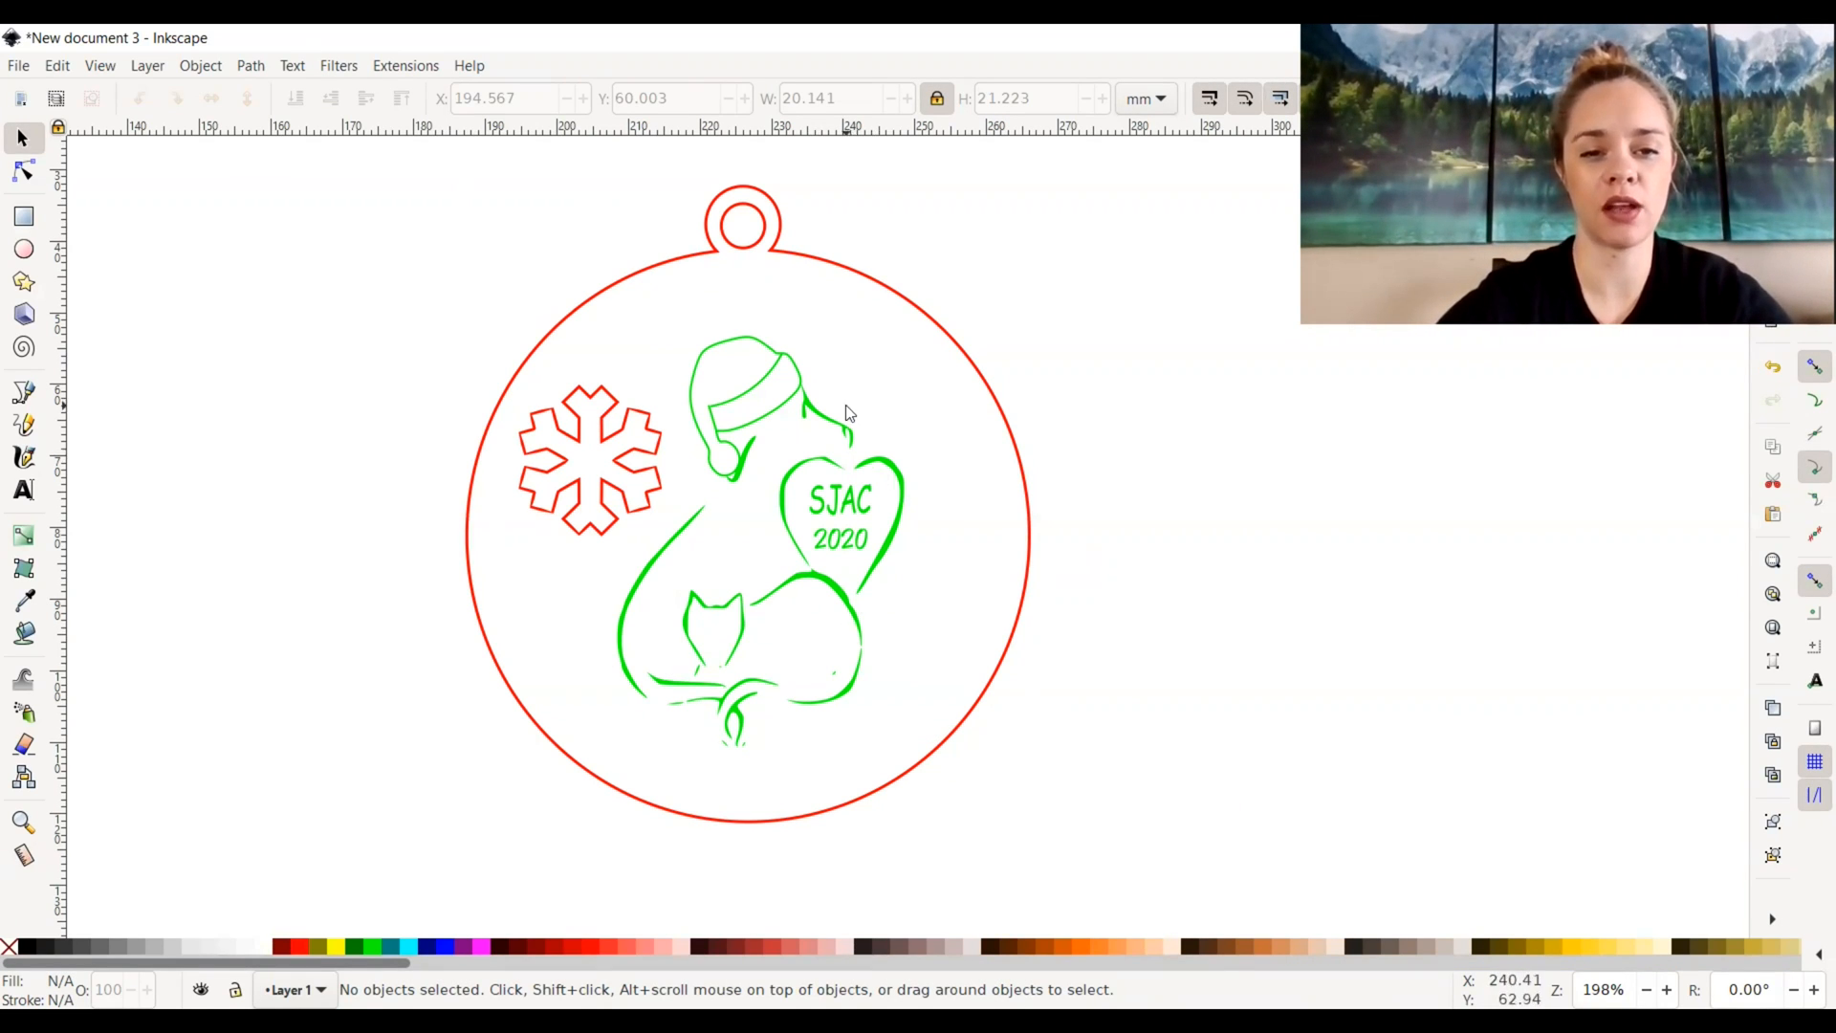
mouse_move(782, 445)
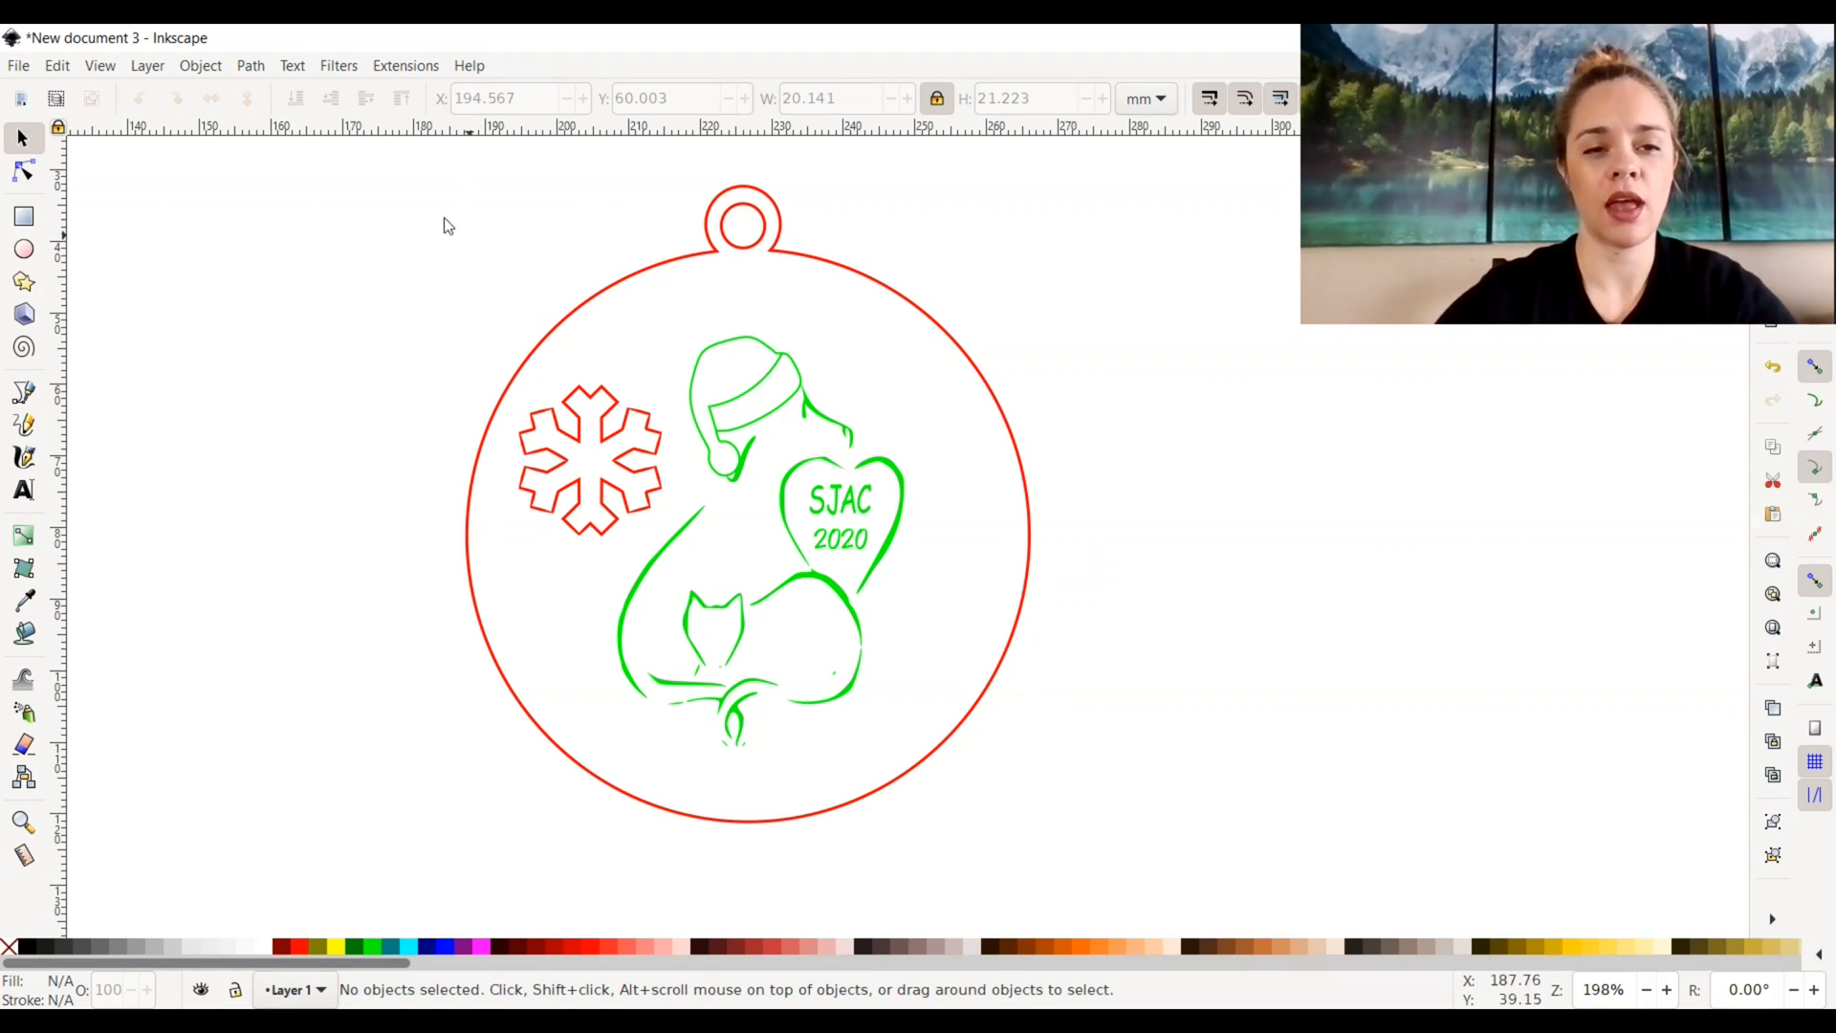
mouse_move(355, 156)
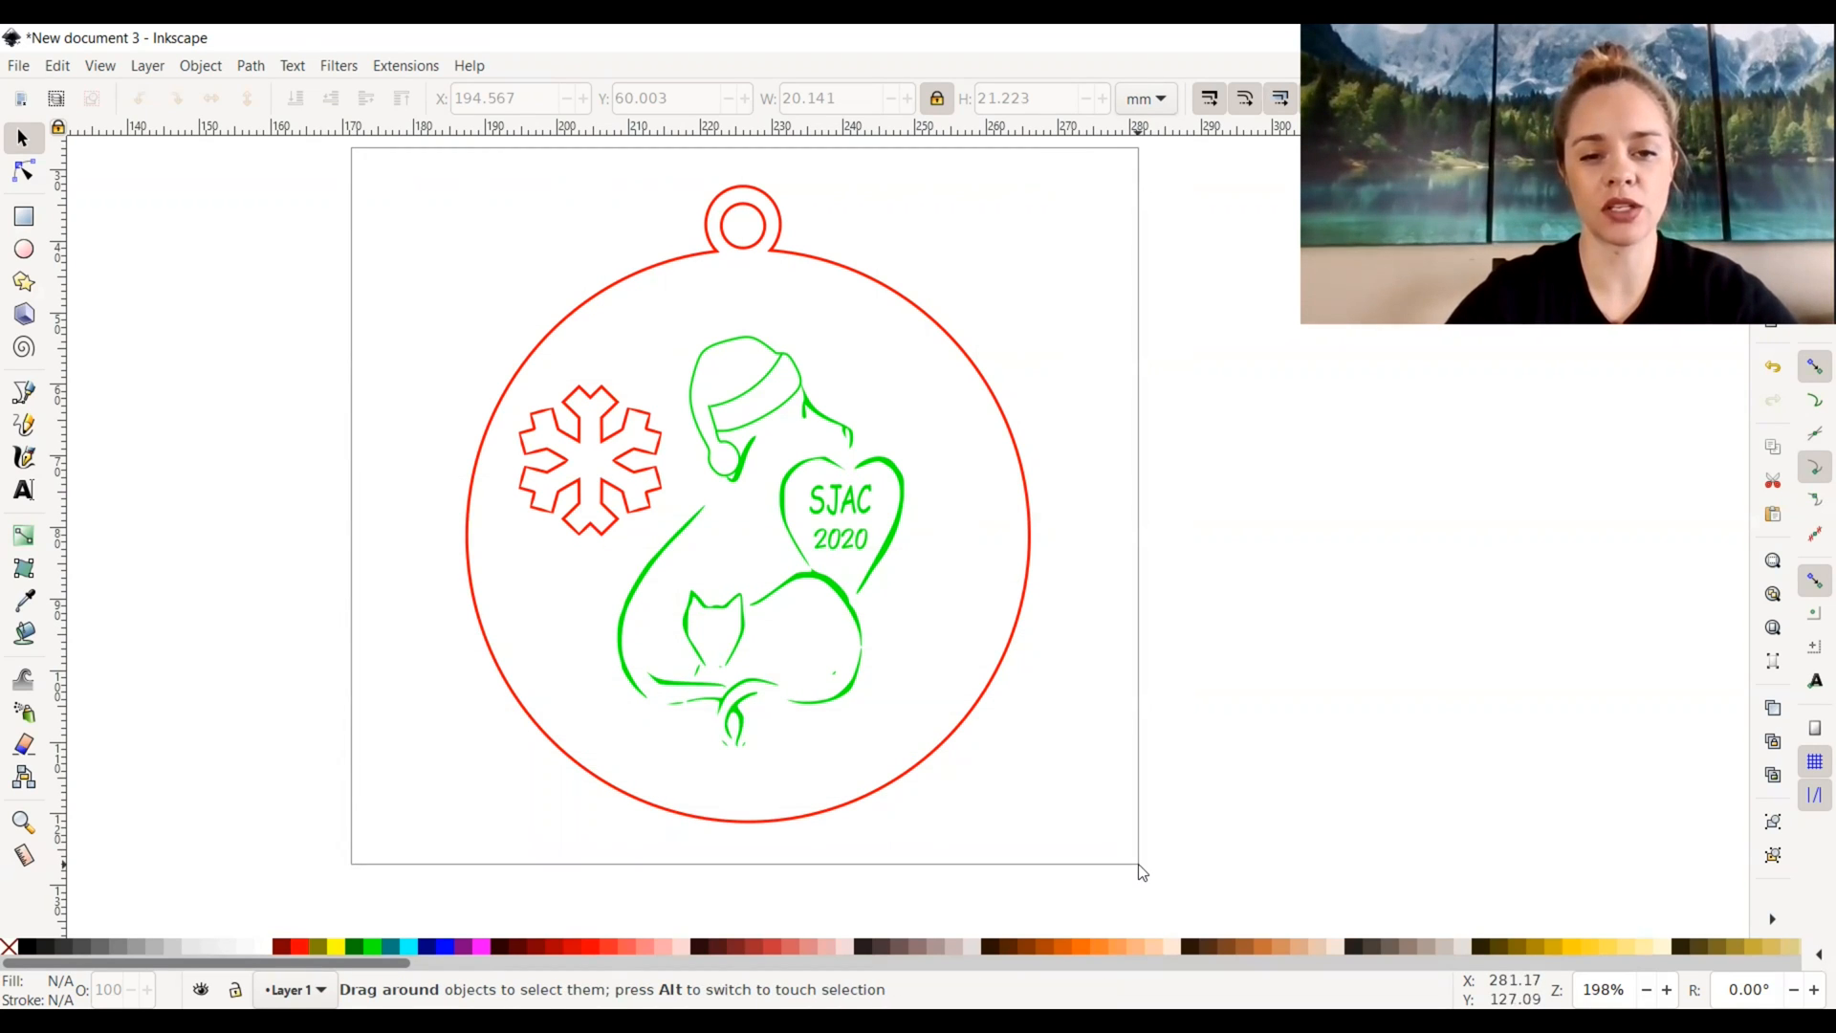
Select all 13 ornament objects with Ctrl+A
key("ctrl+a")
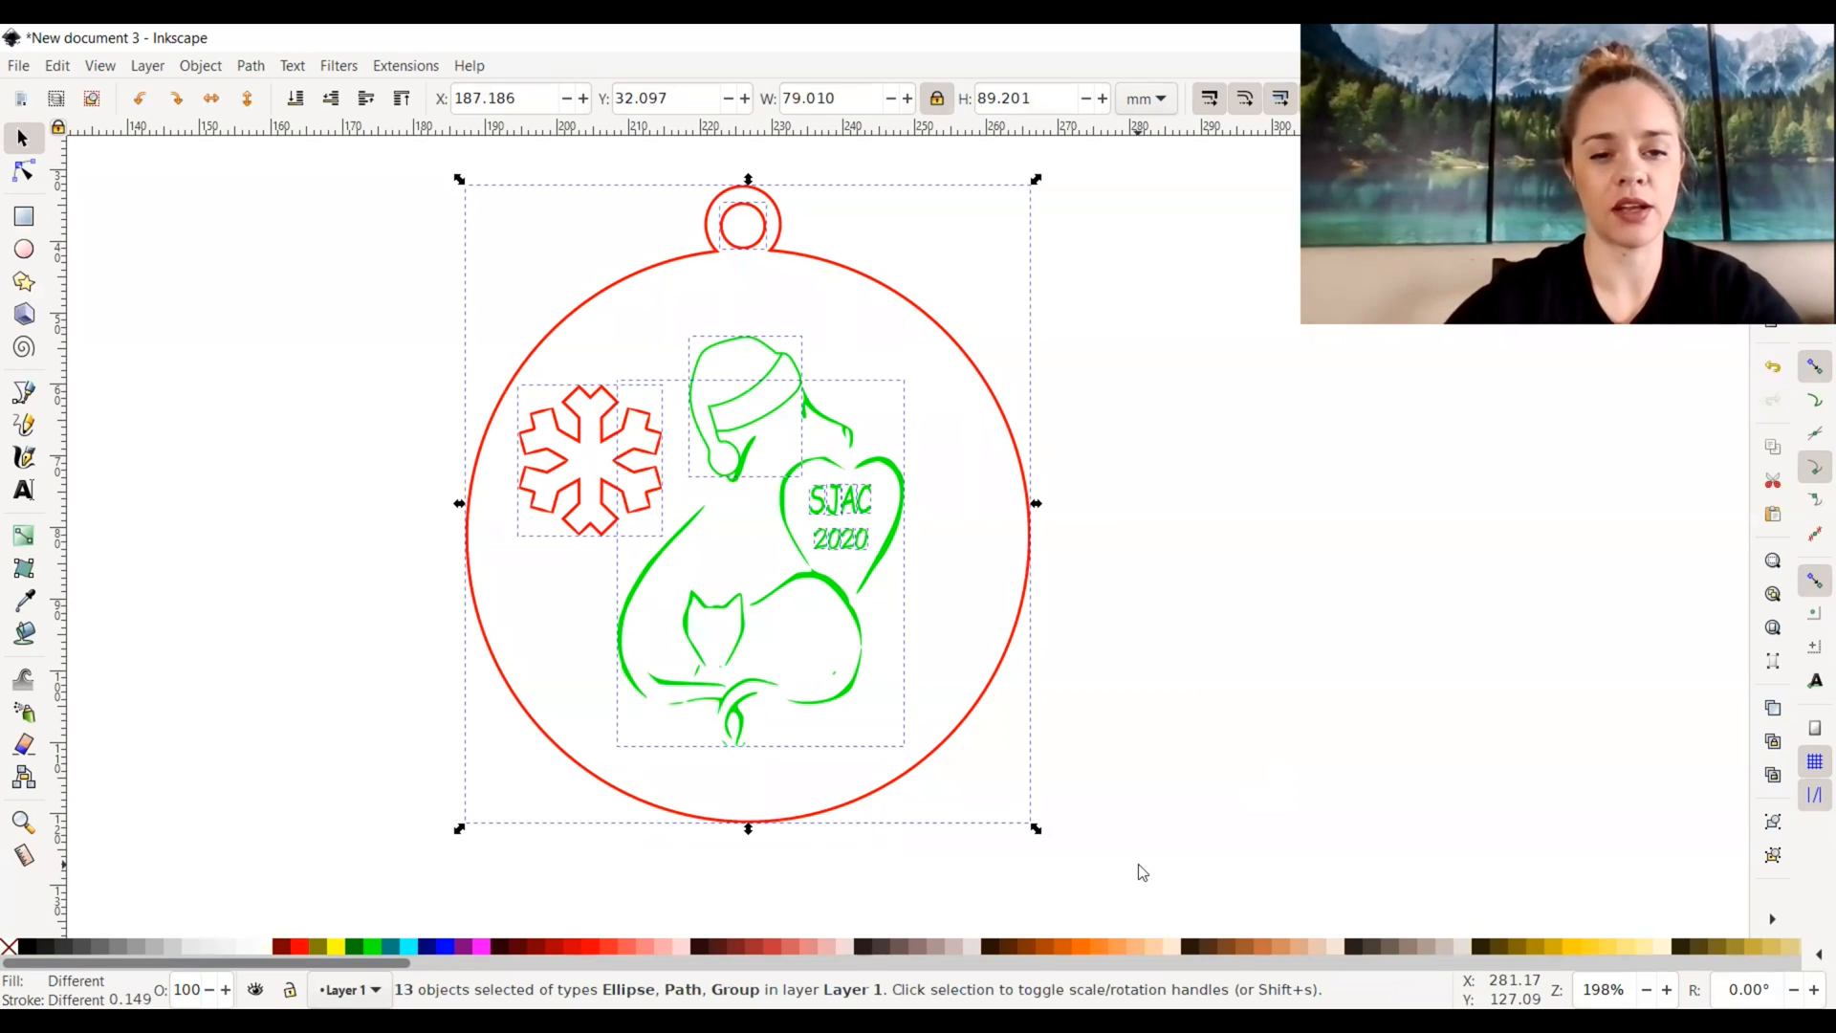
mouse_move(791, 351)
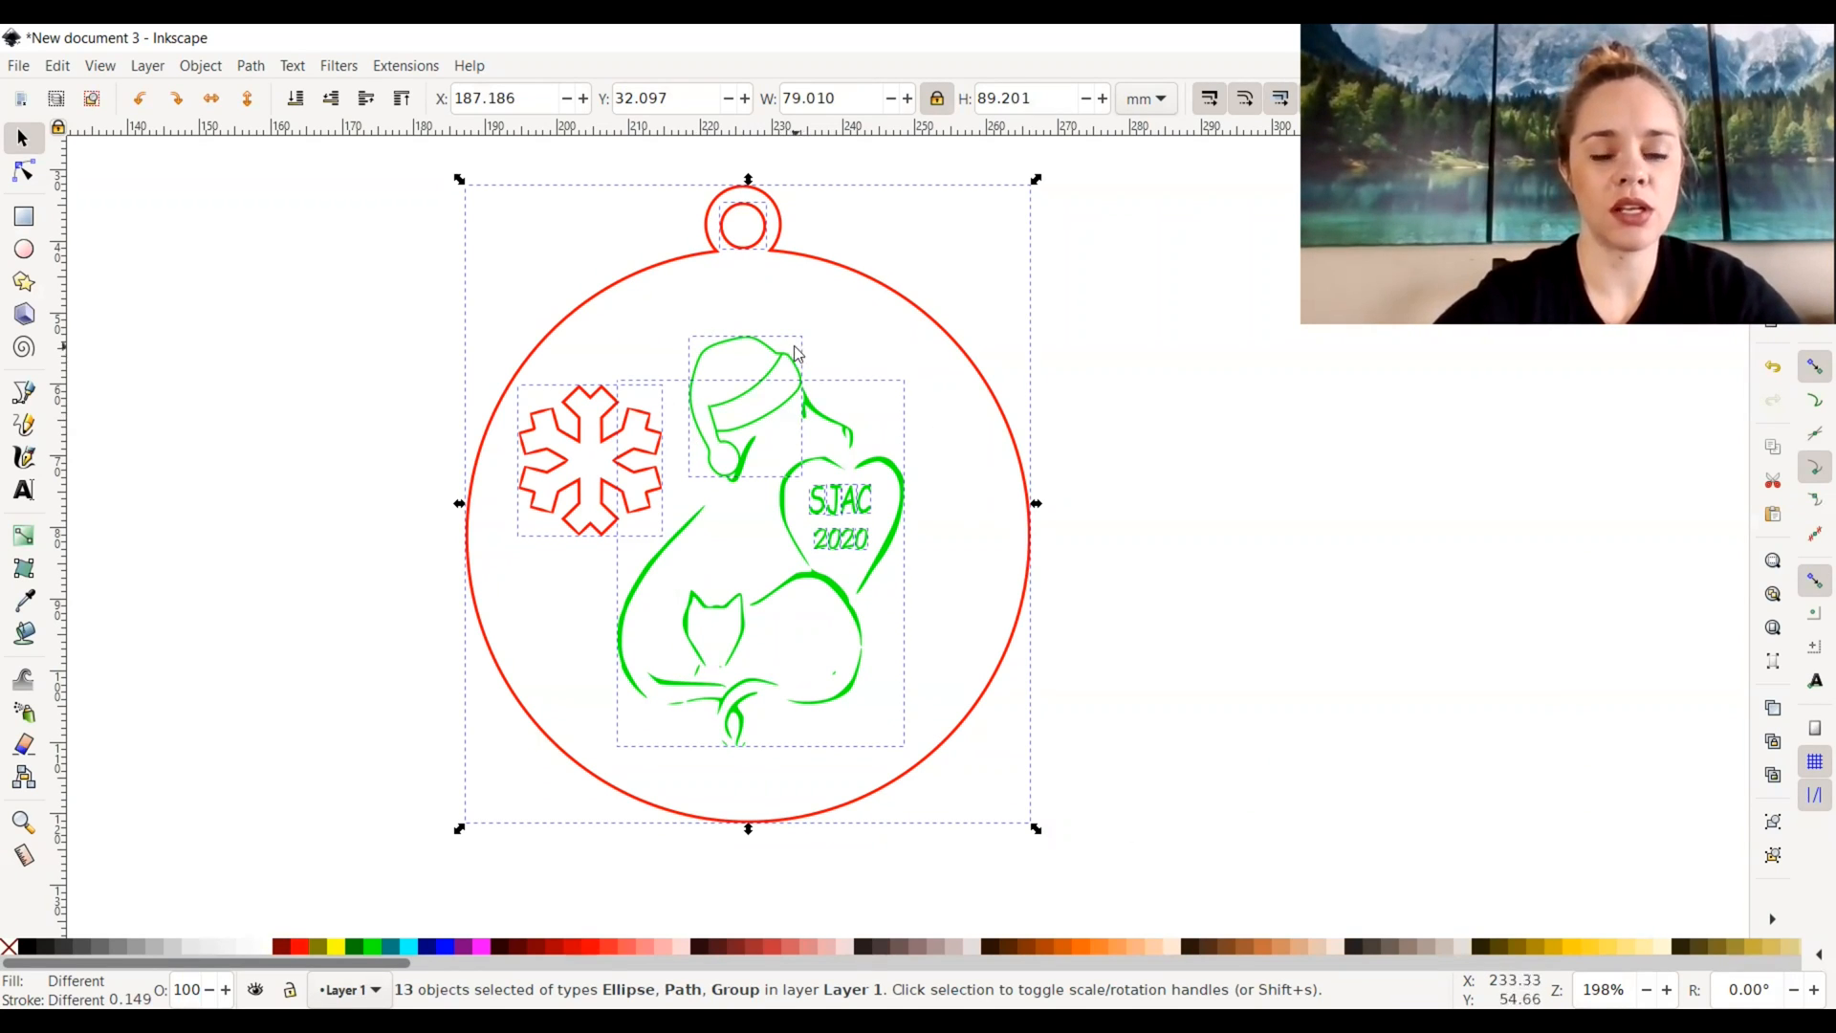
mouse_move(621, 427)
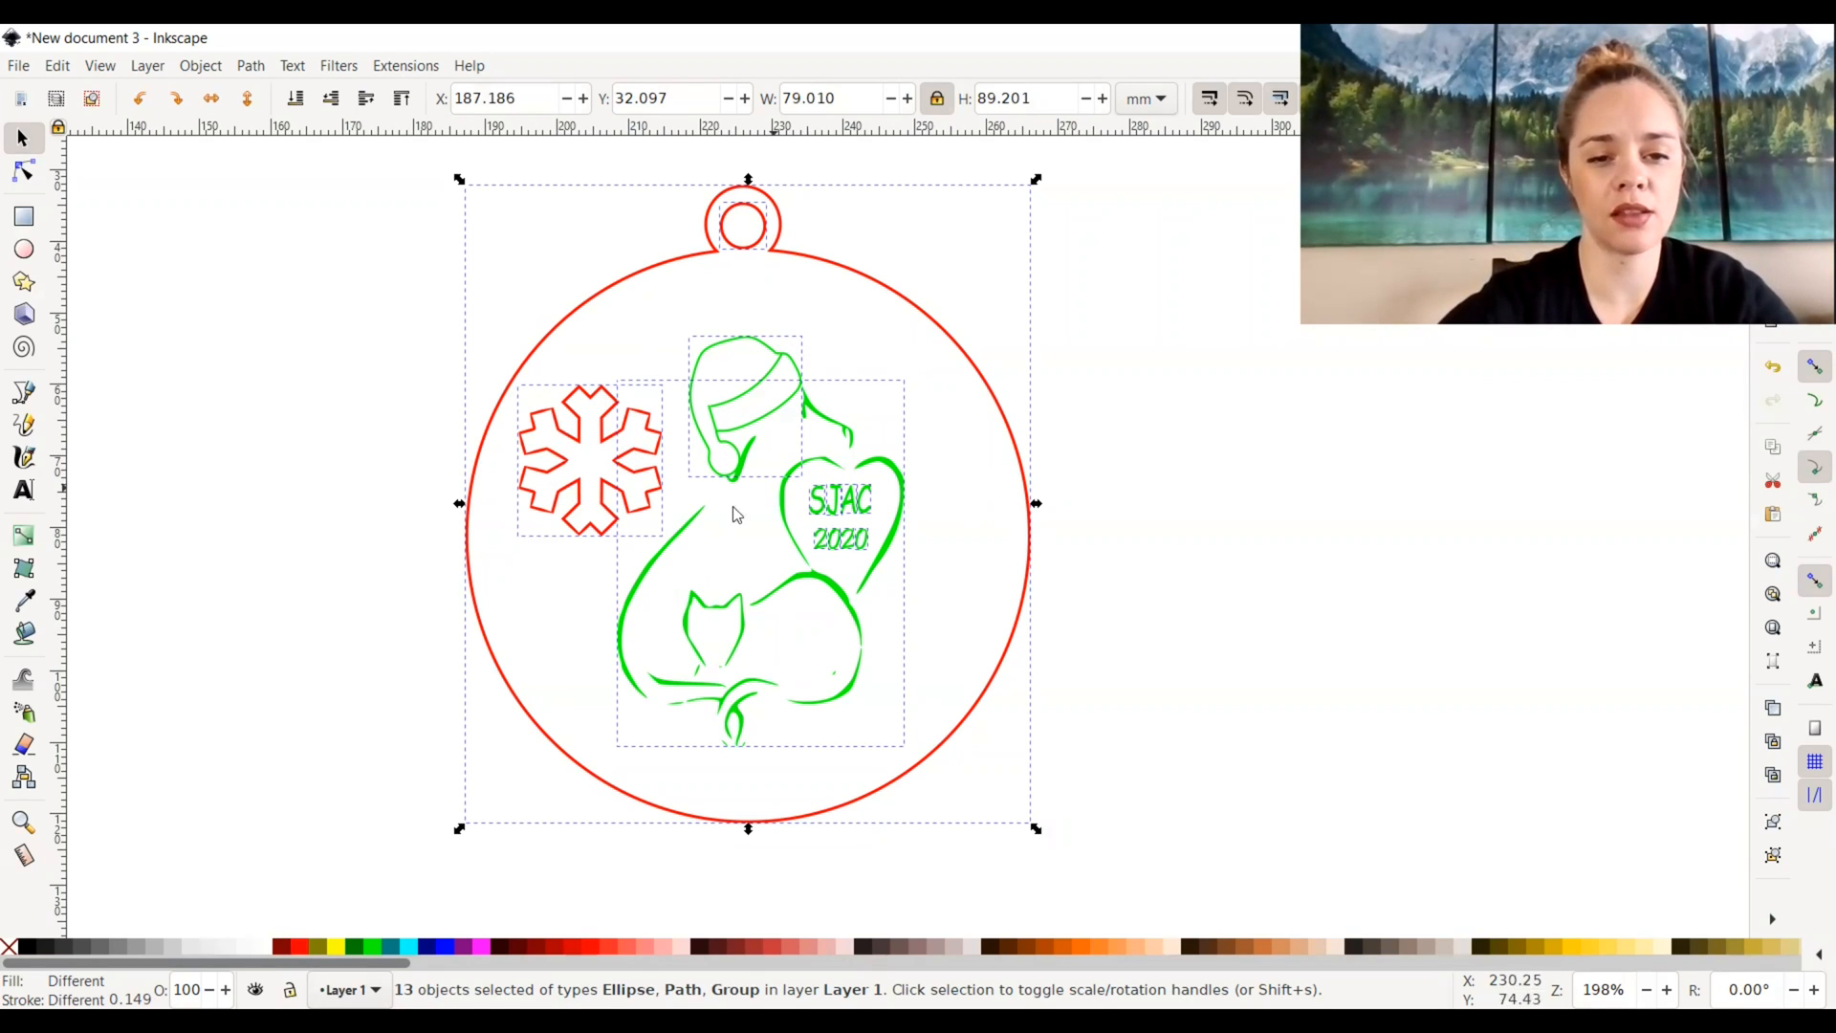
mouse_move(599, 278)
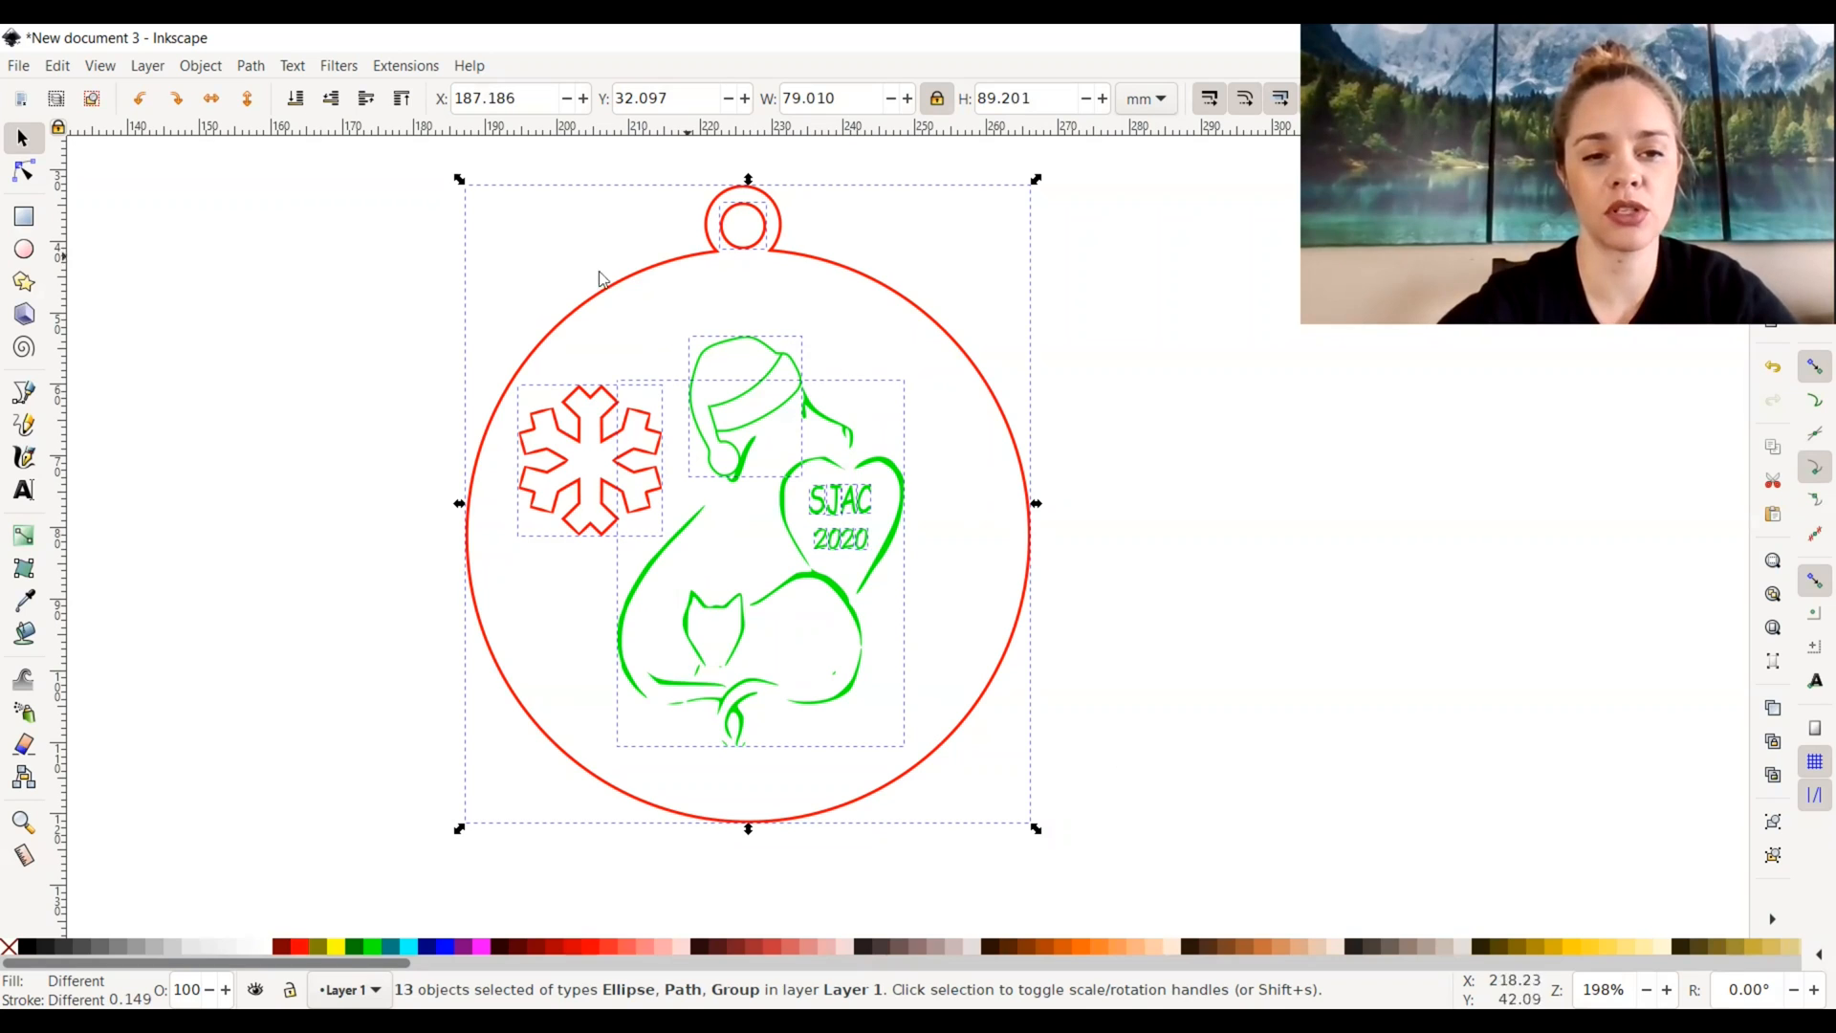
mouse_move(736, 229)
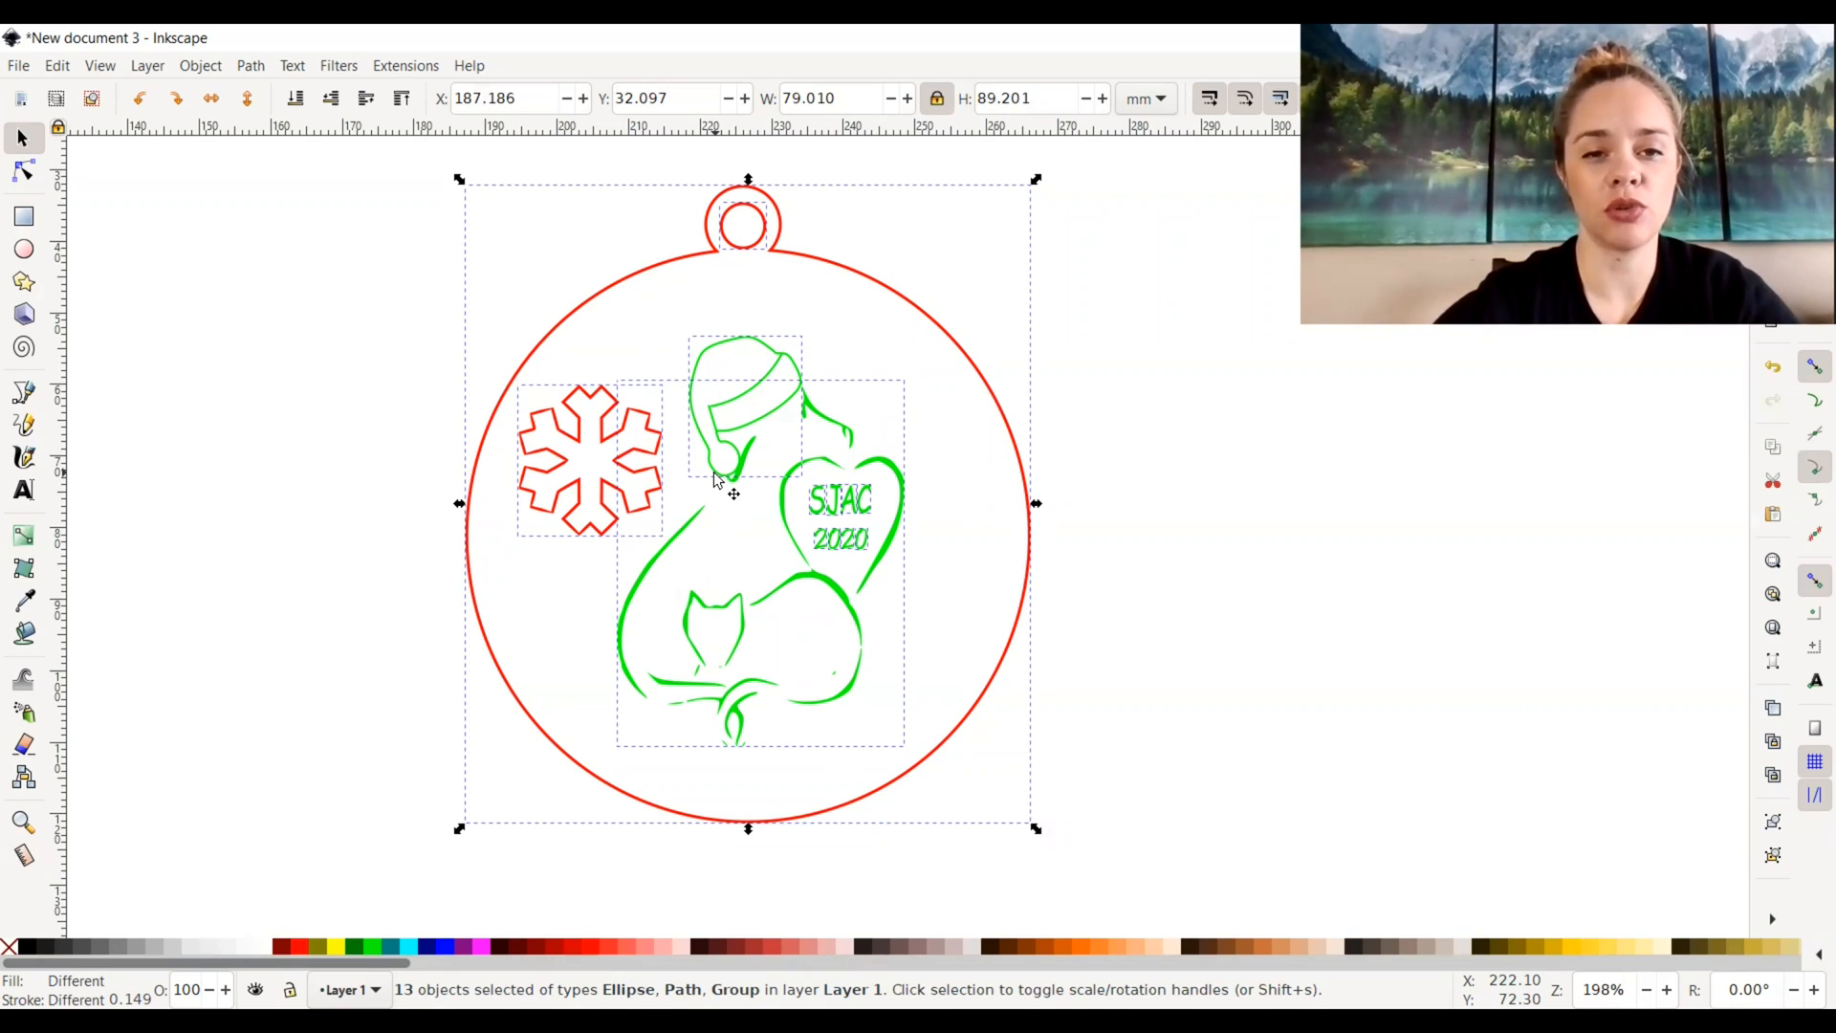
mouse_move(778, 454)
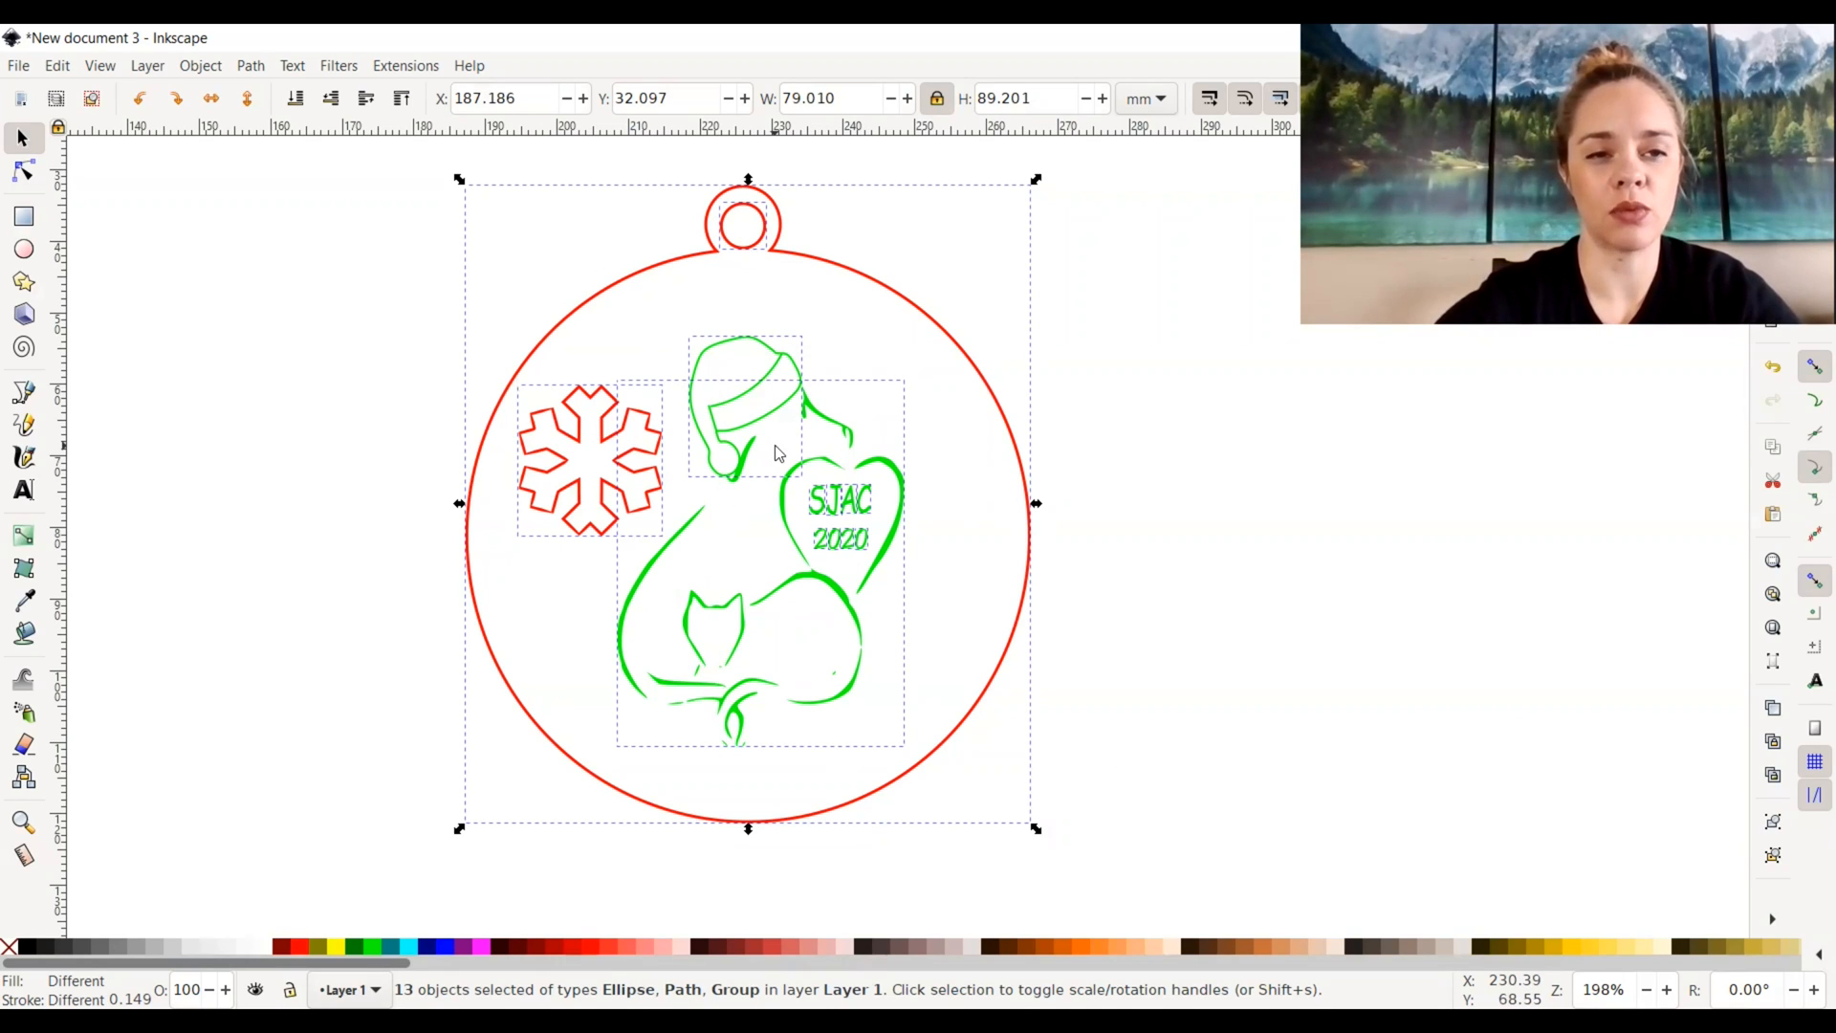
mouse_move(223, 140)
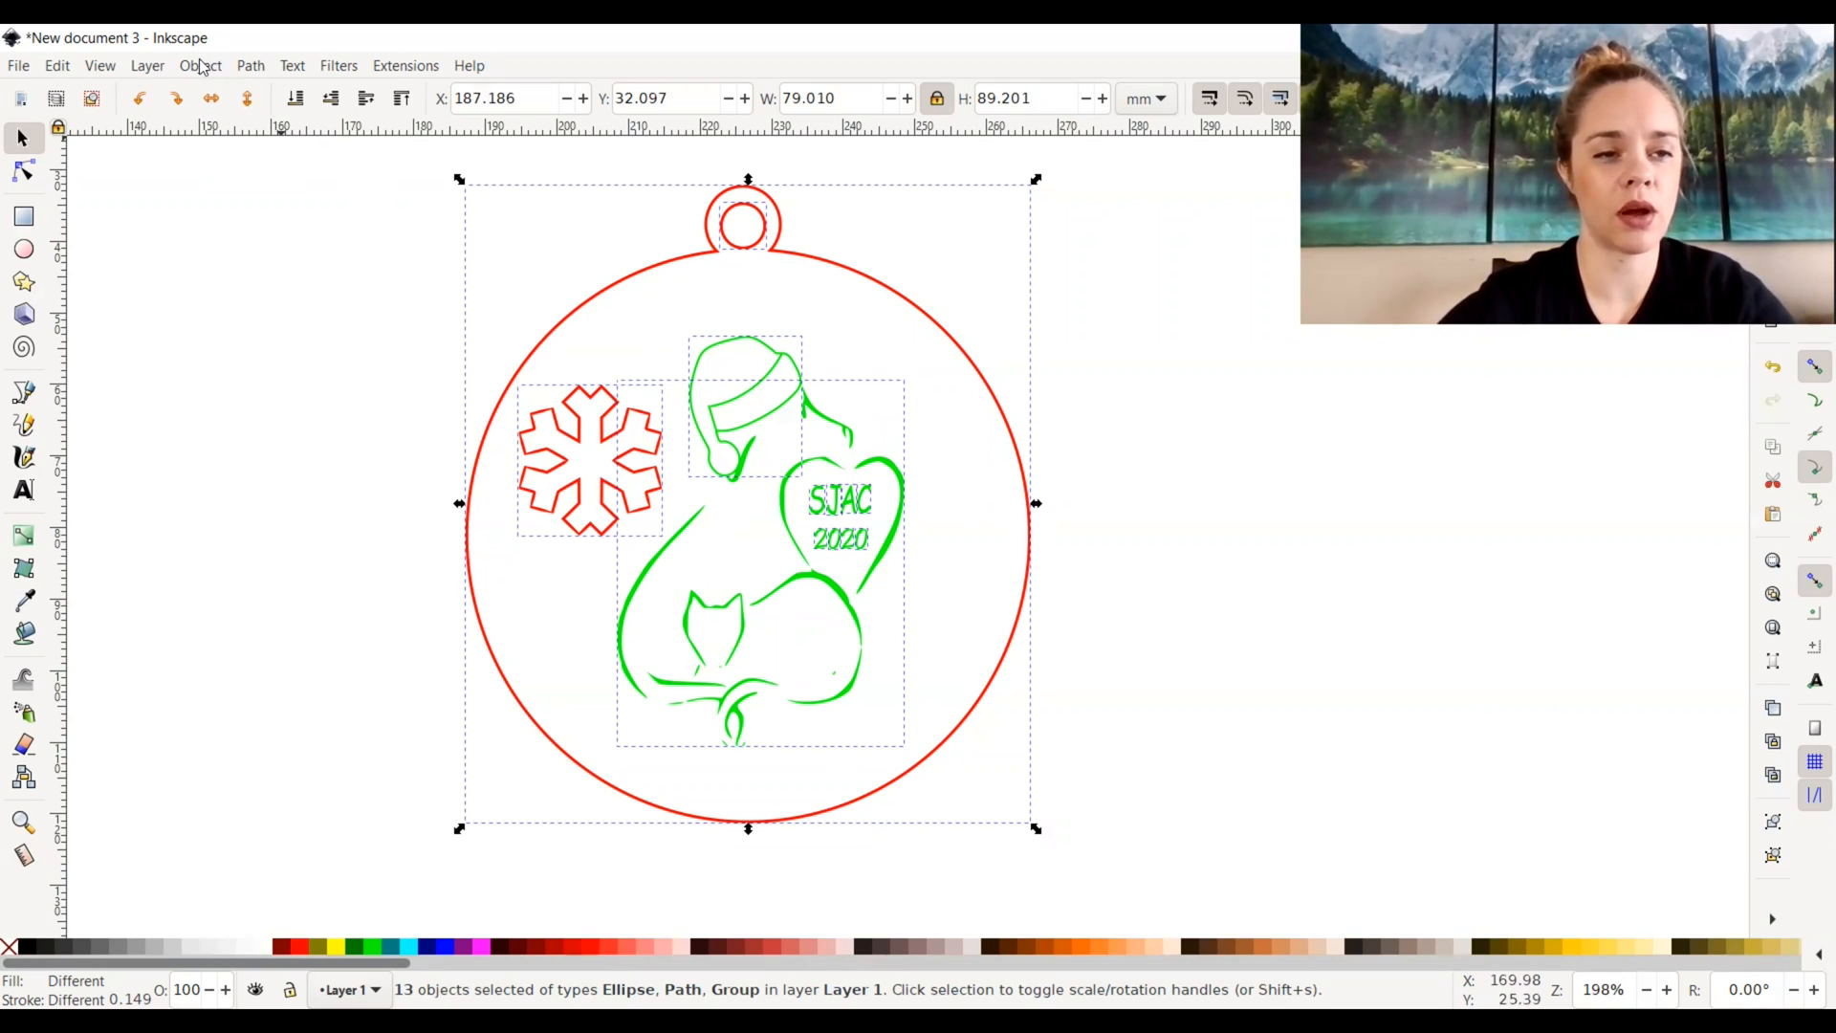
left_click(199, 64)
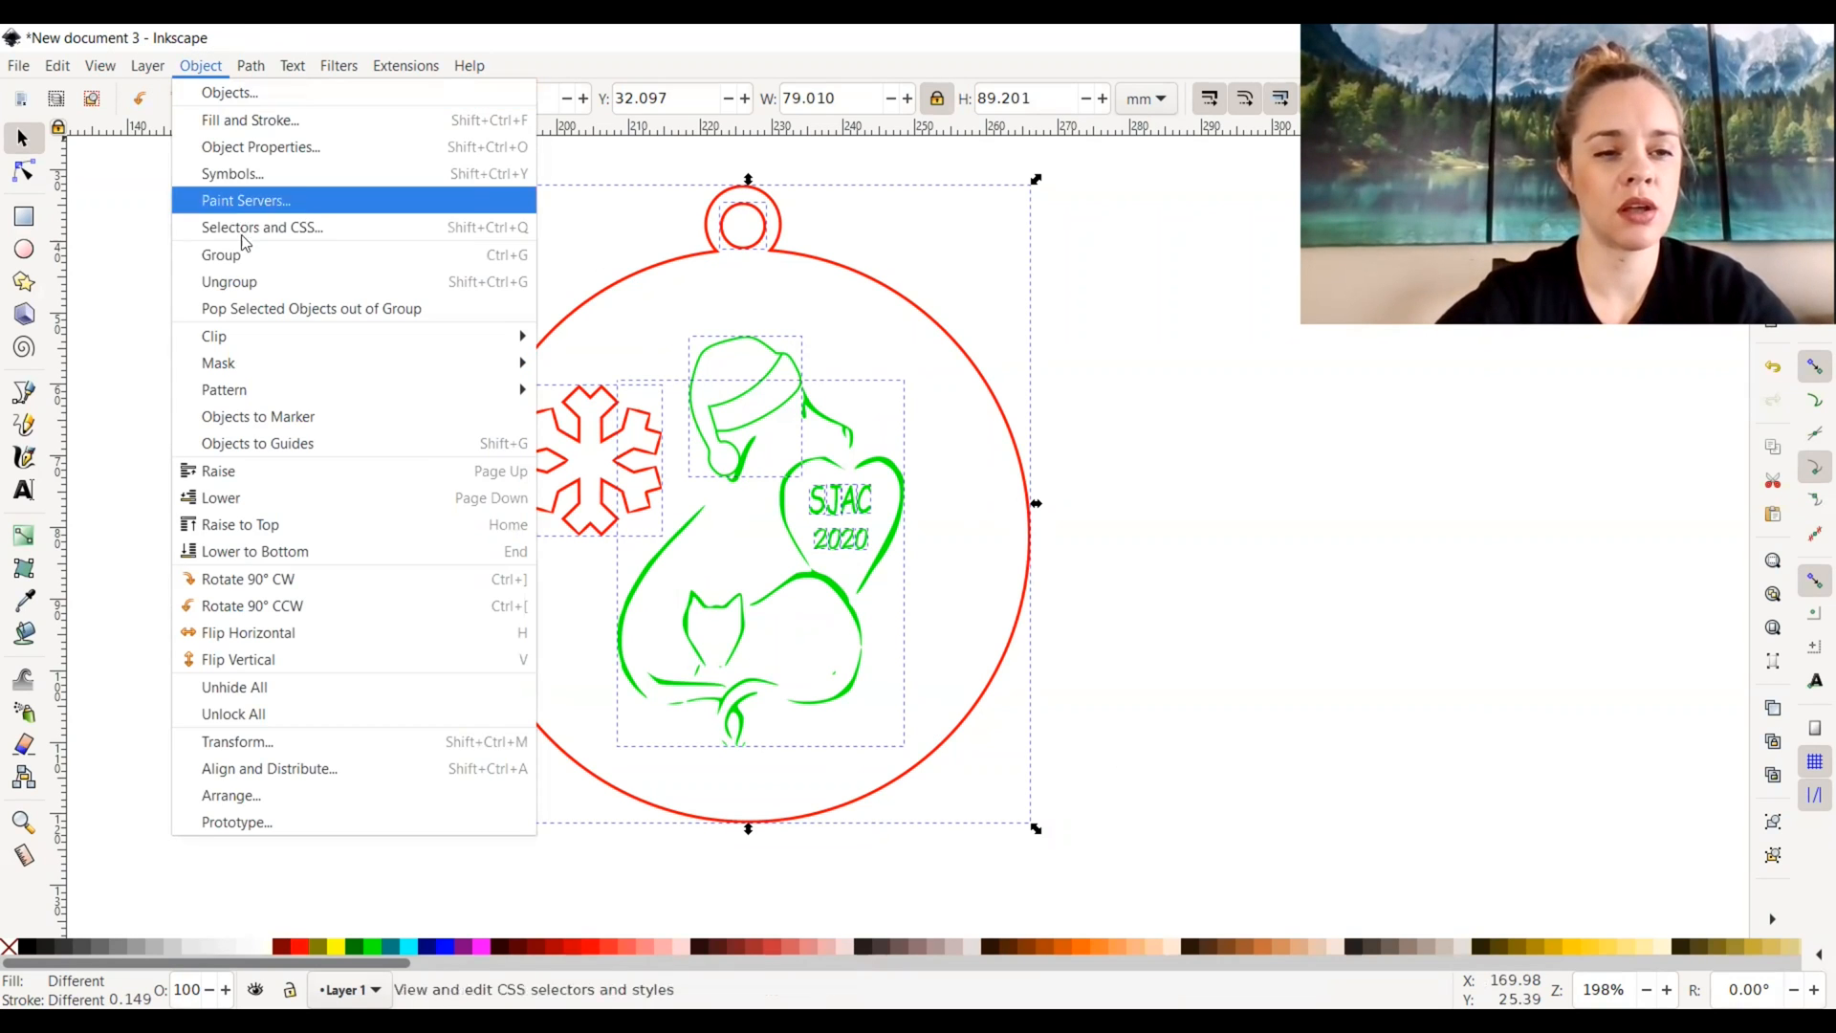
mouse_move(221, 255)
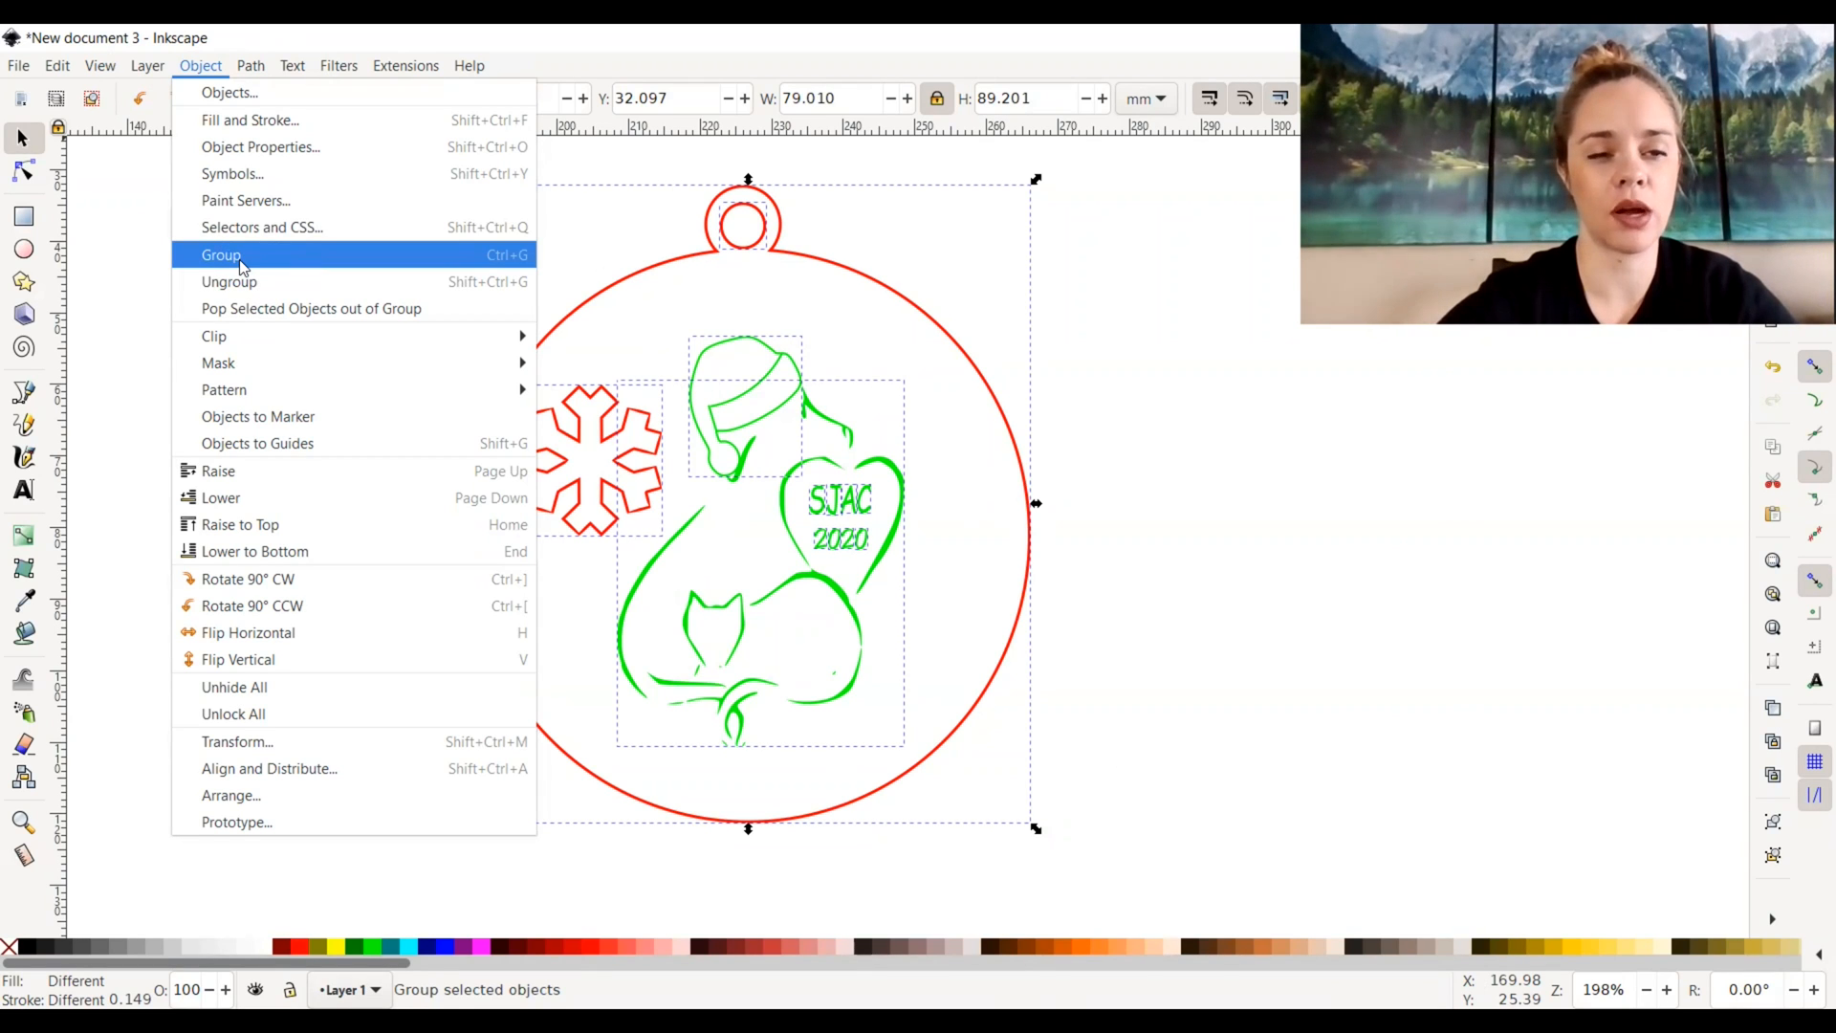
left_click(220, 255)
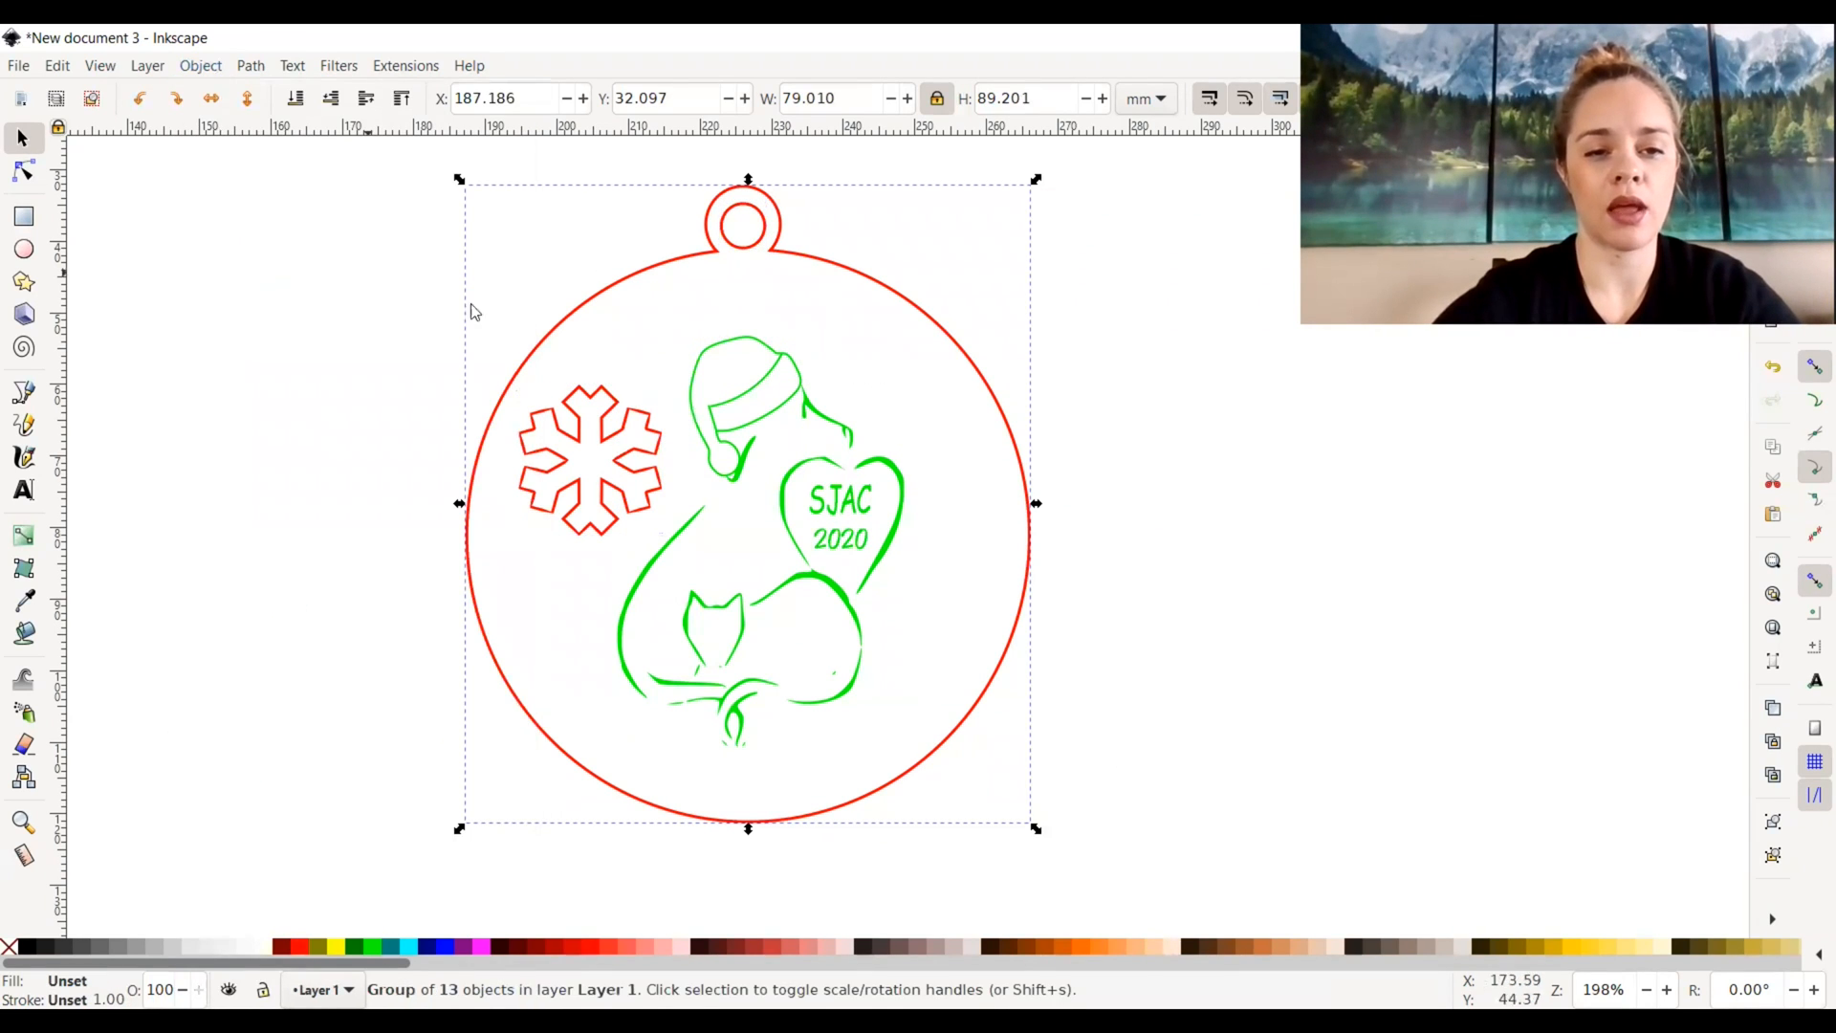
mouse_move(570, 537)
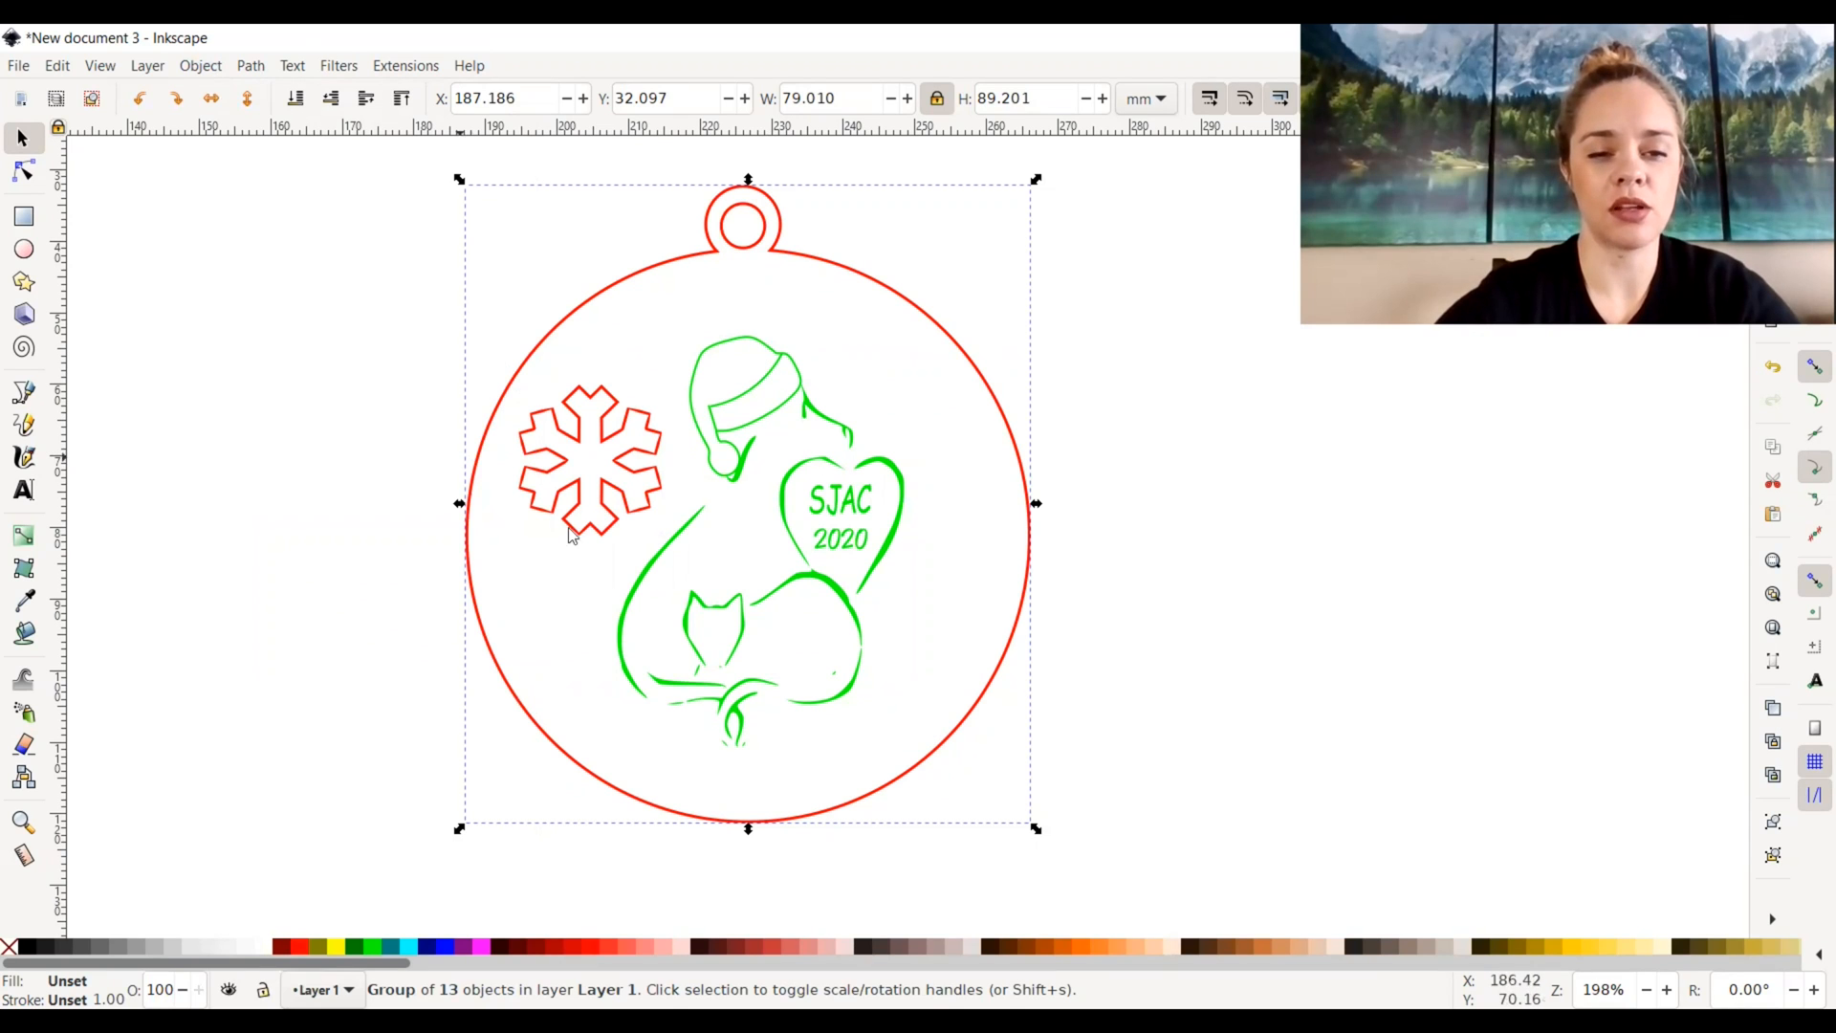
mouse_move(791, 410)
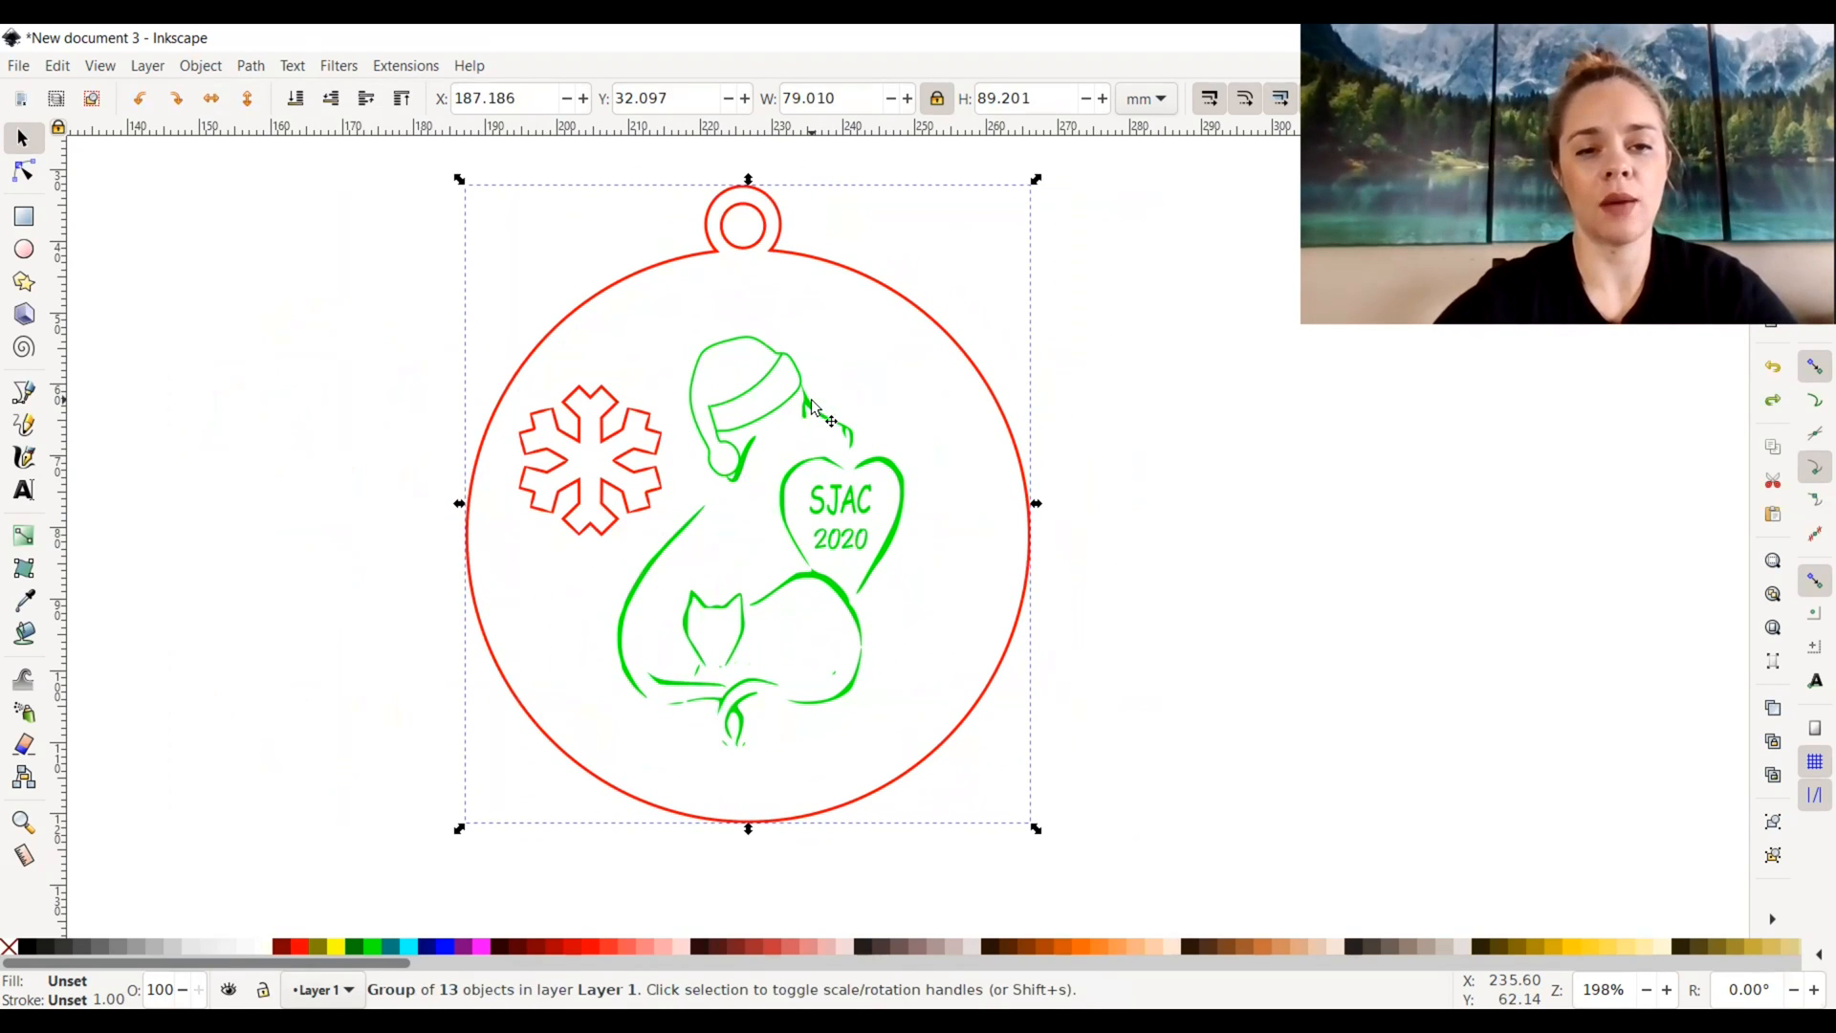
mouse_move(691, 484)
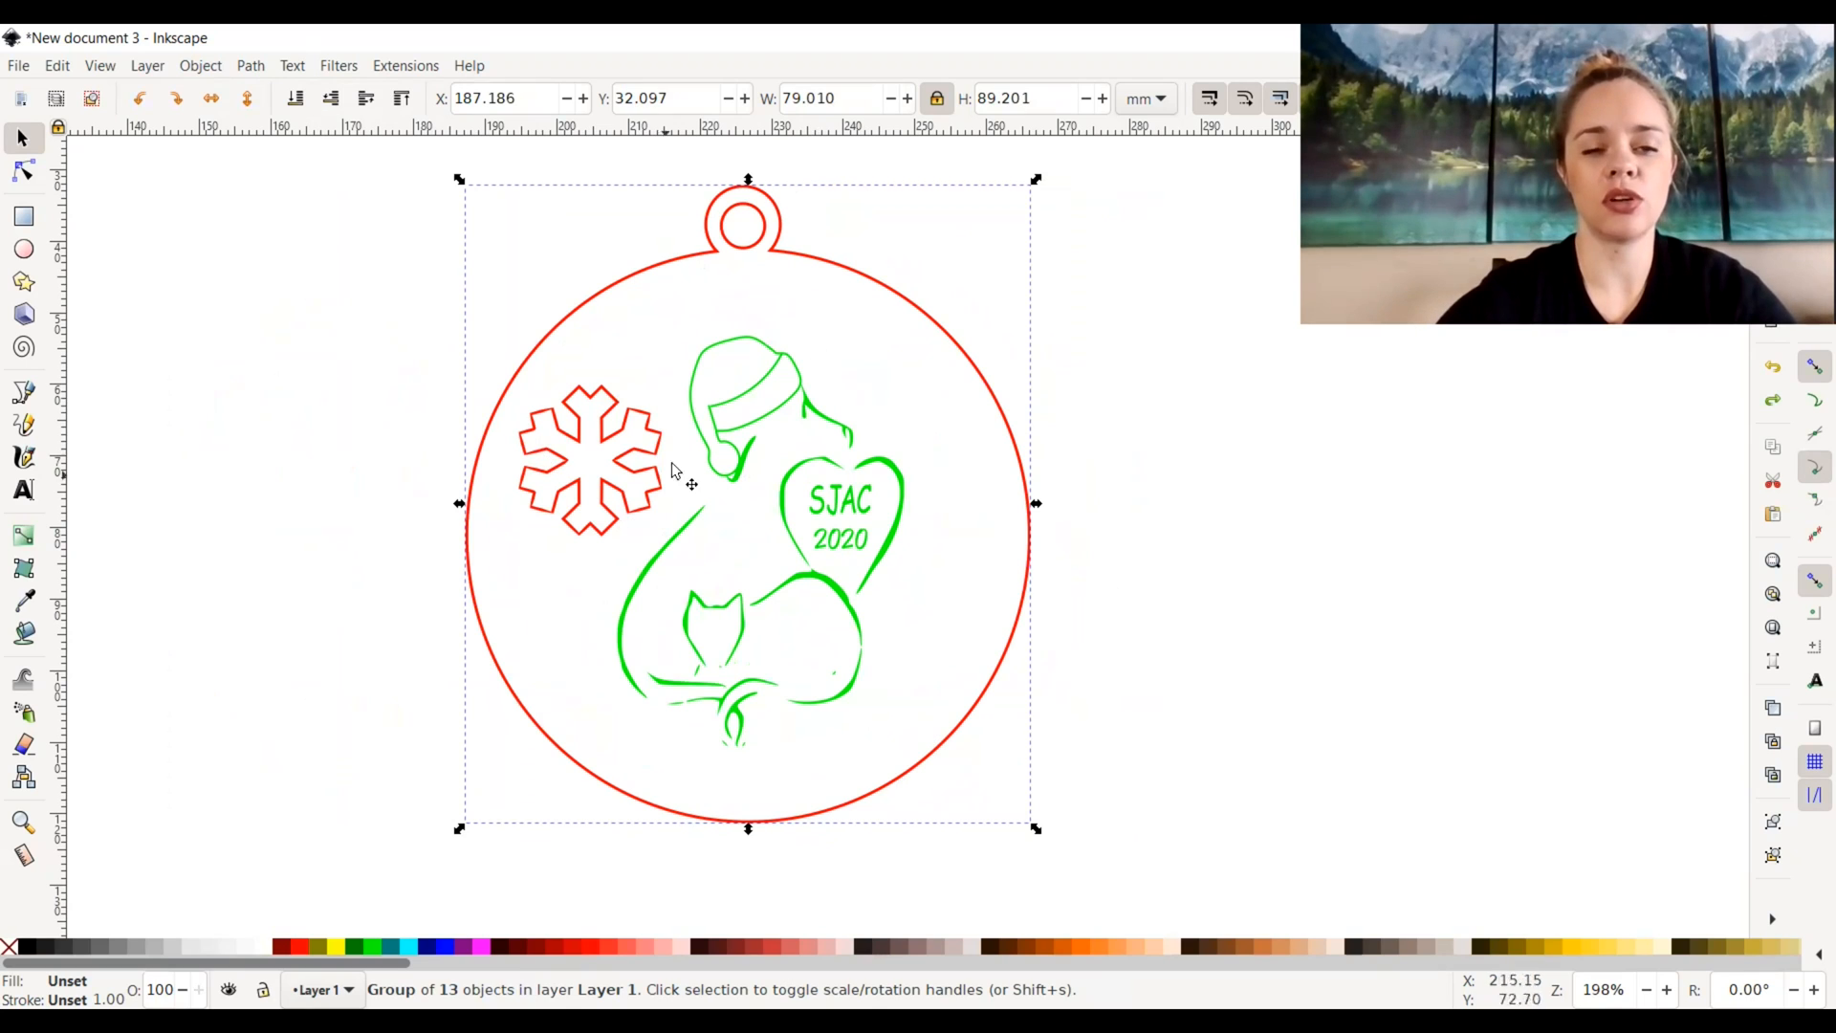
mouse_move(738, 451)
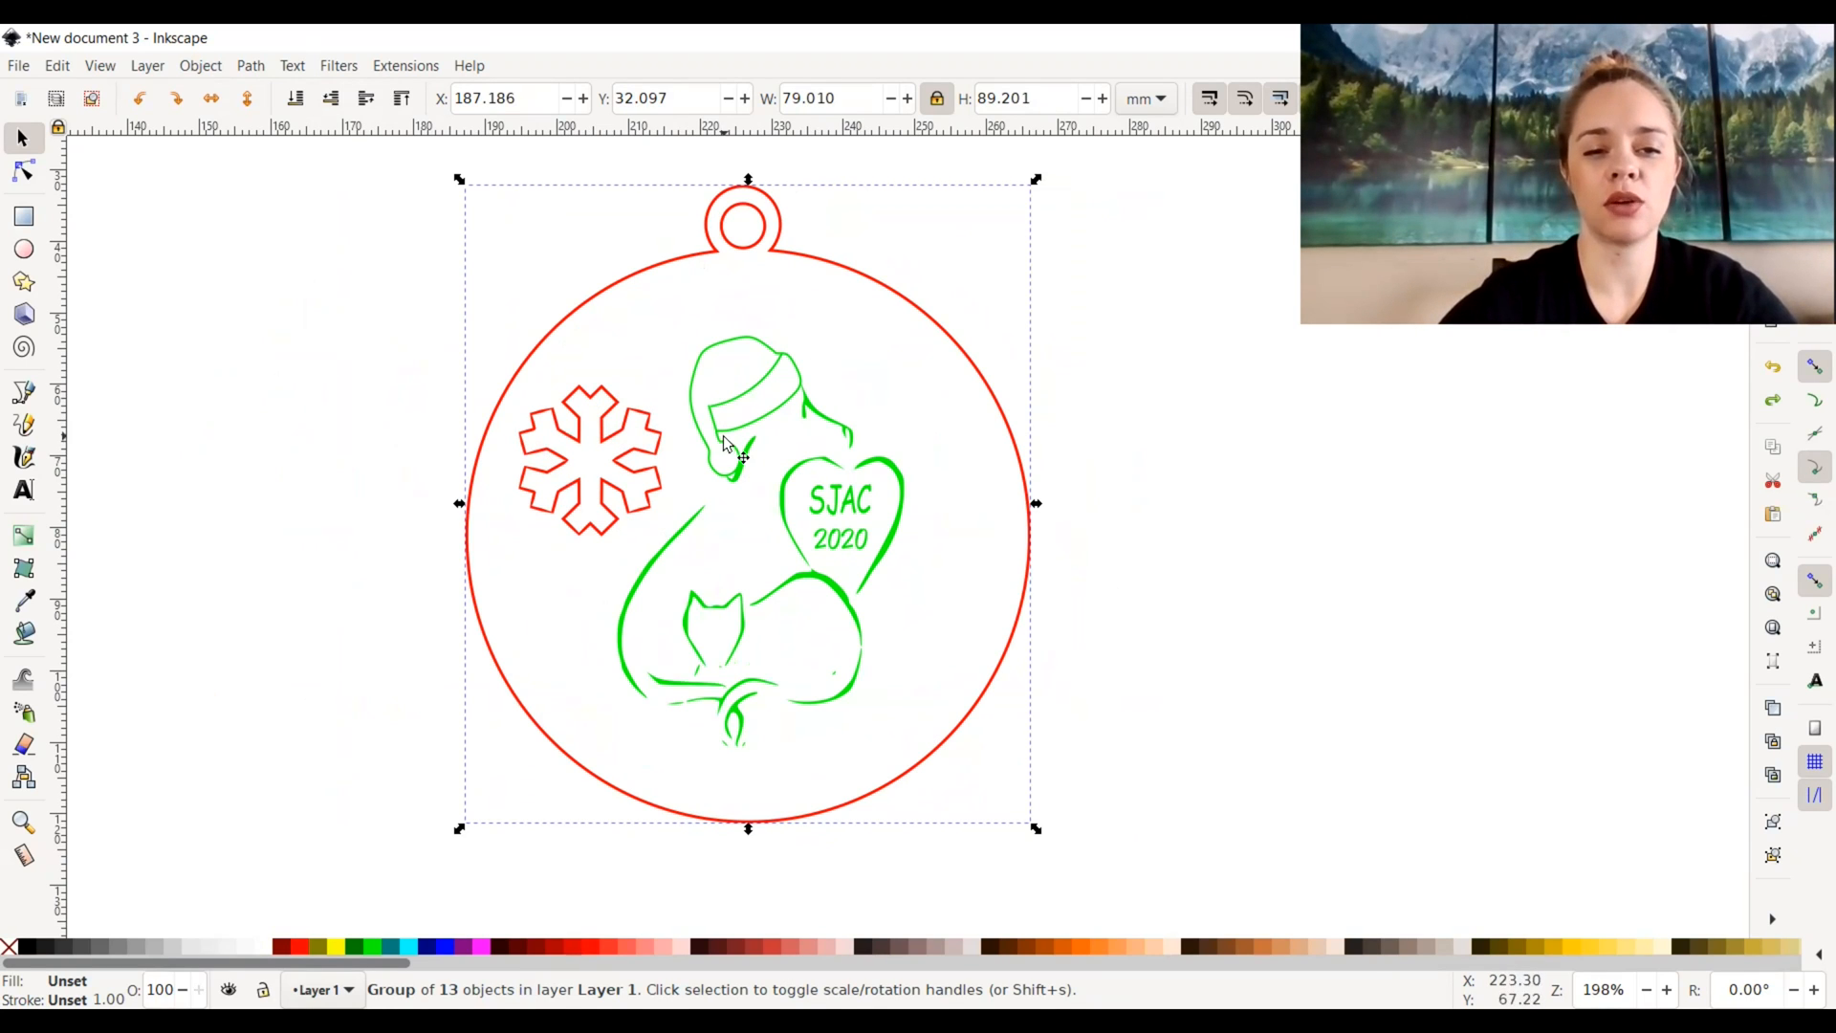
mouse_move(591, 454)
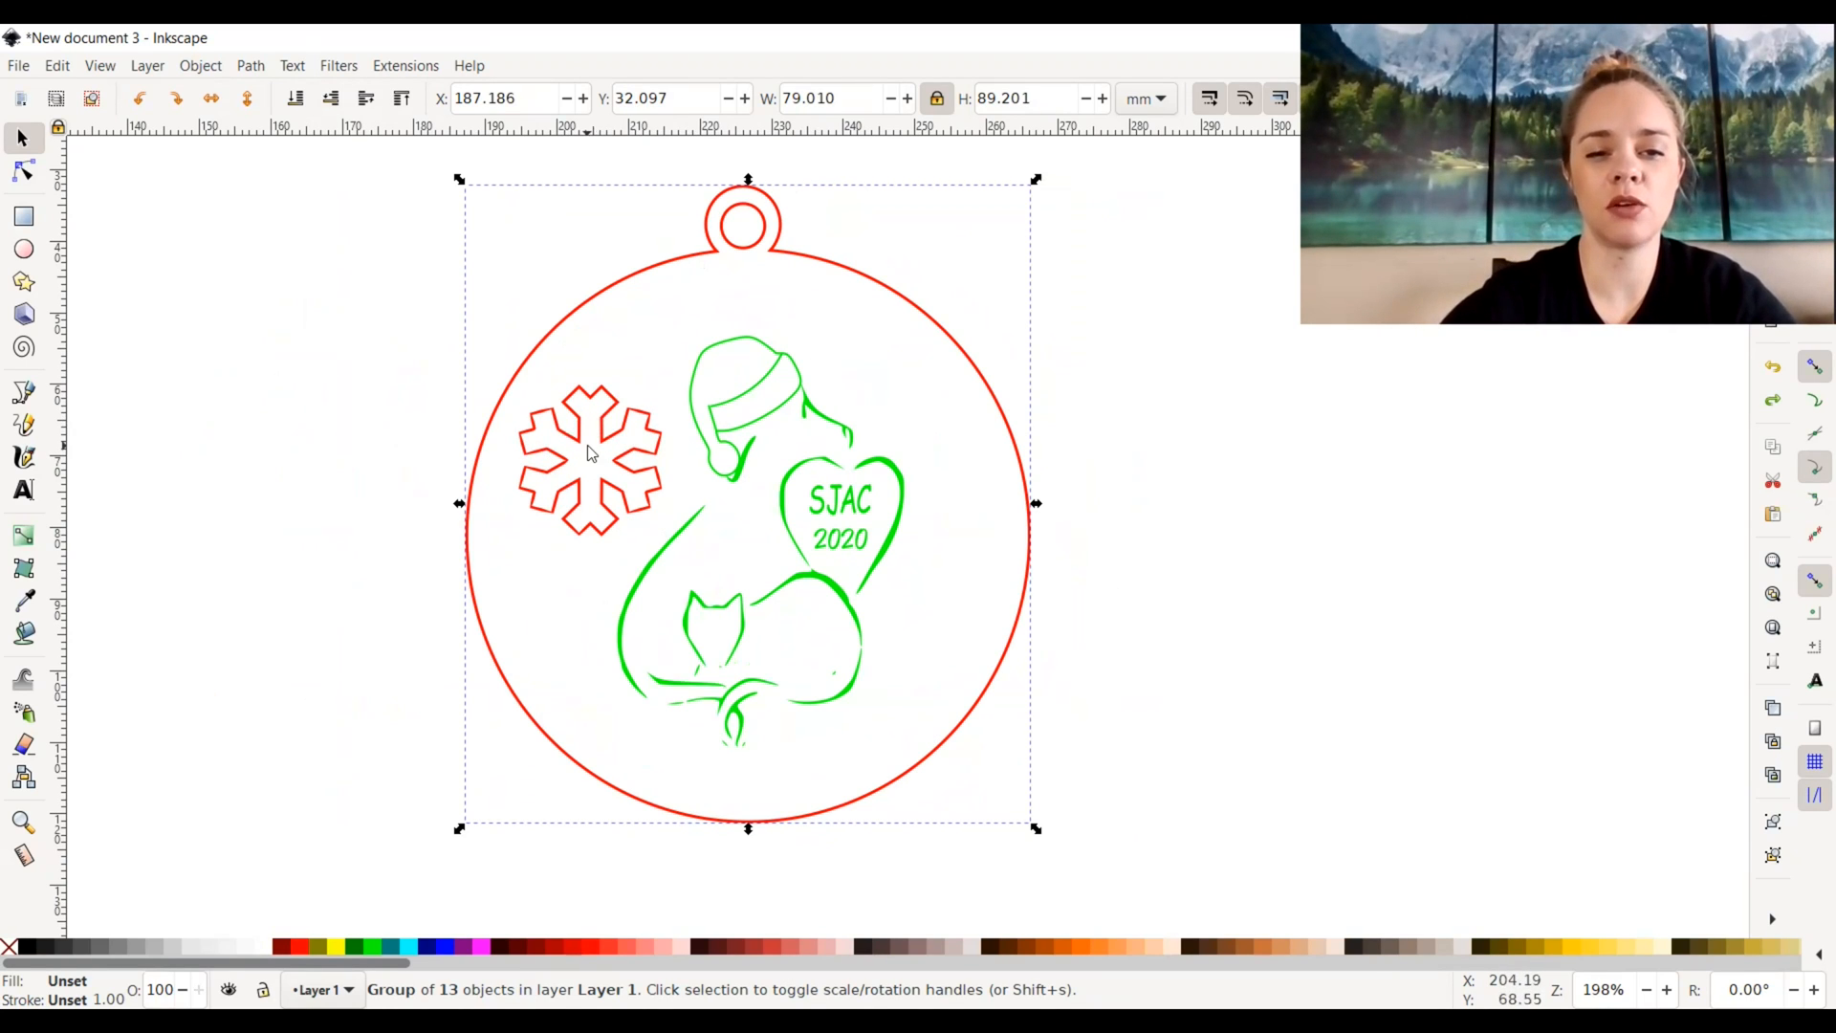
mouse_move(767, 451)
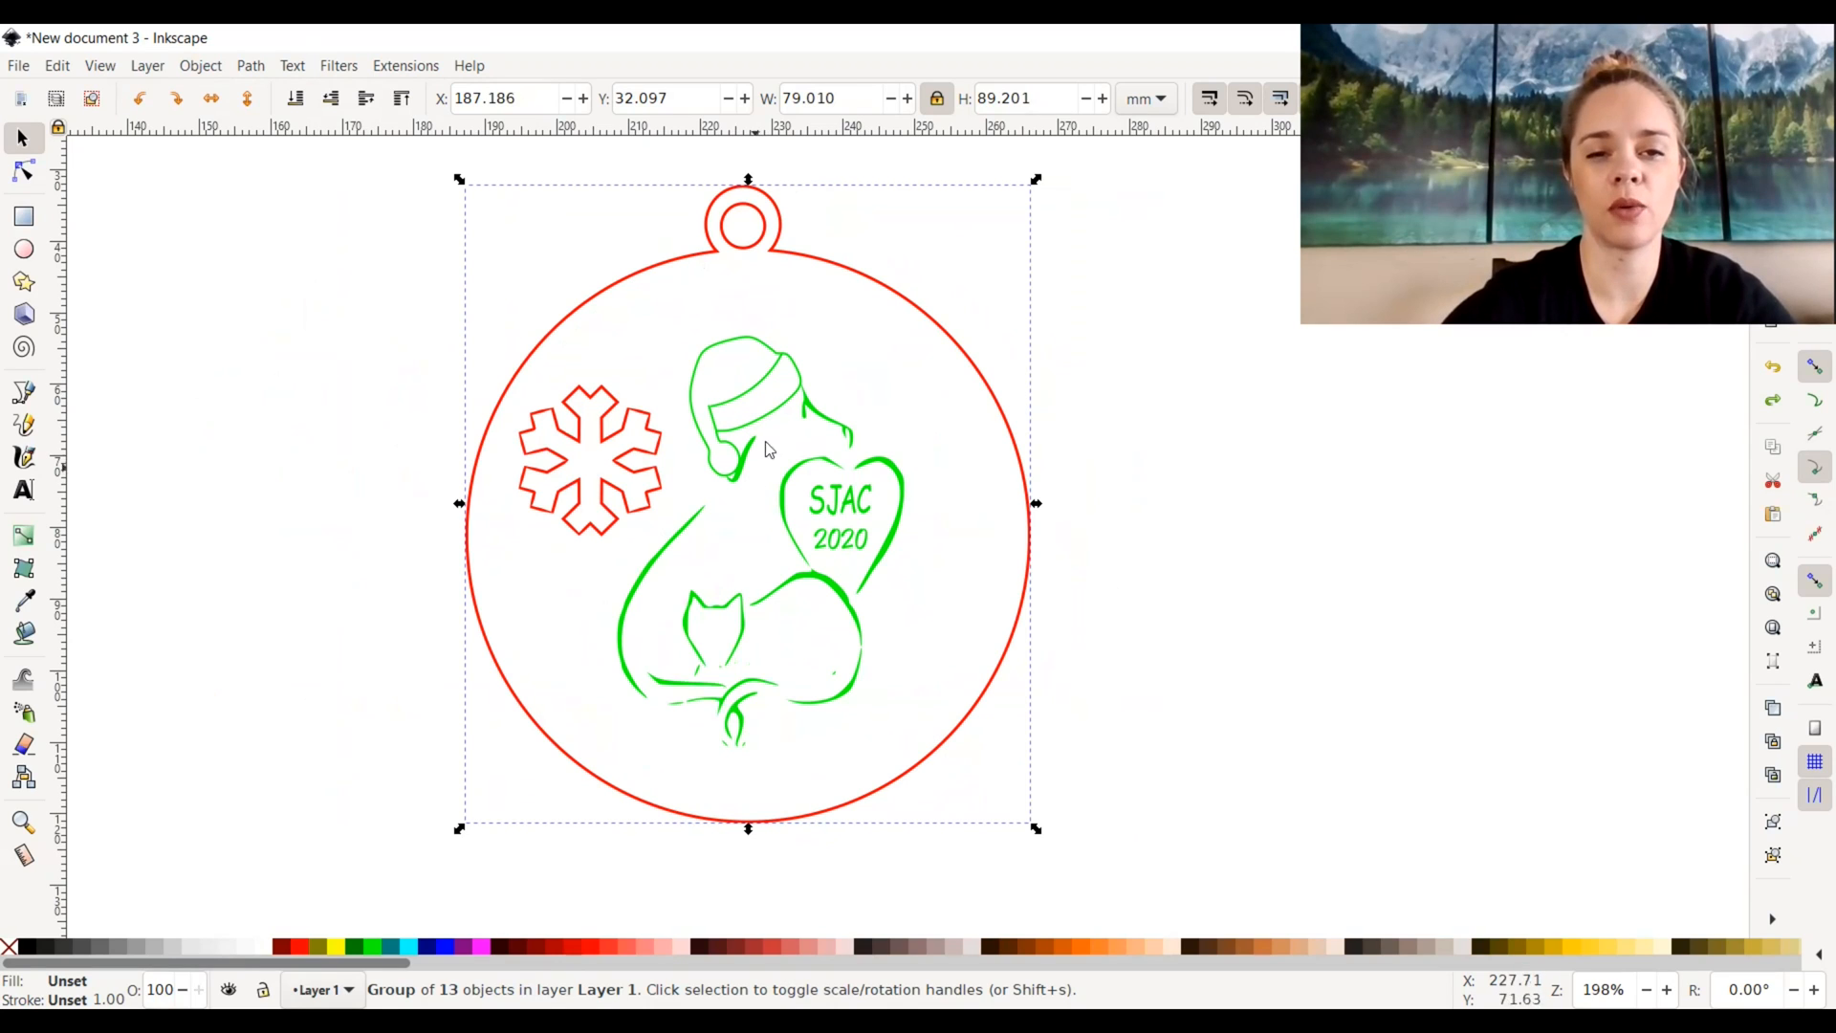
mouse_move(791, 375)
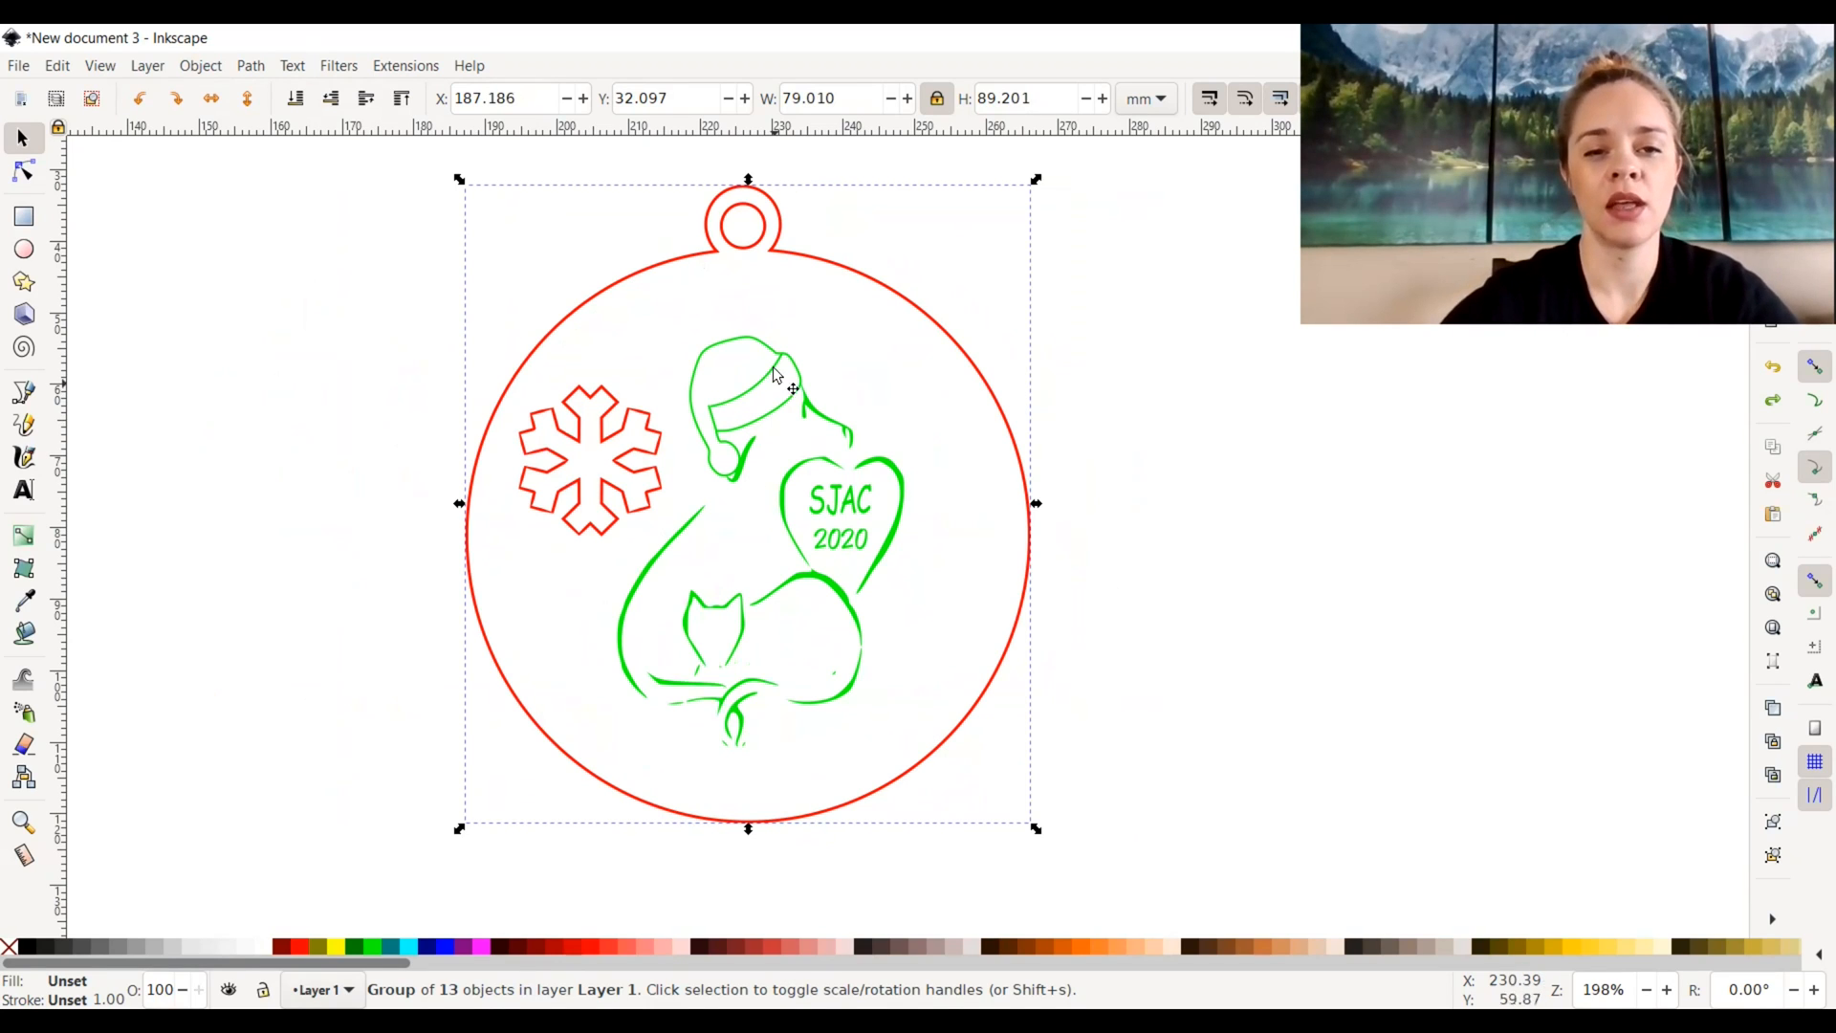
mouse_move(738, 460)
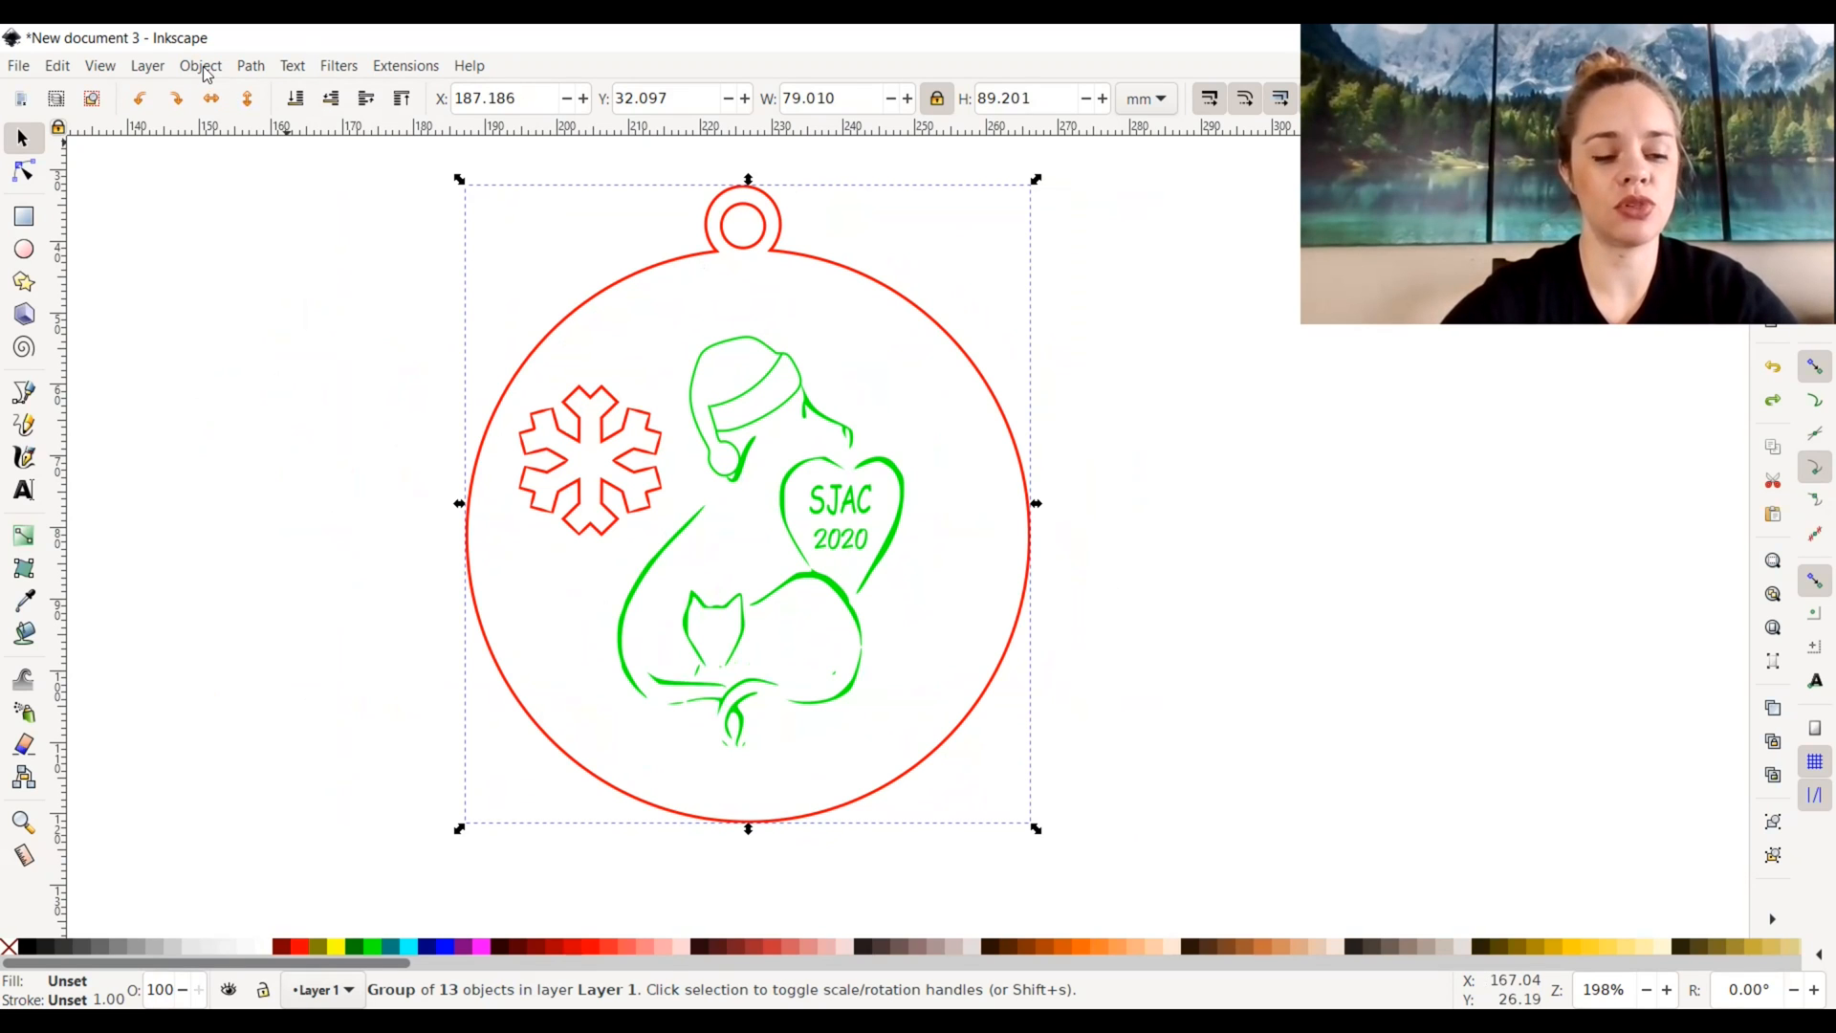
Ungroup the ornament into separate outline, snowflake, artwork and text objects
left_click(199, 64)
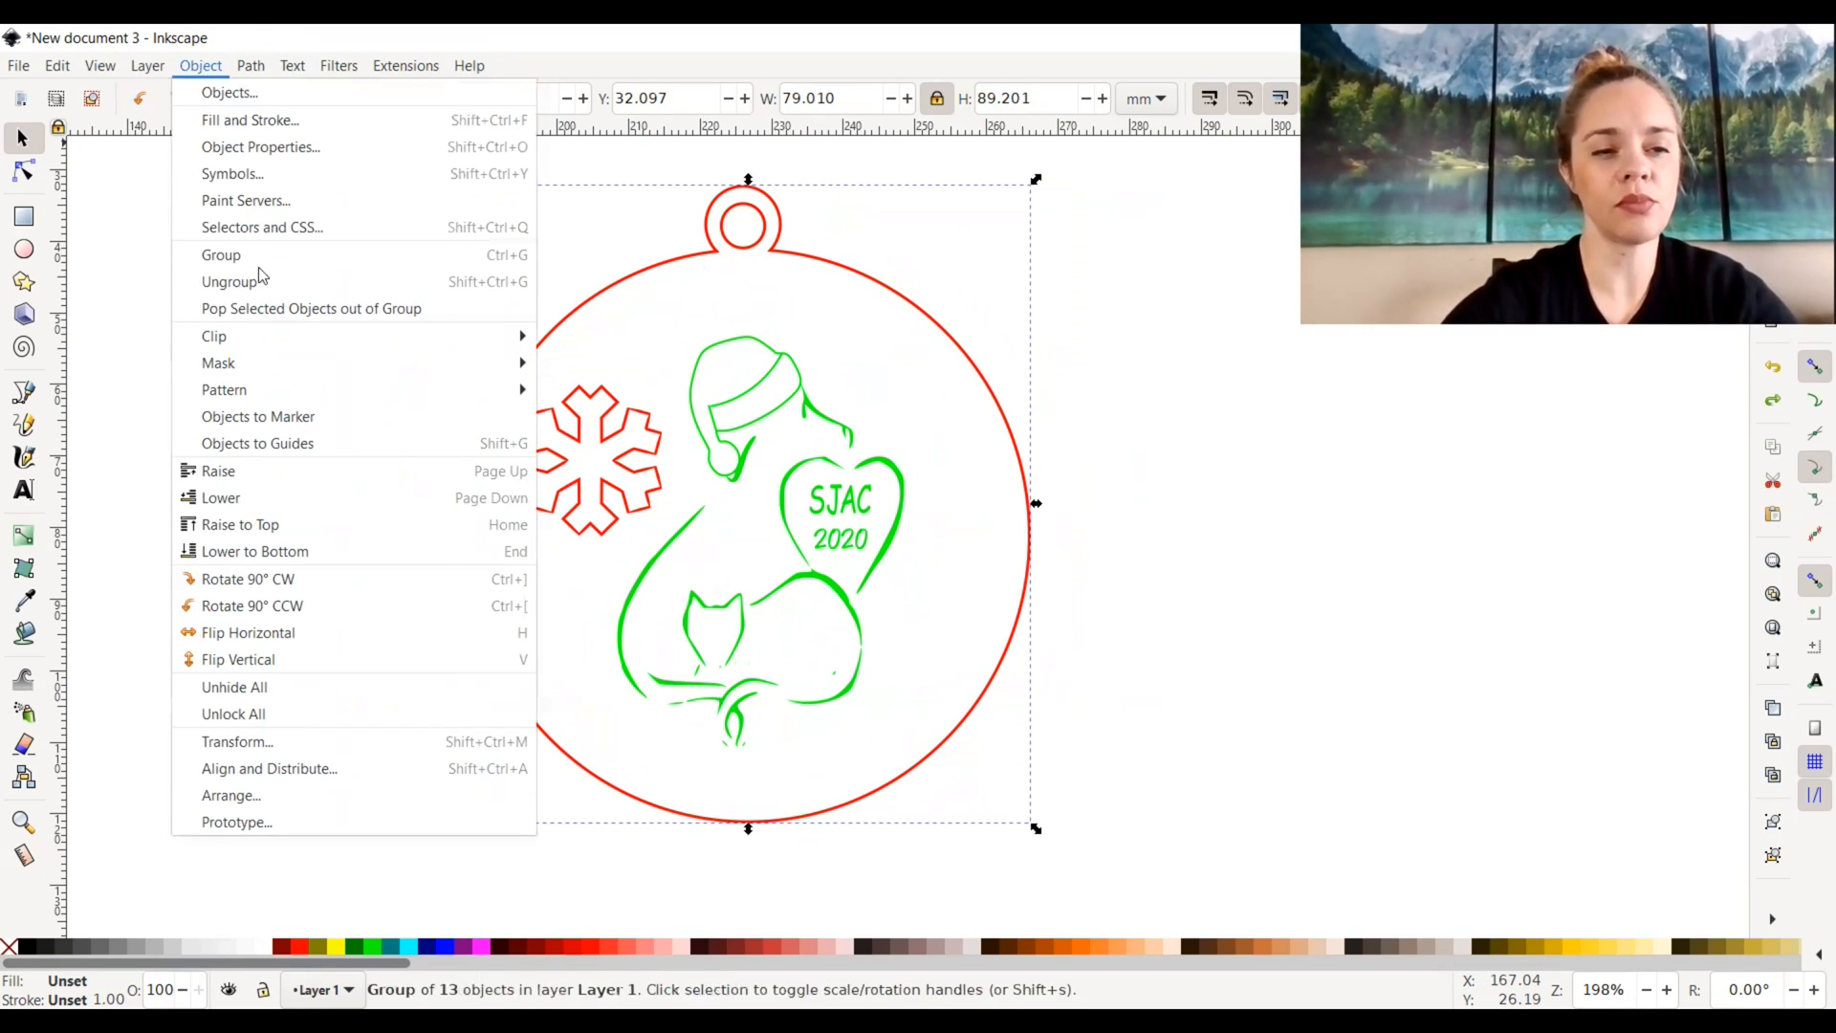
mouse_move(230, 282)
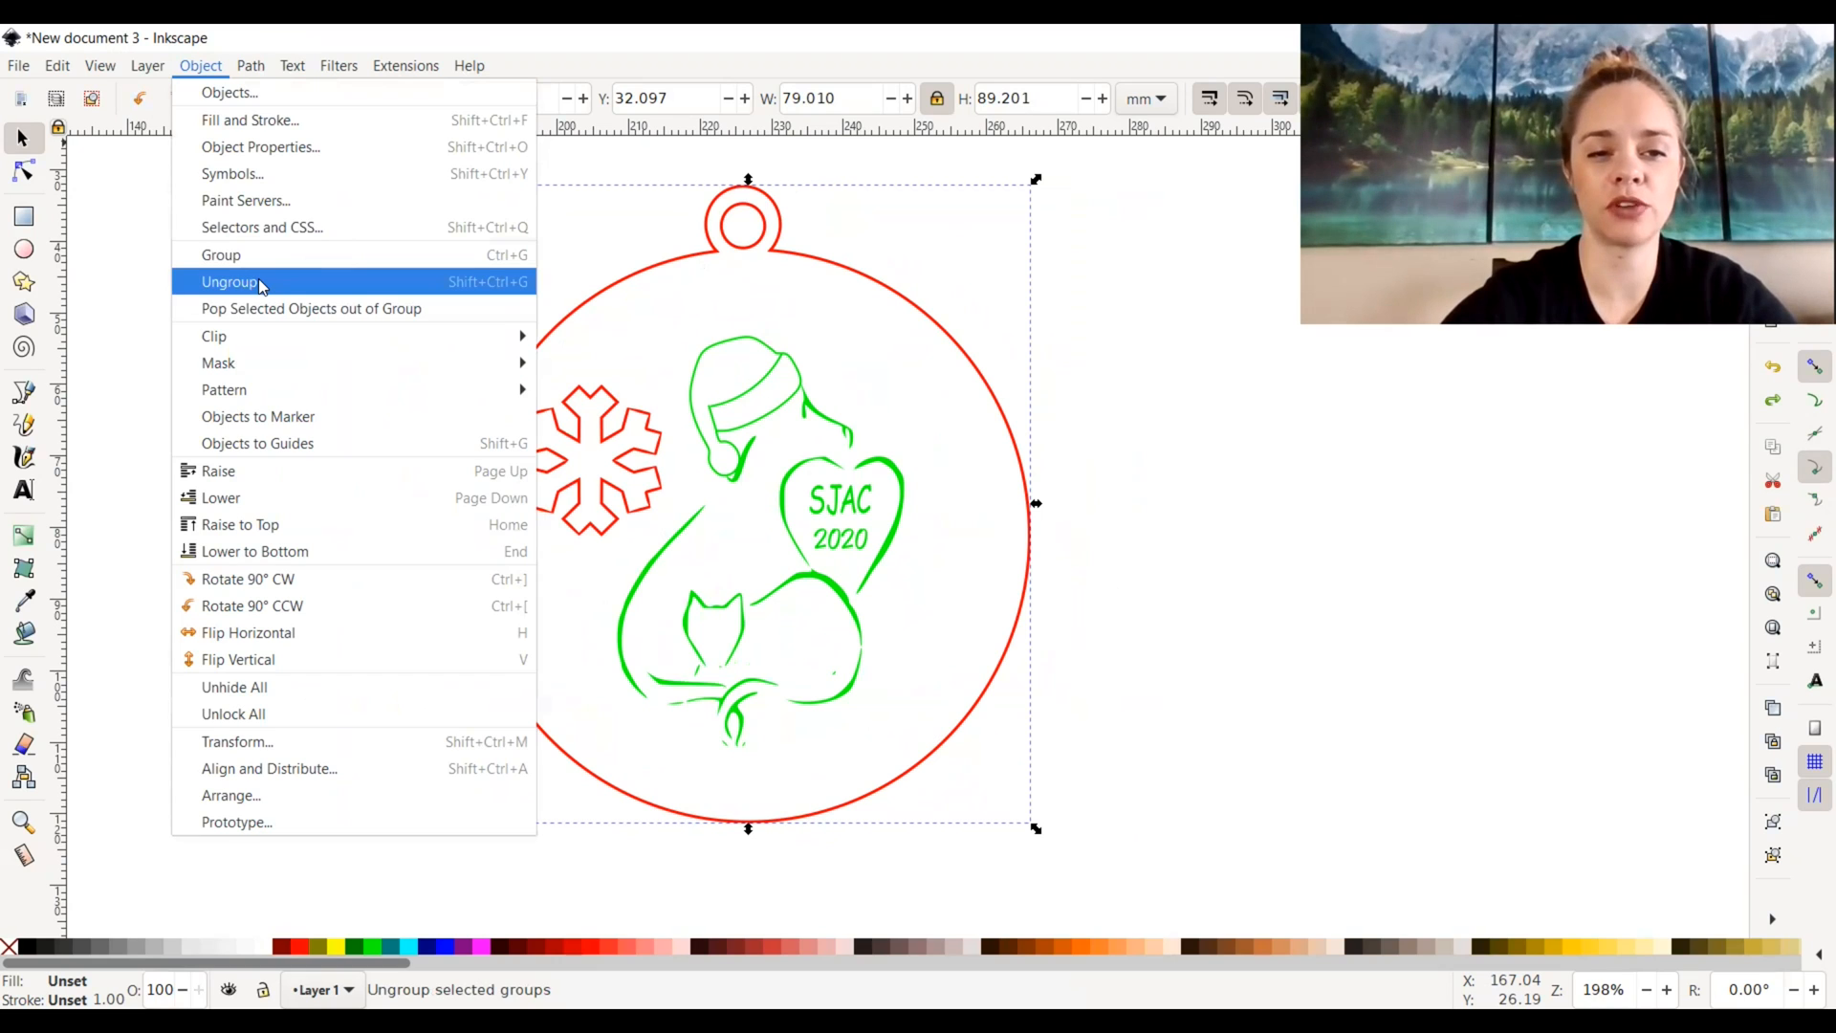
left_click(230, 281)
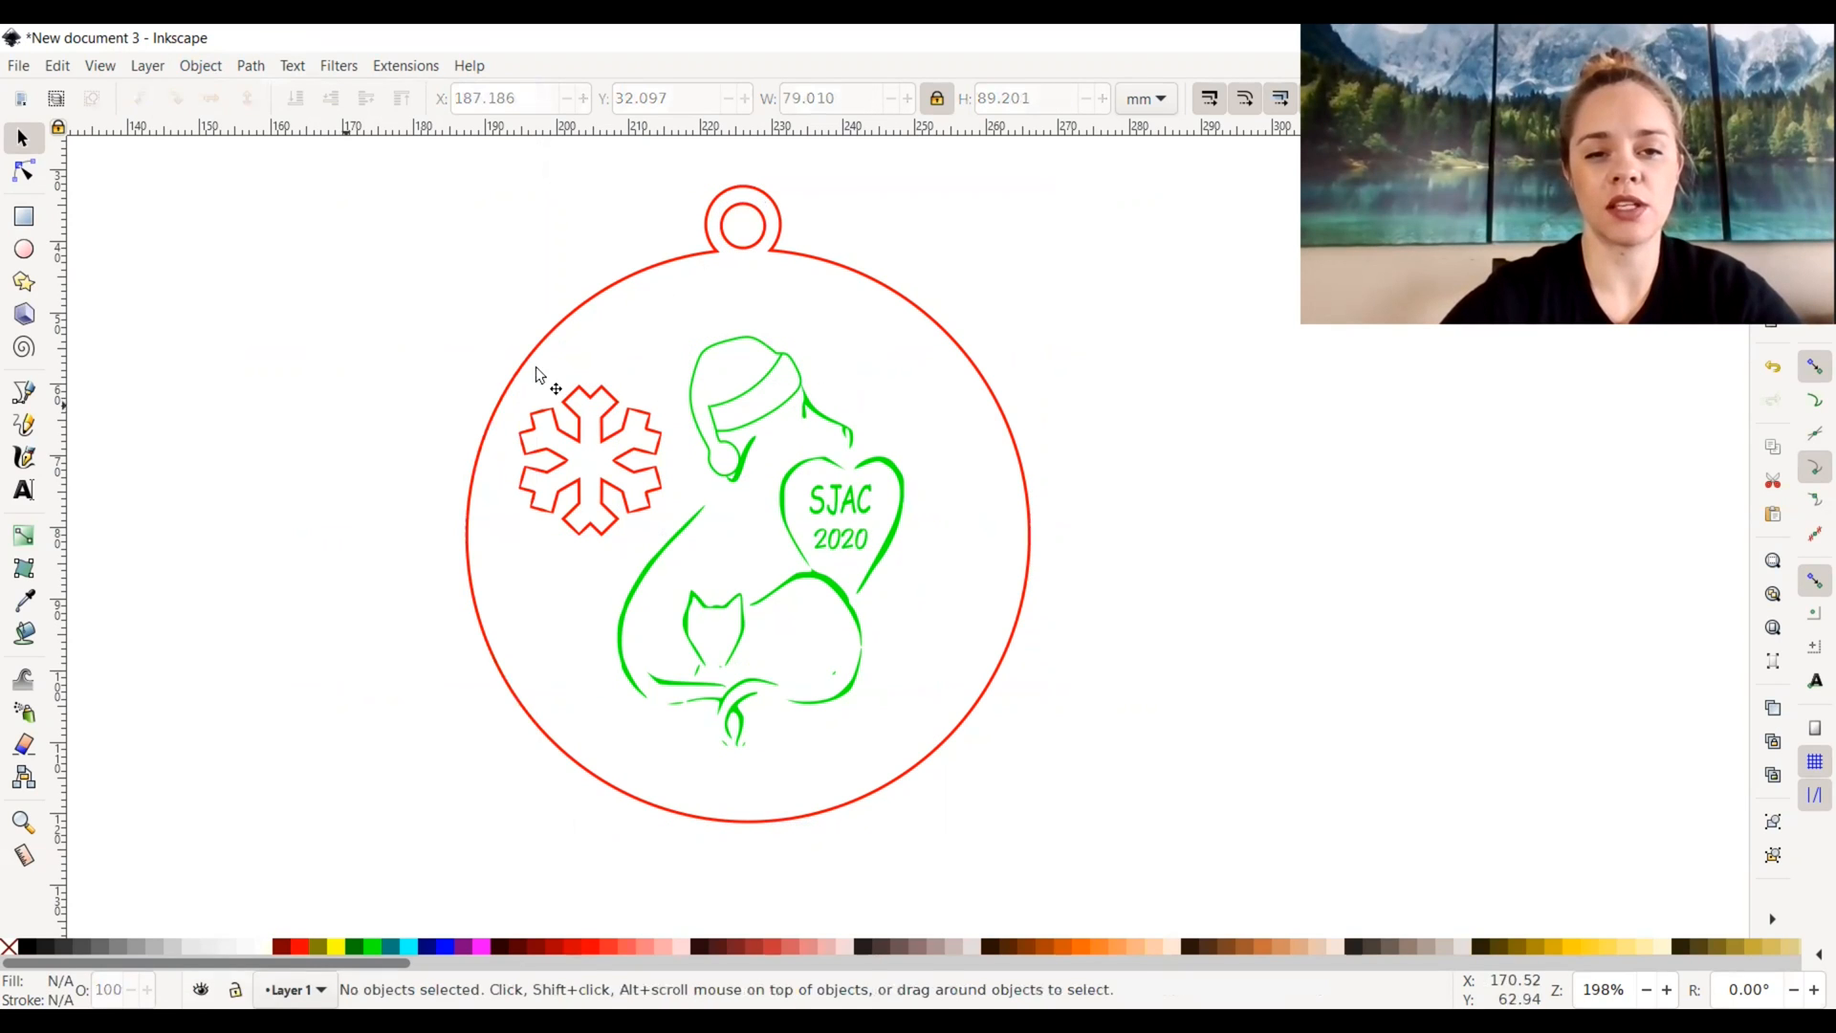
mouse_move(852, 788)
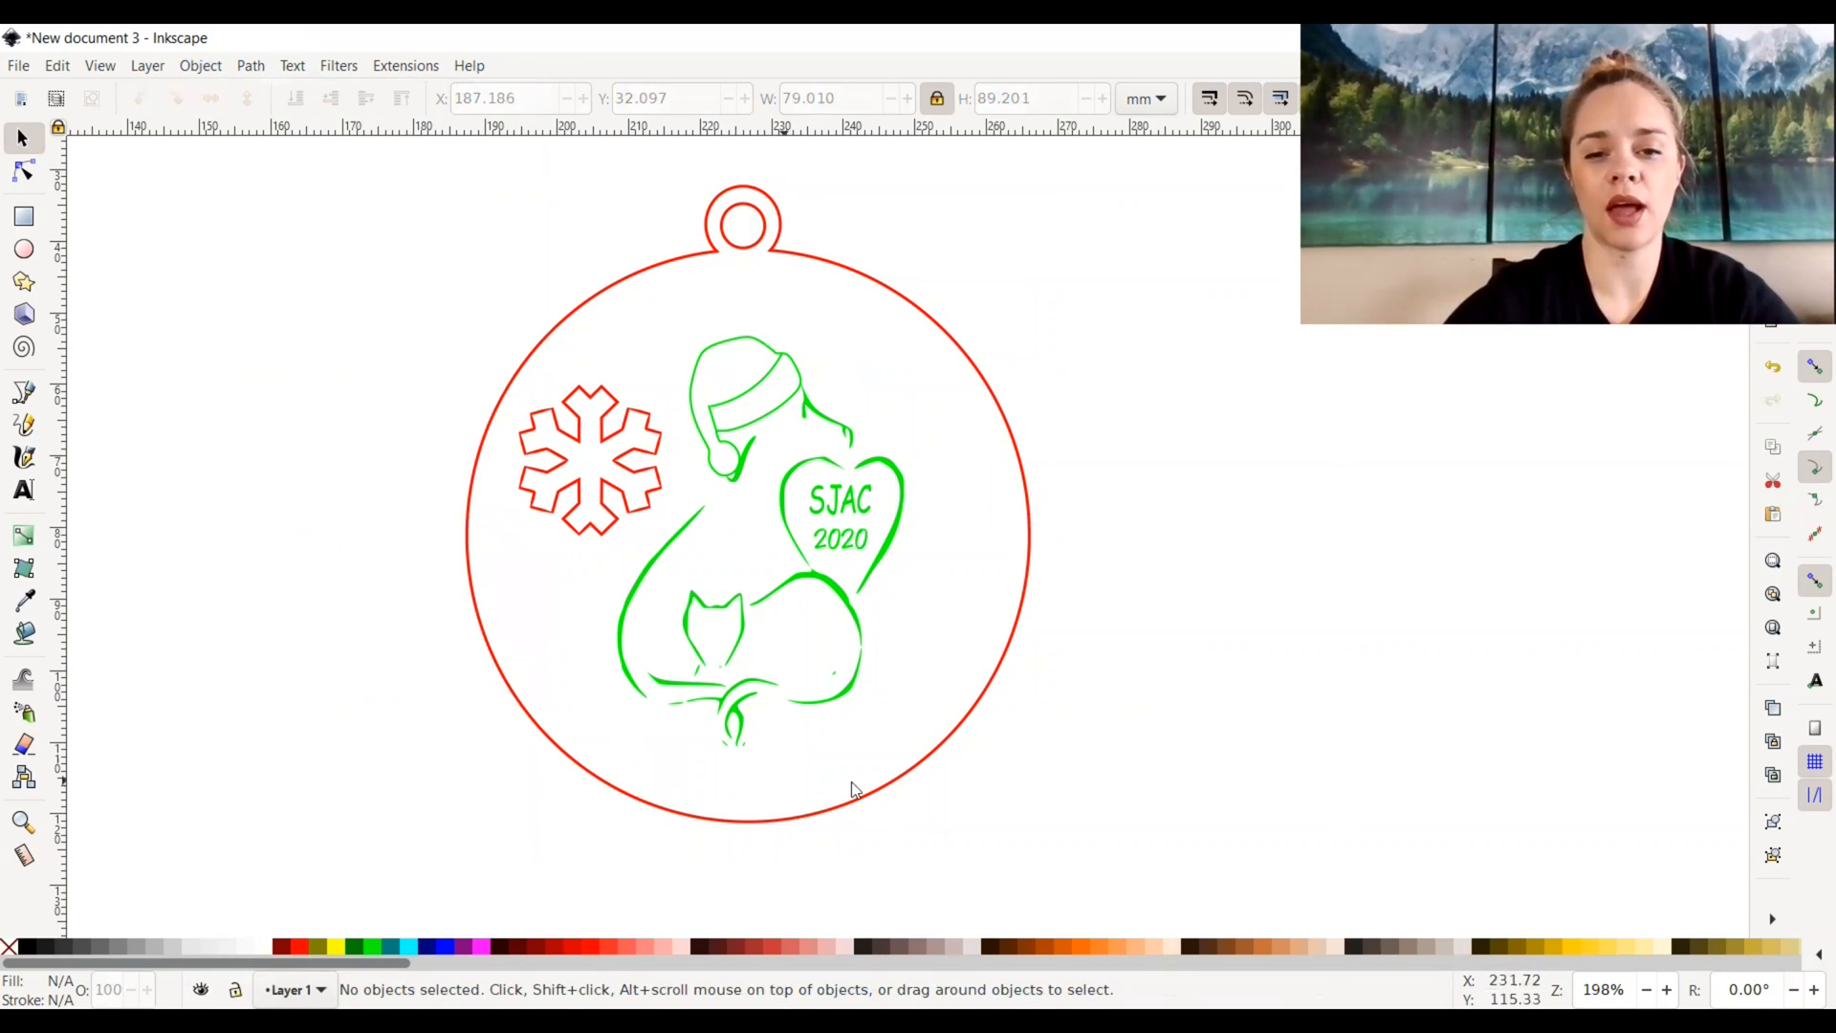
mouse_move(771, 255)
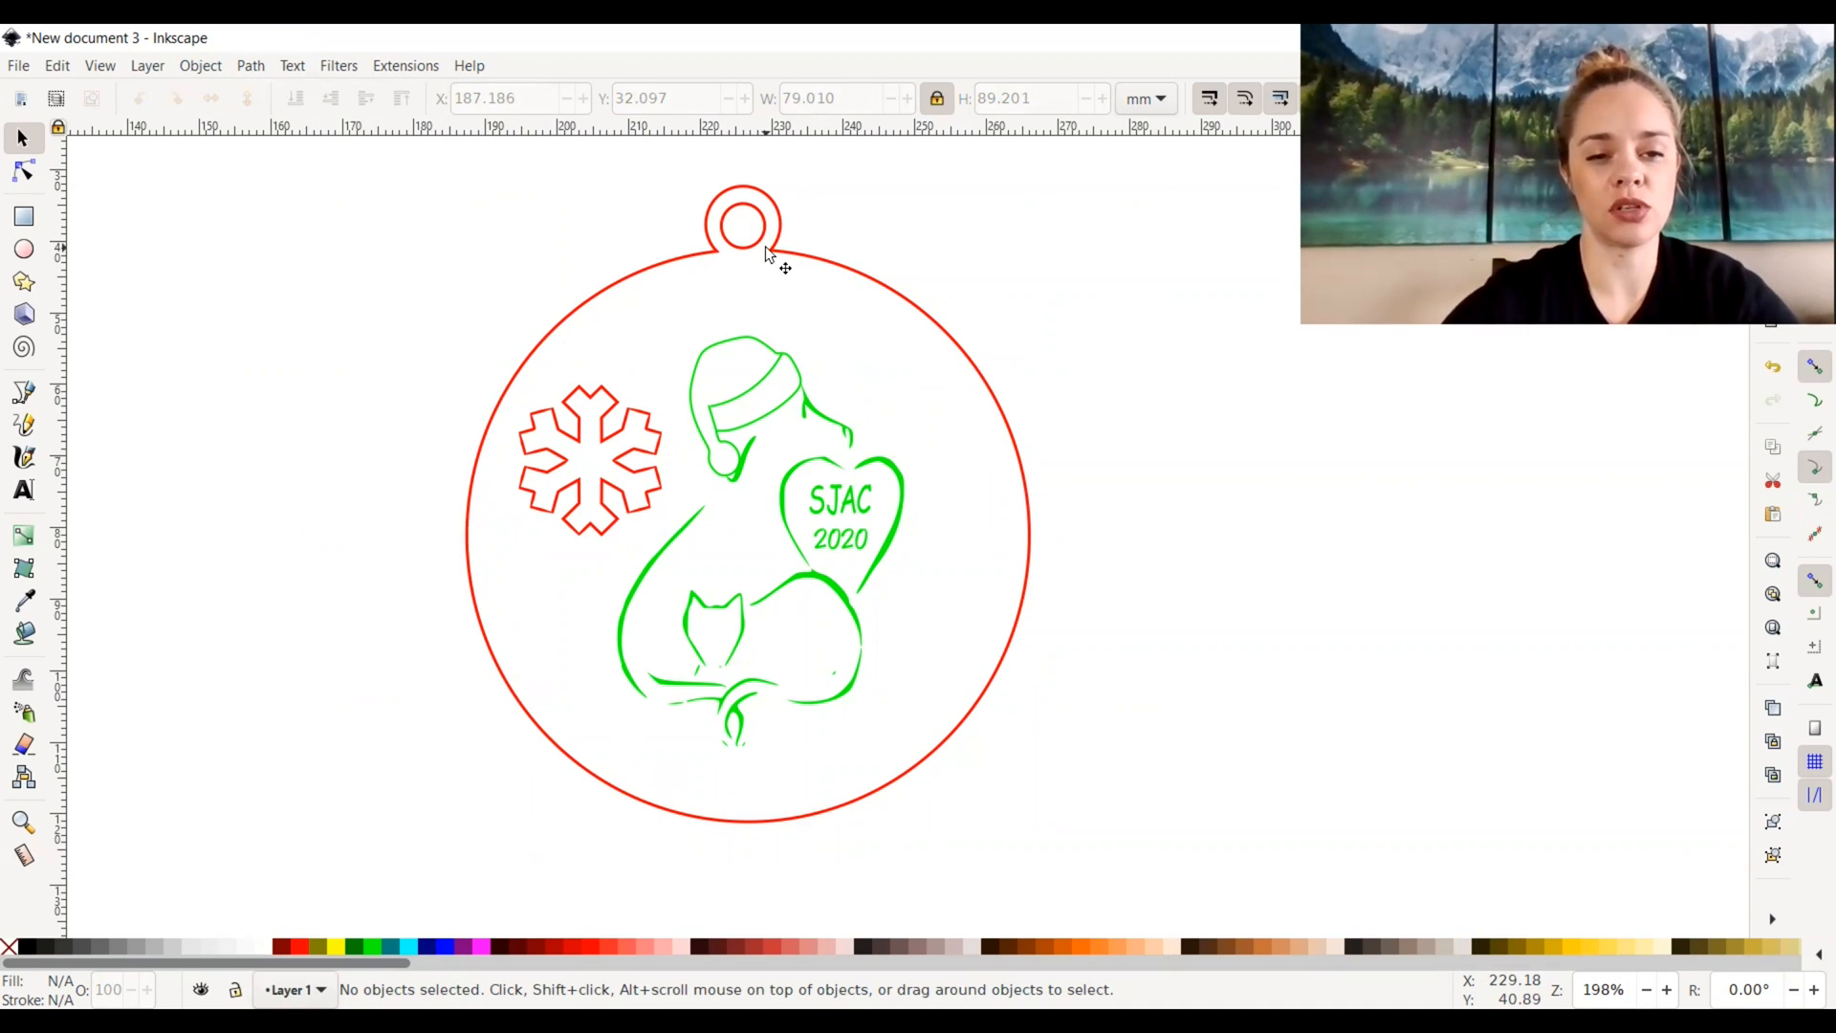
mouse_move(603, 439)
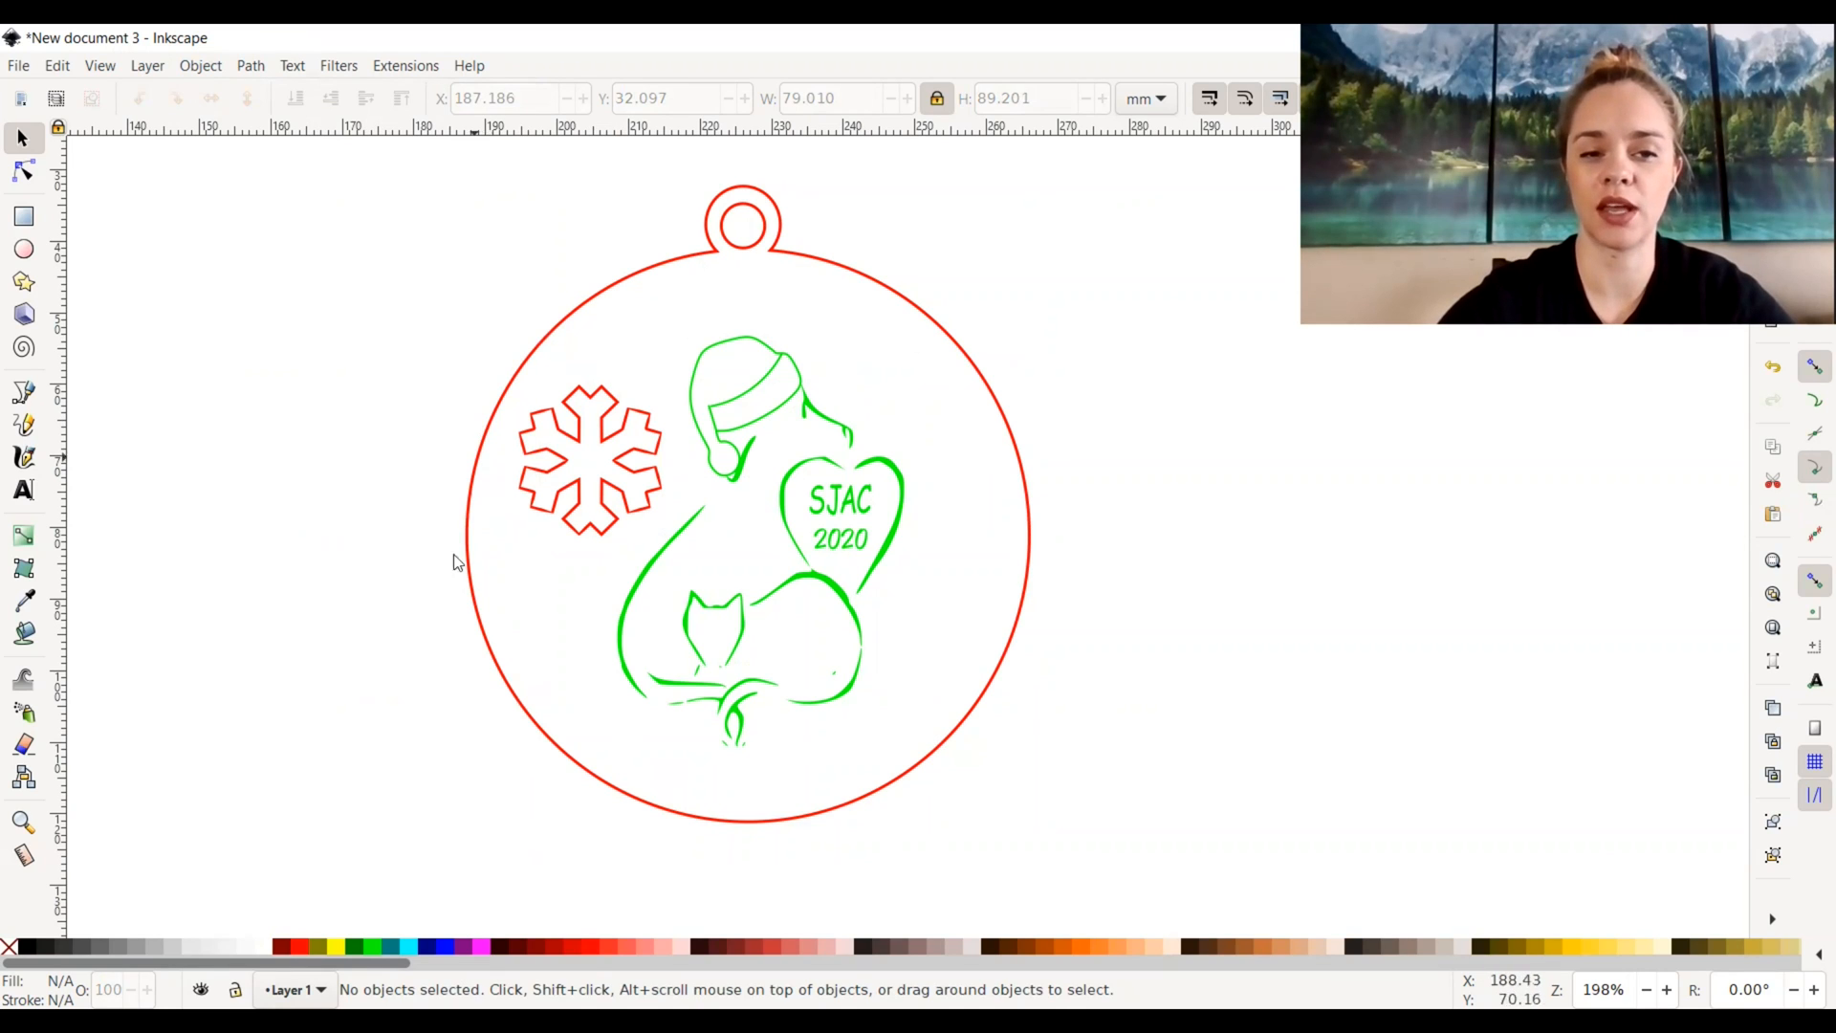
mouse_move(481, 527)
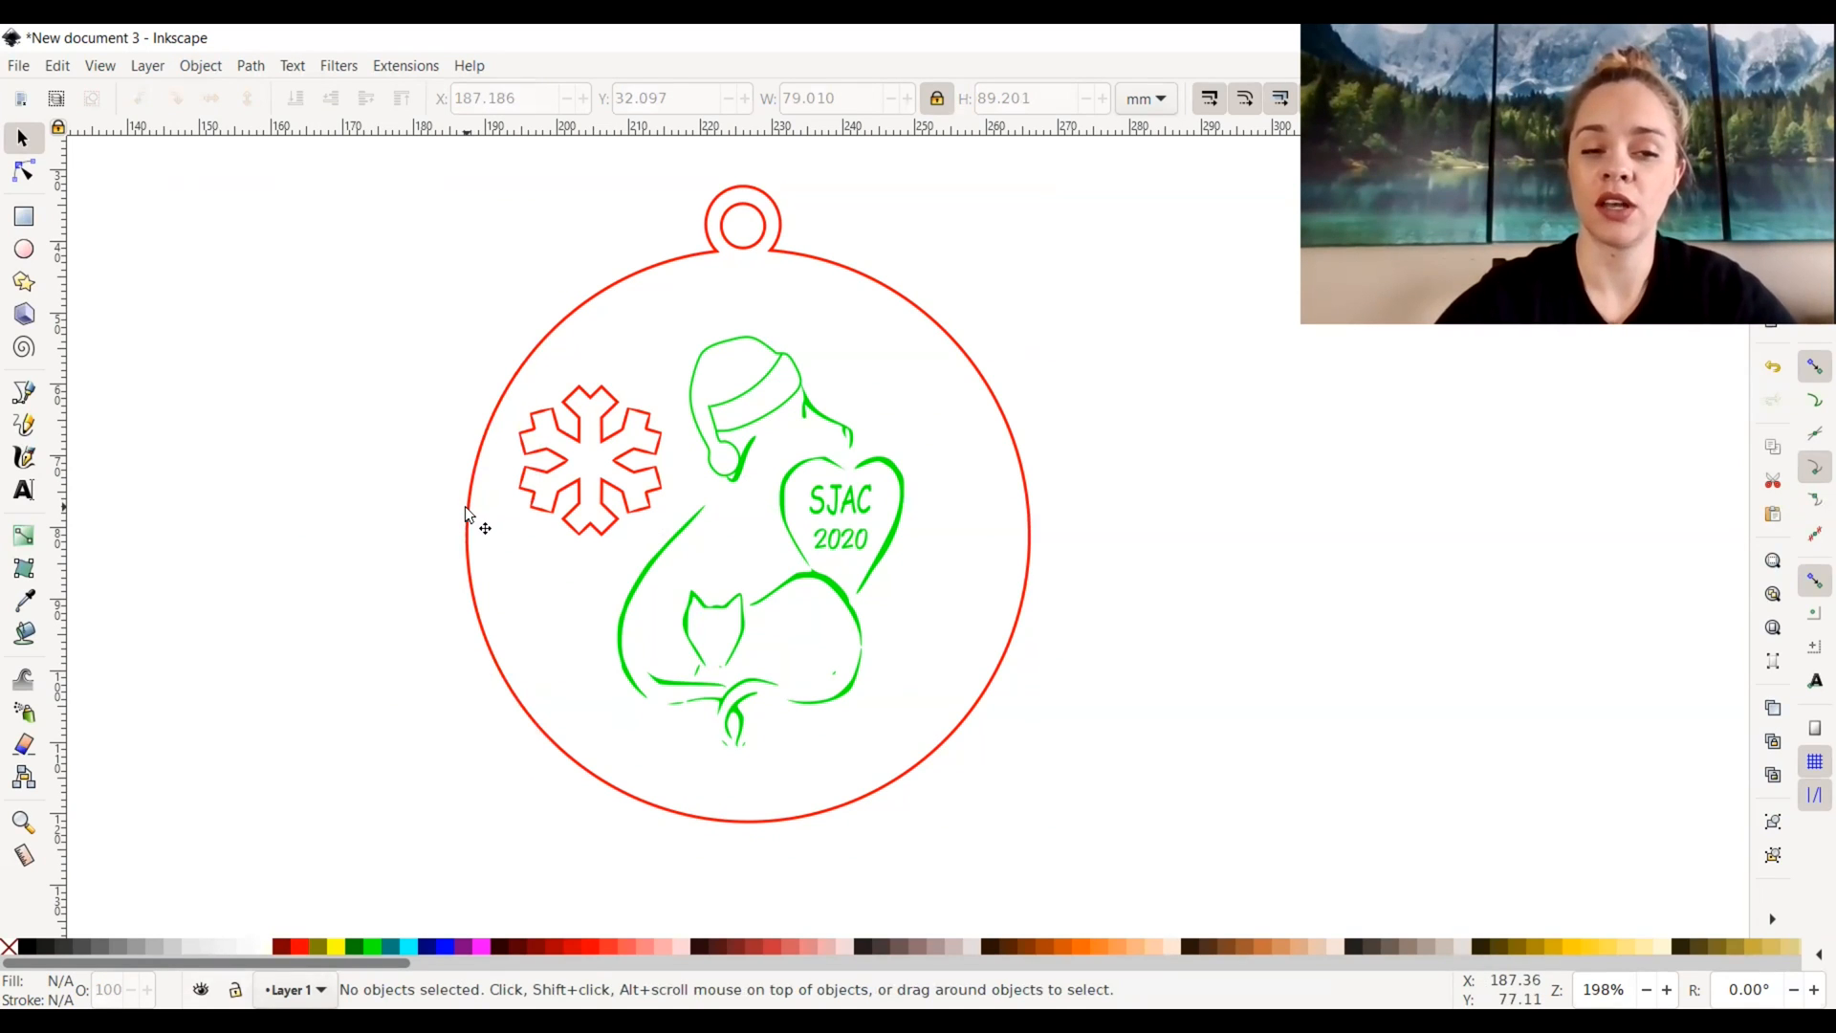
mouse_move(756, 193)
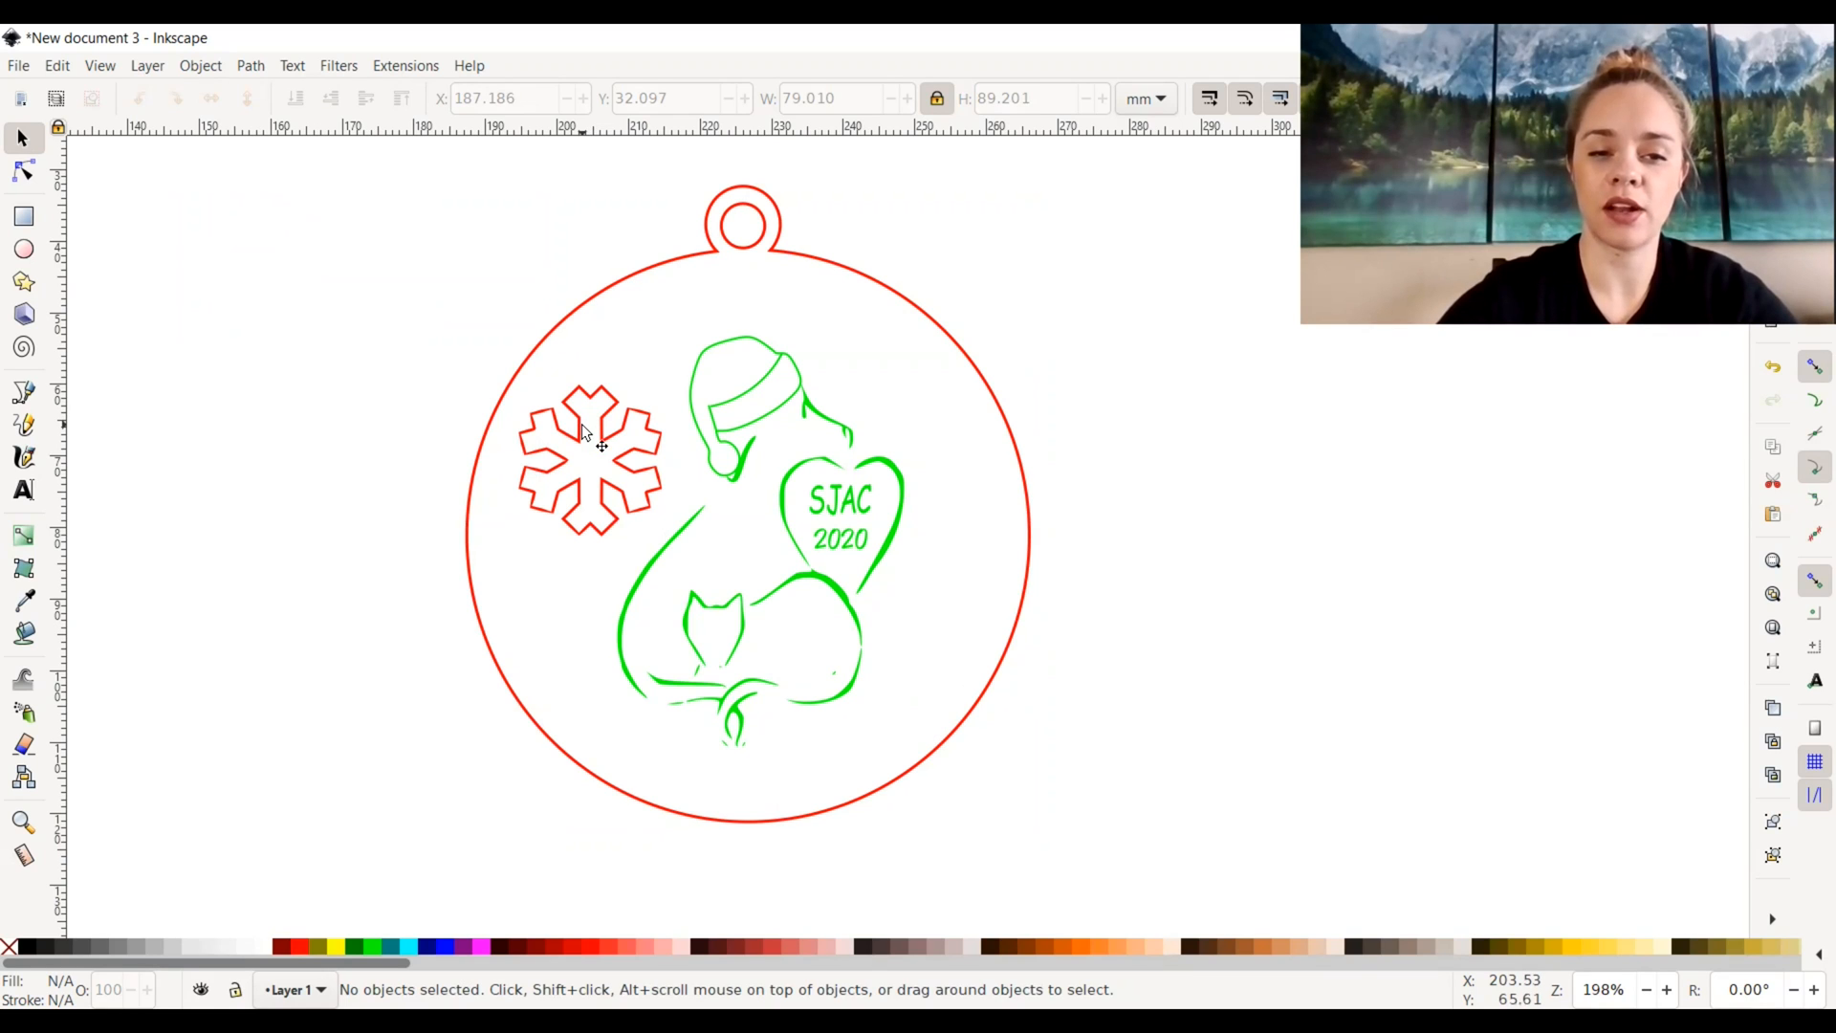
Select the red snowflake path on its own for recolouring
left_click(589, 457)
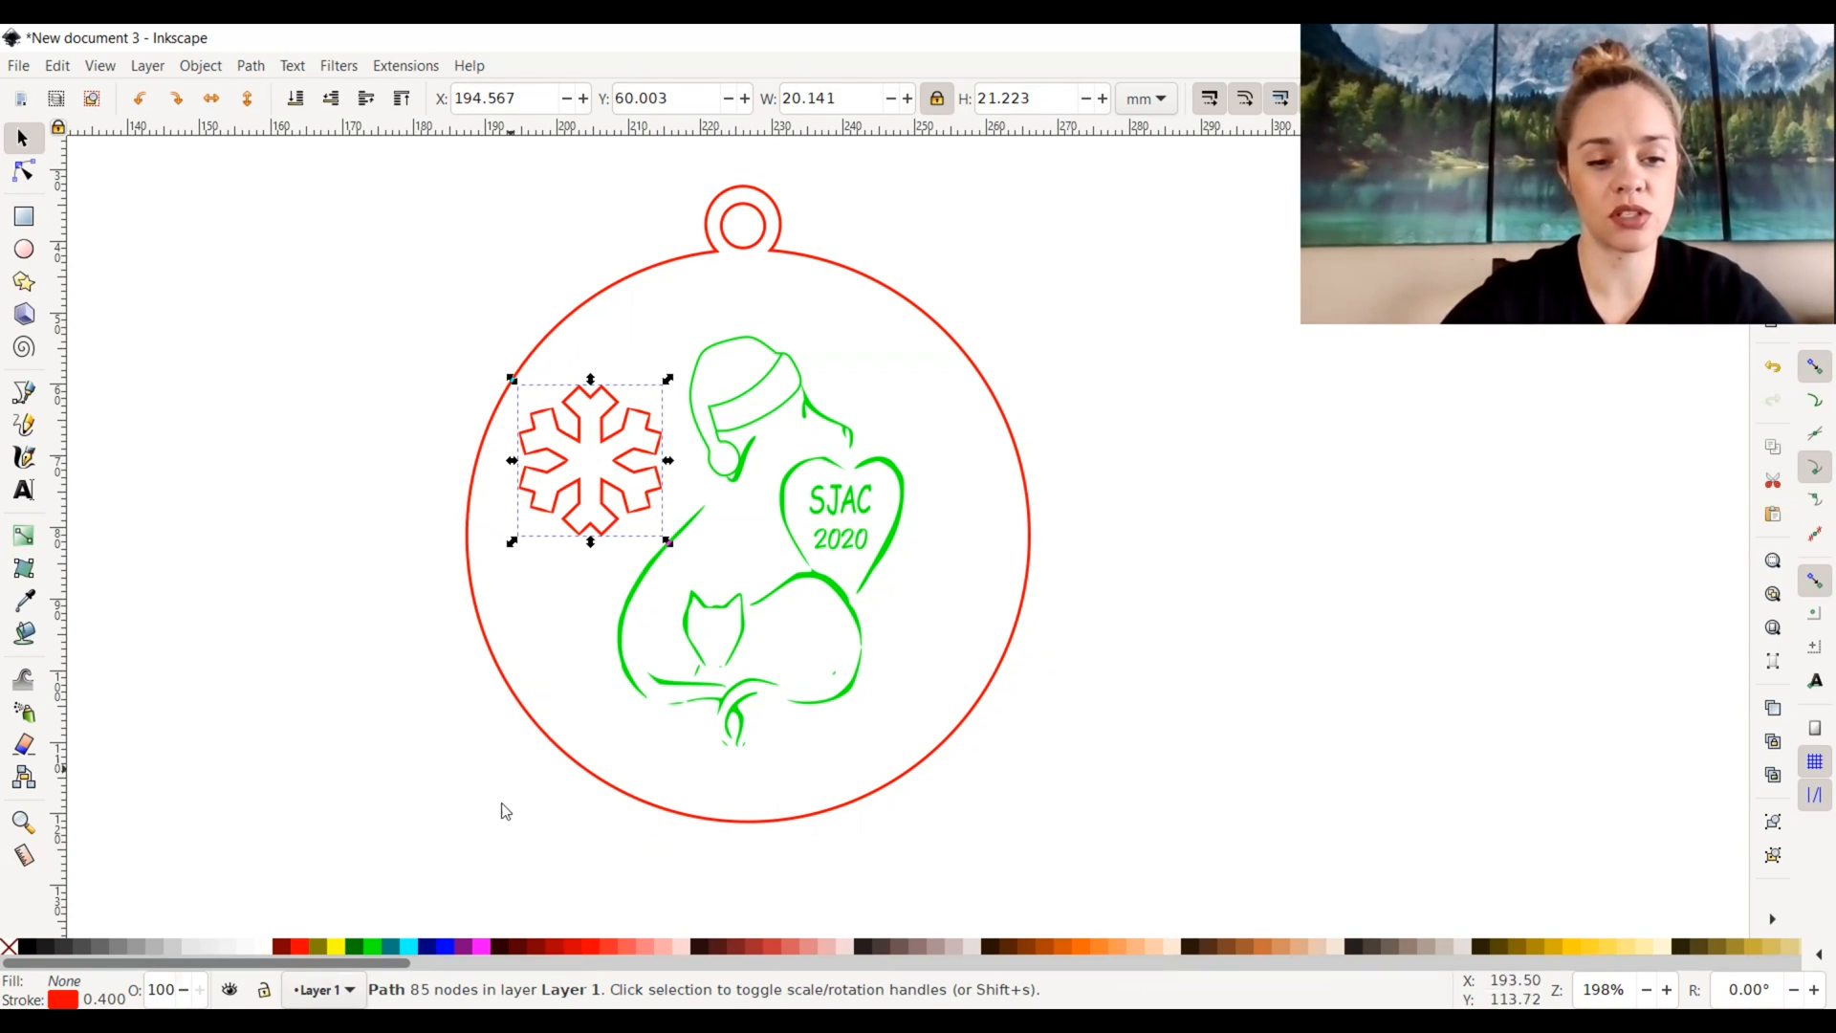
mouse_move(449, 945)
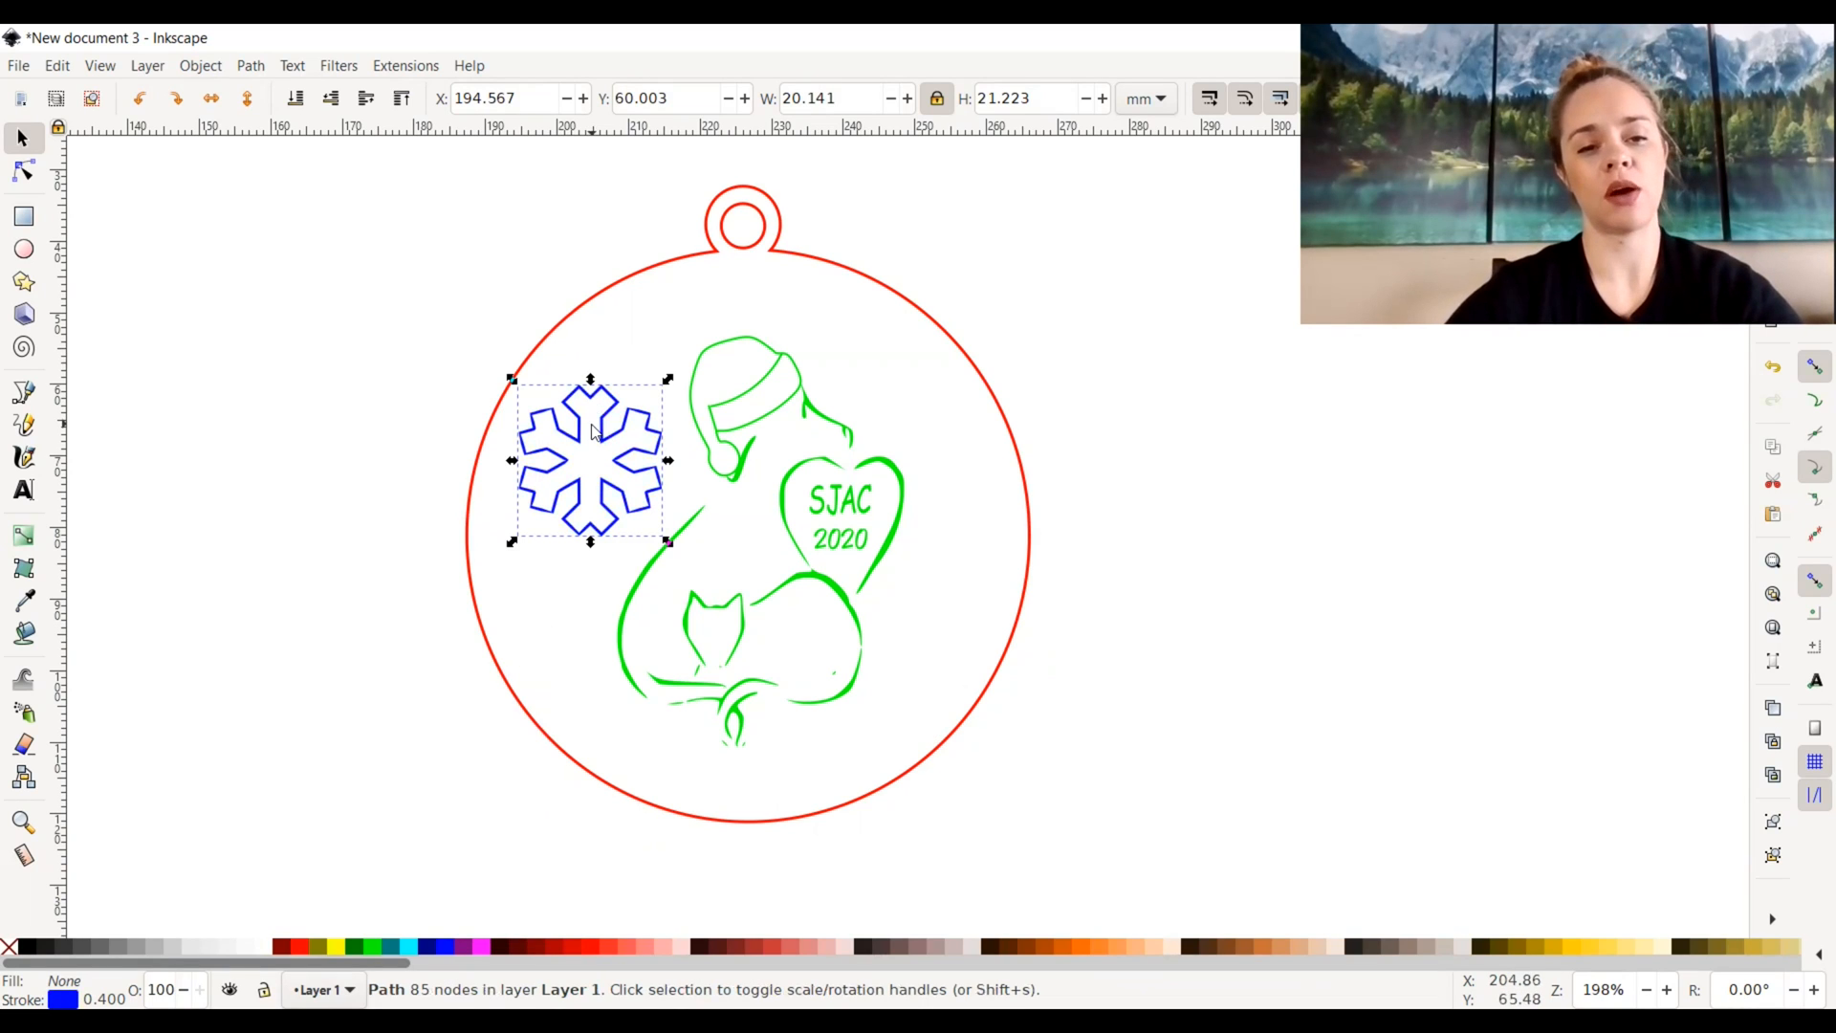
mouse_move(667, 276)
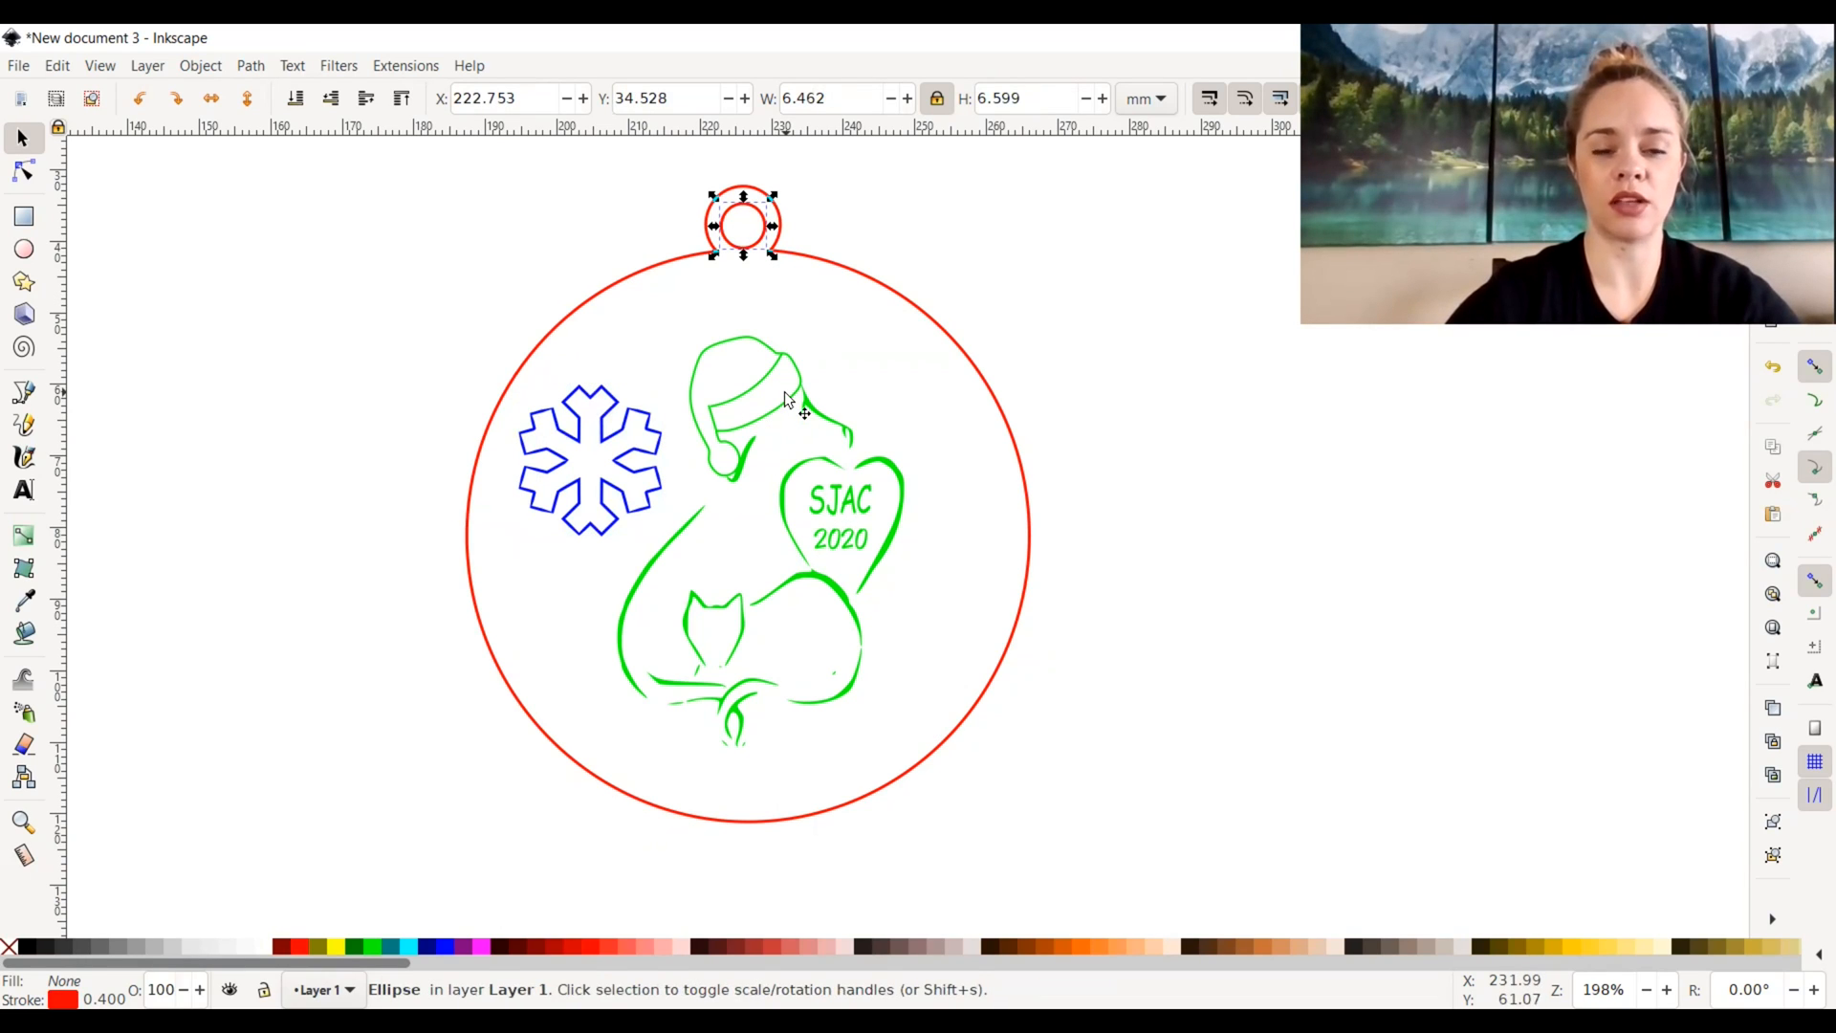
mouse_move(996, 574)
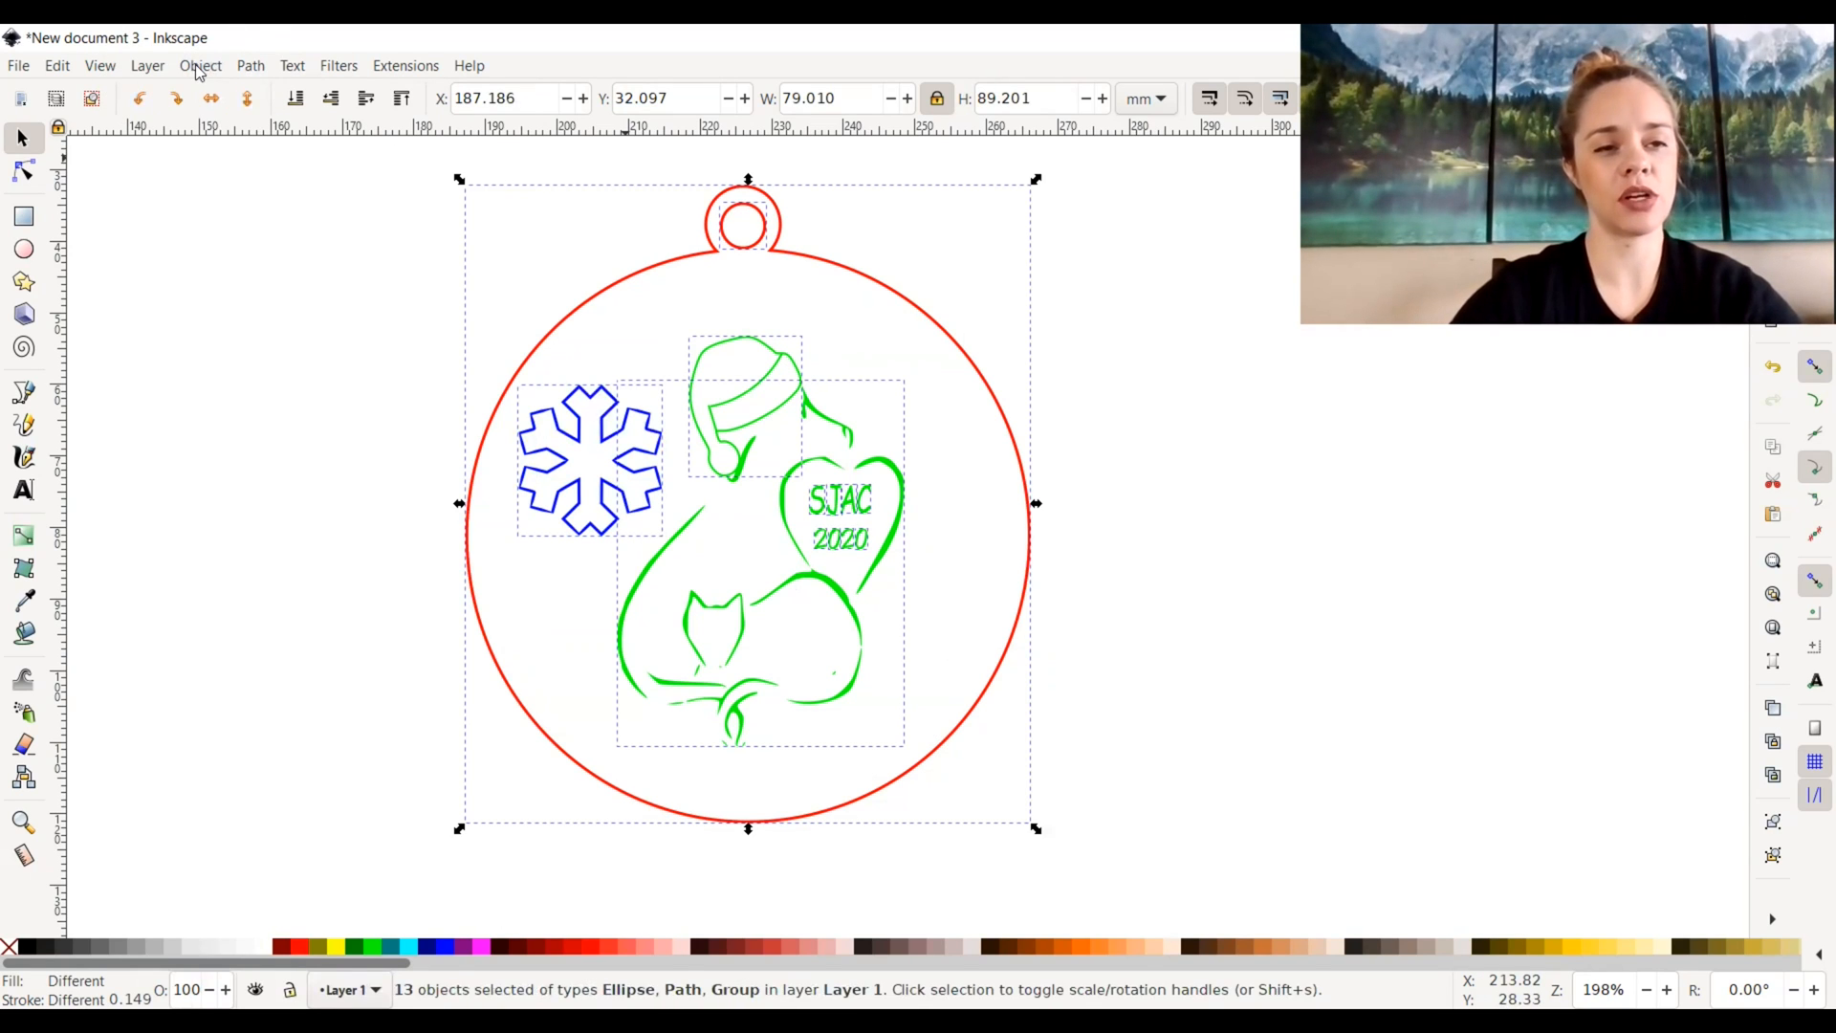
Group all 13 ornament pieces into one object and nudge it into position
left_click(199, 64)
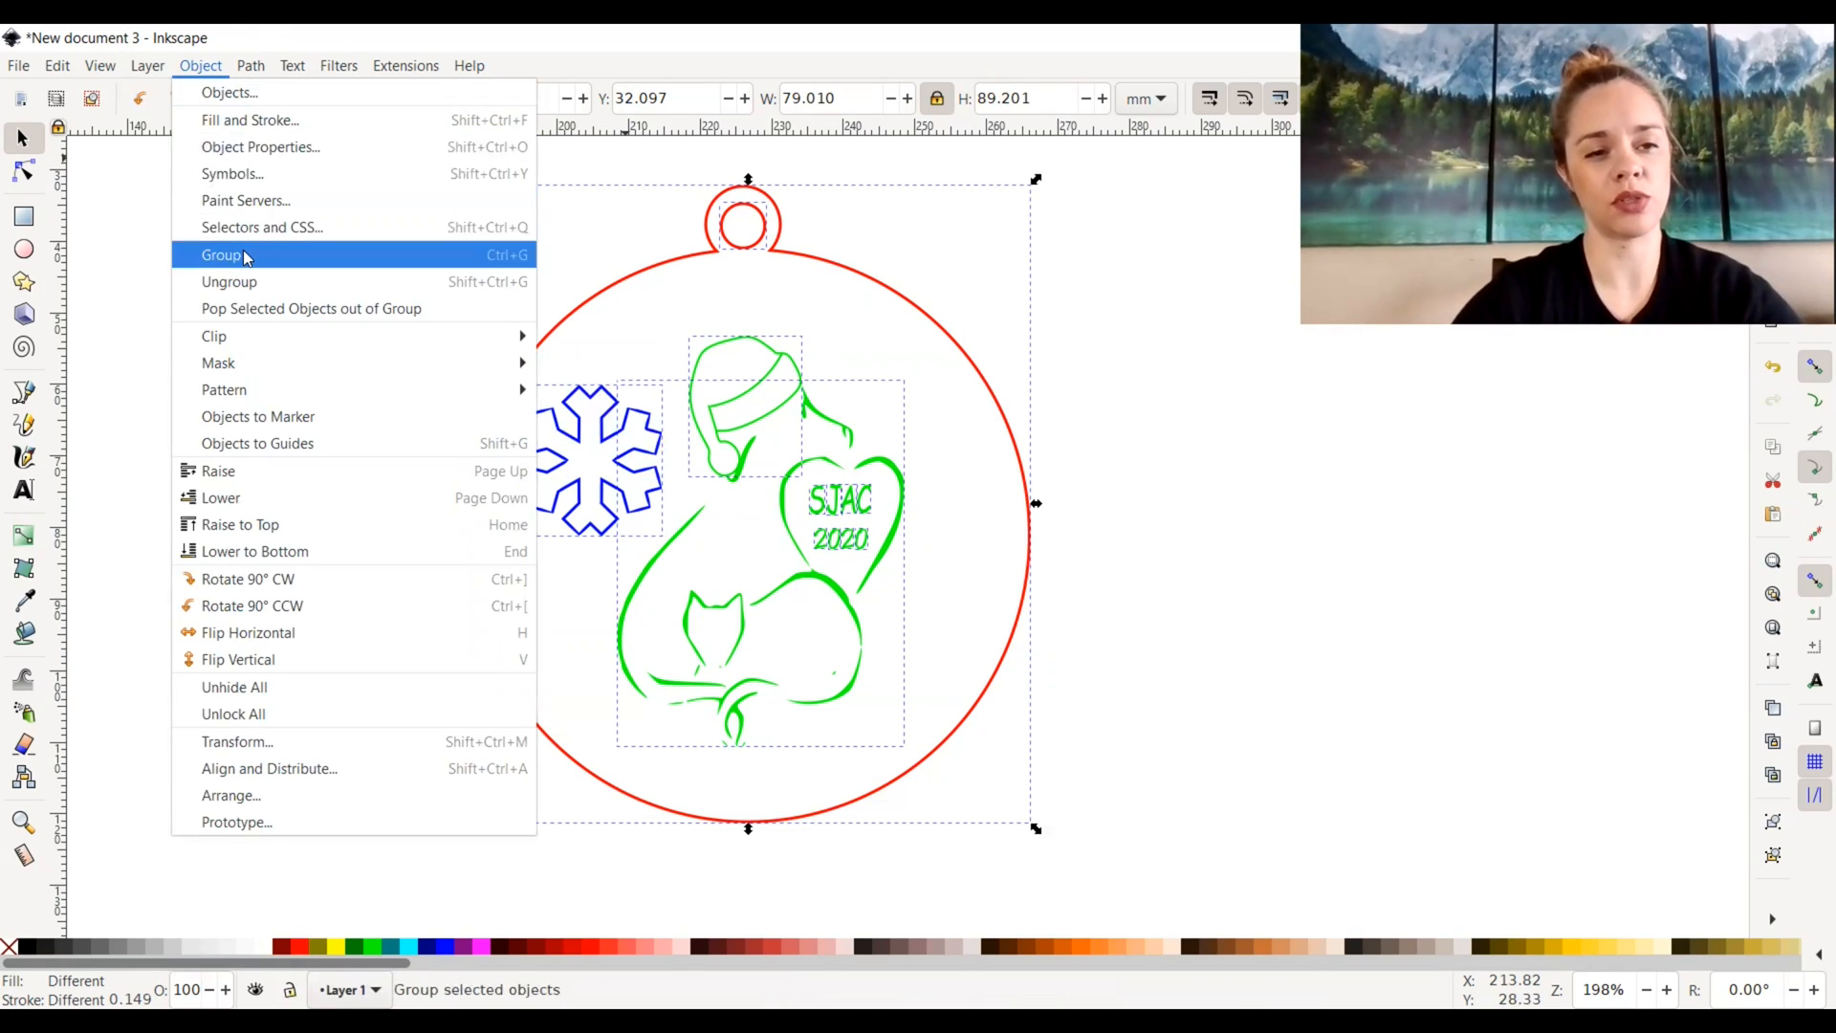
left_click(220, 255)
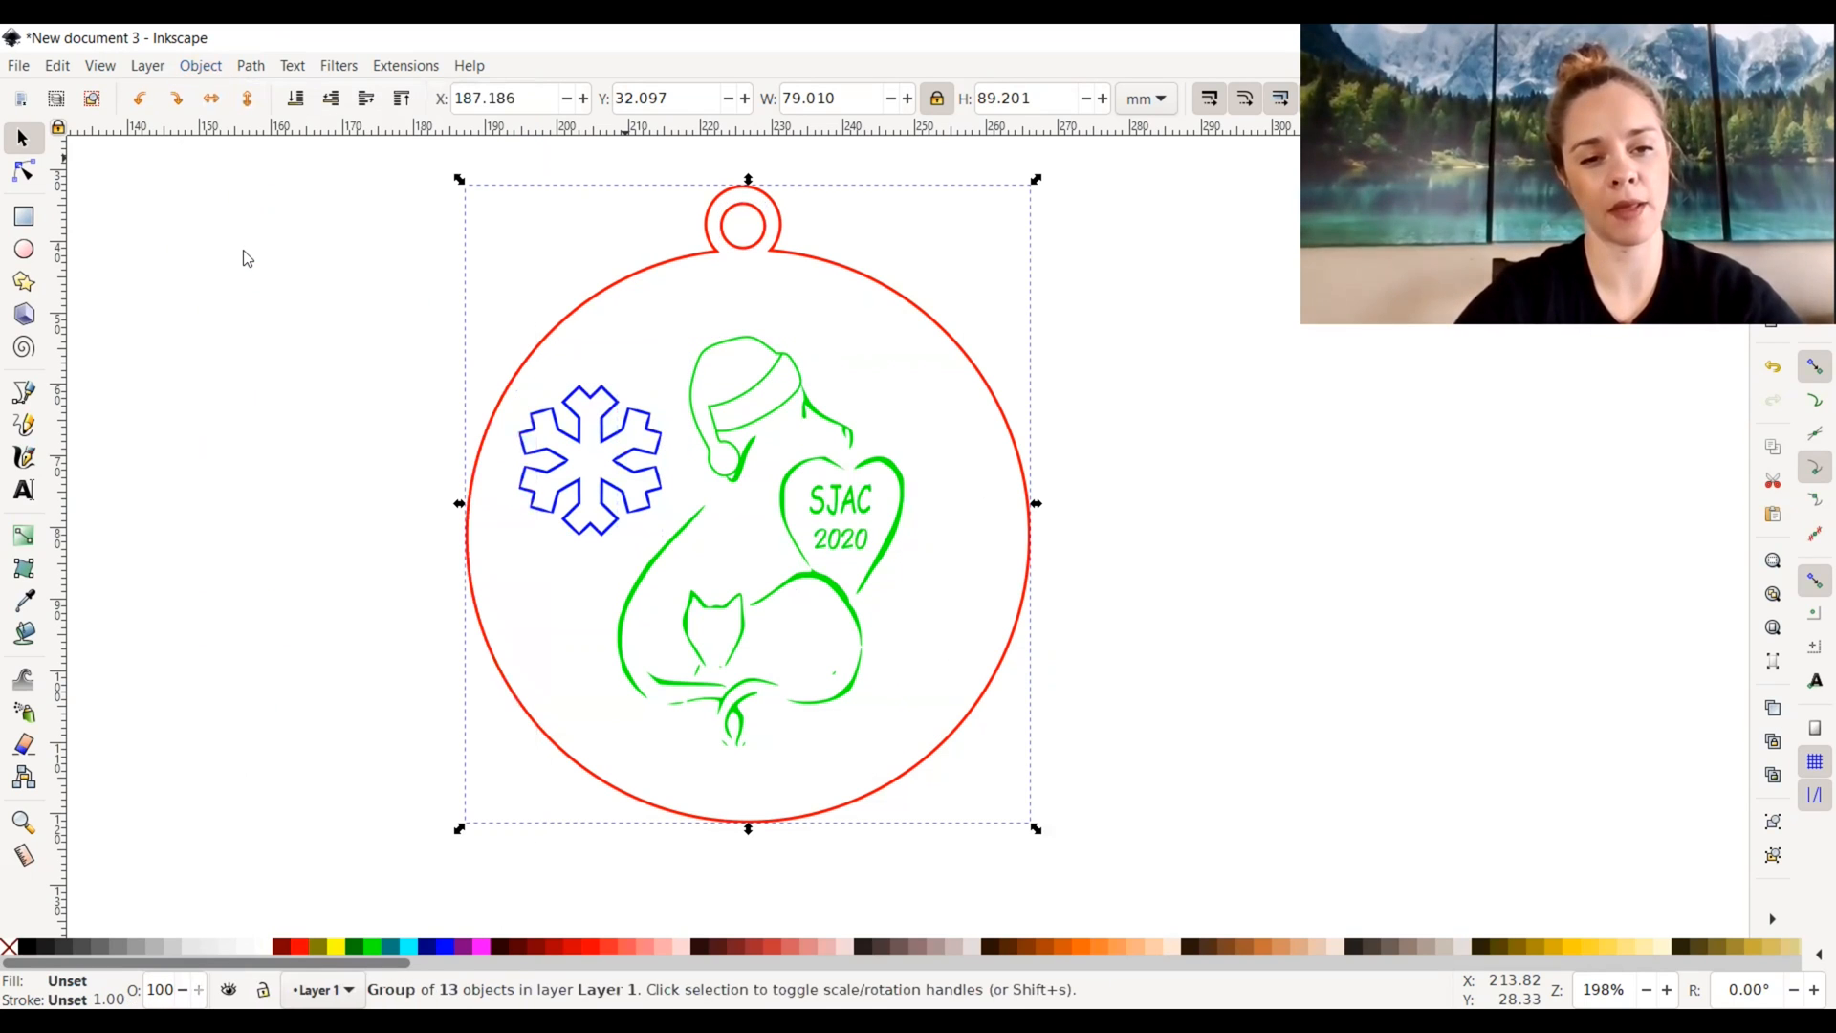
mouse_move(796, 428)
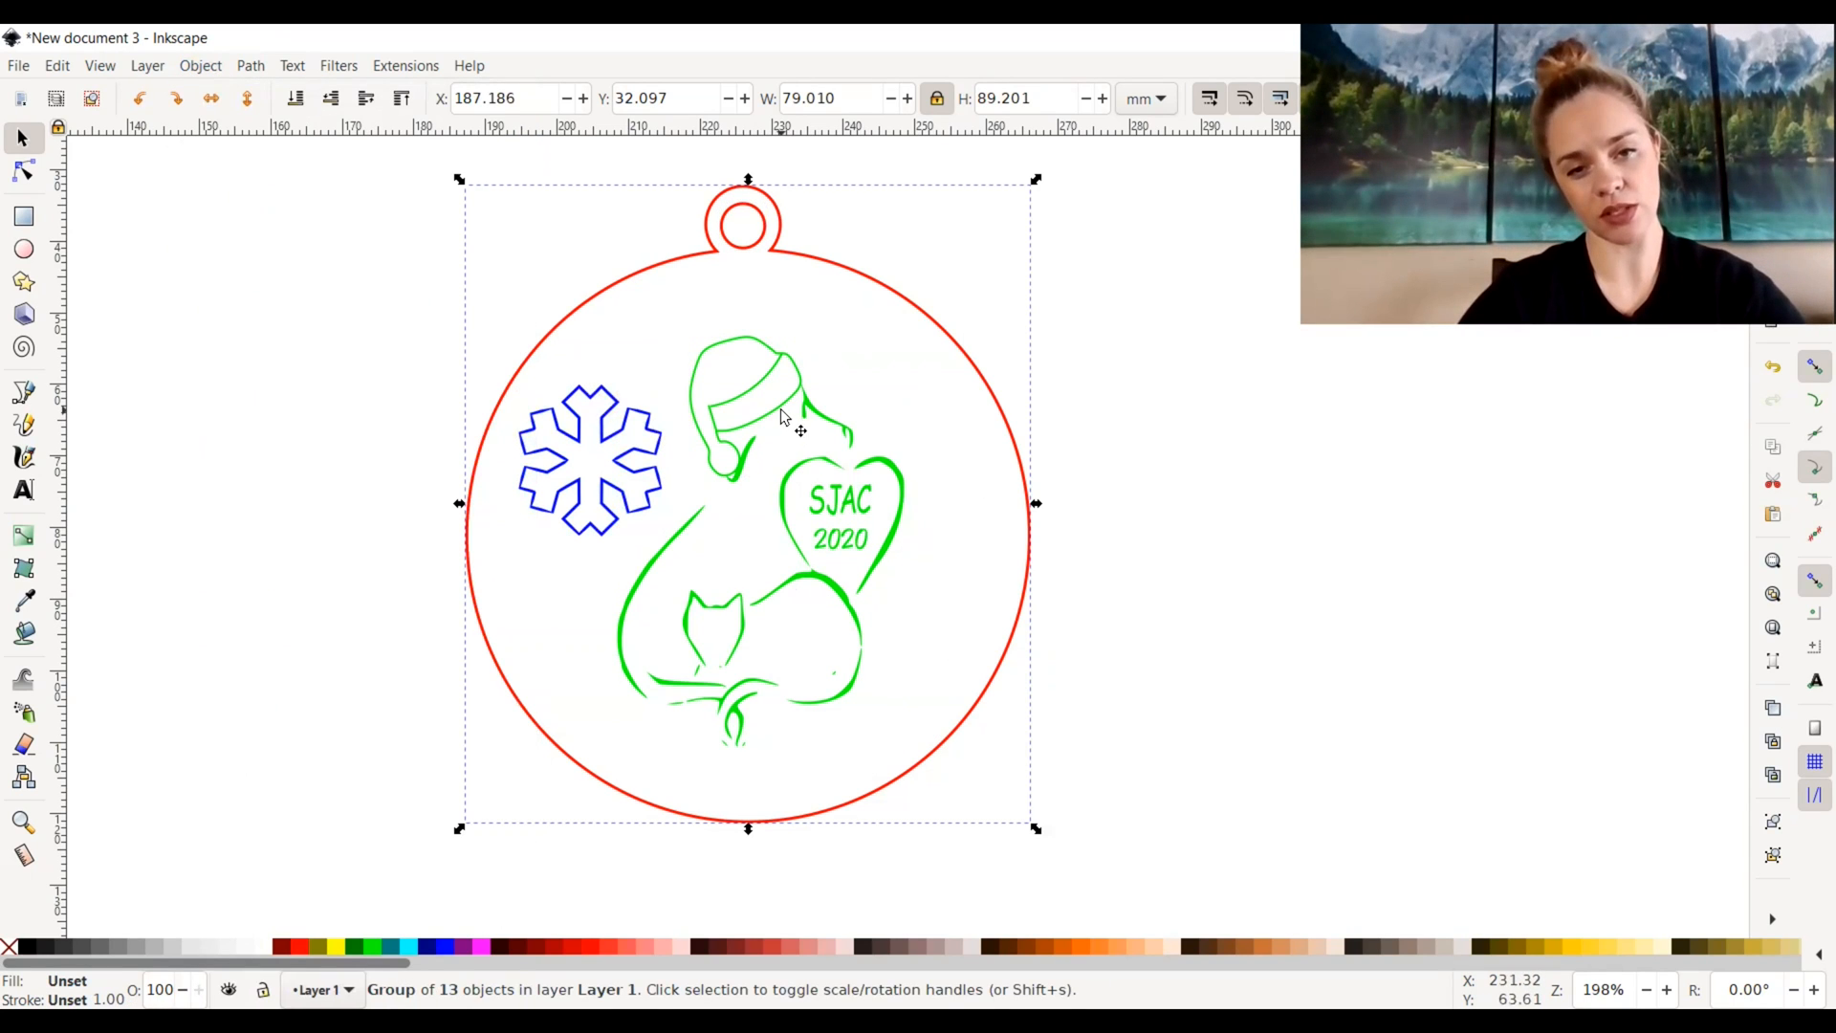
left_click_drag(785, 421, 732, 422)
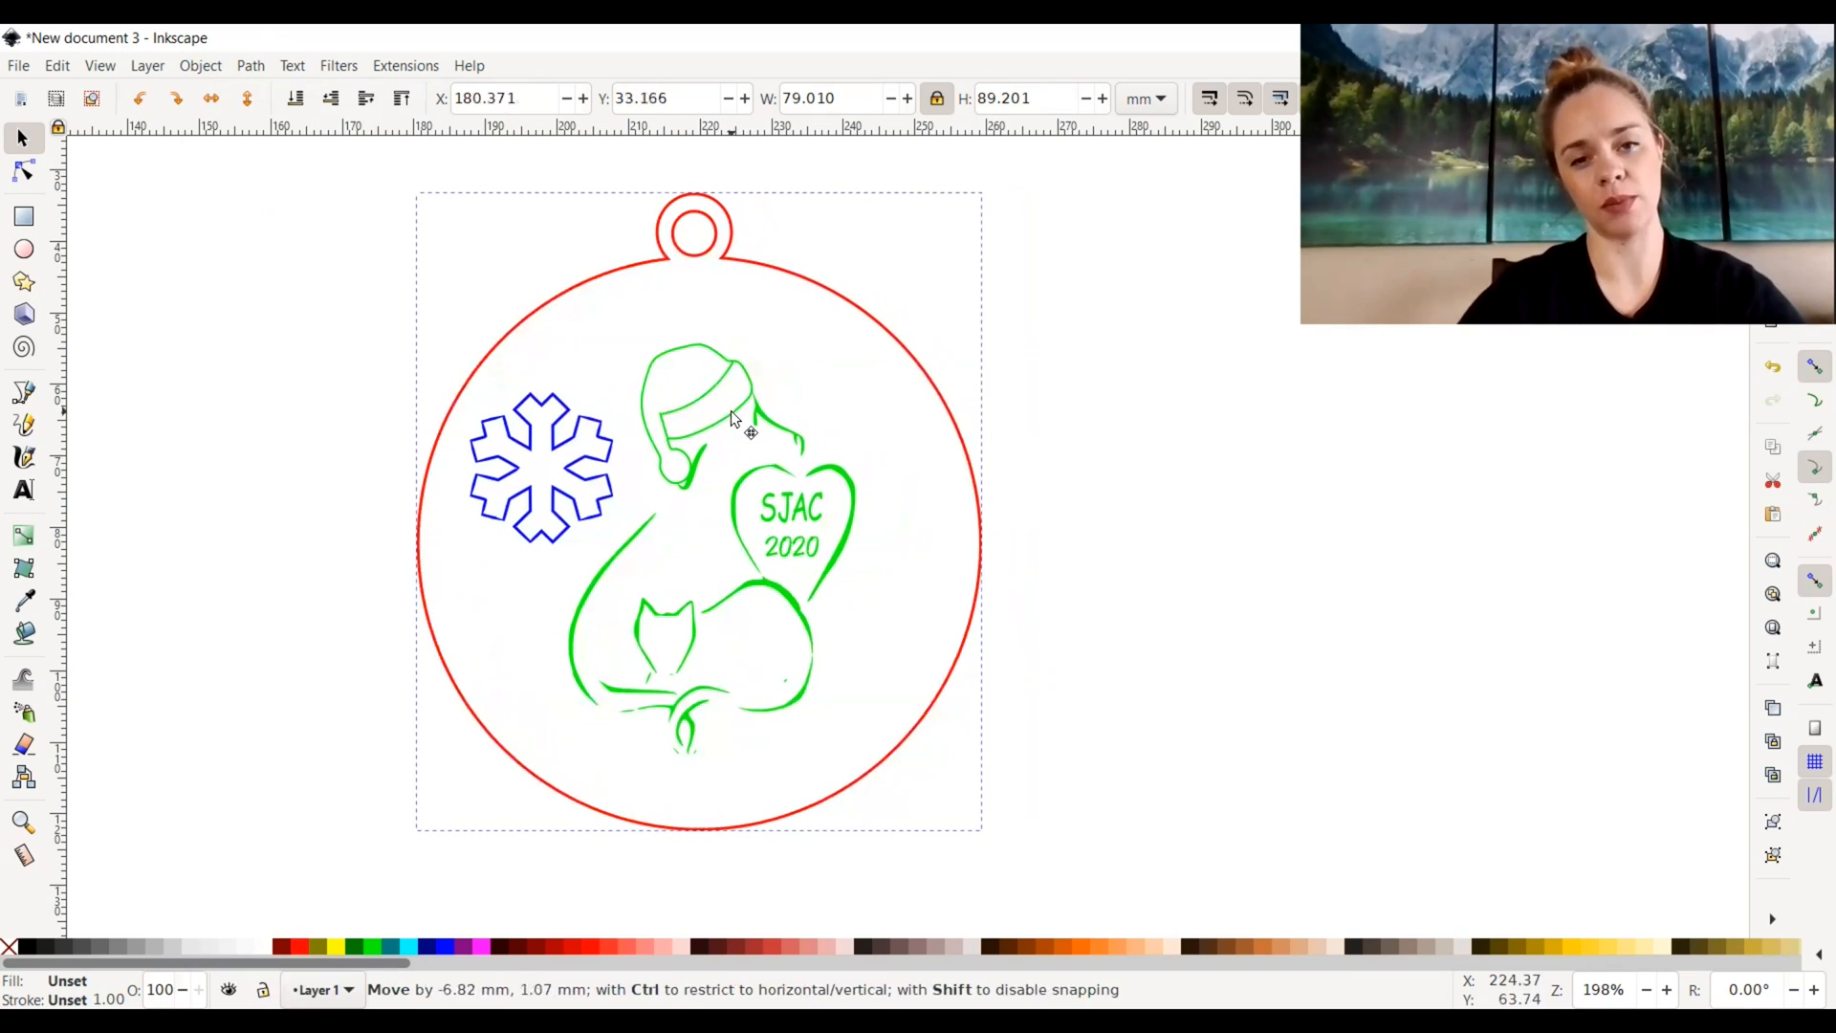
left_click_drag(731, 422, 802, 397)
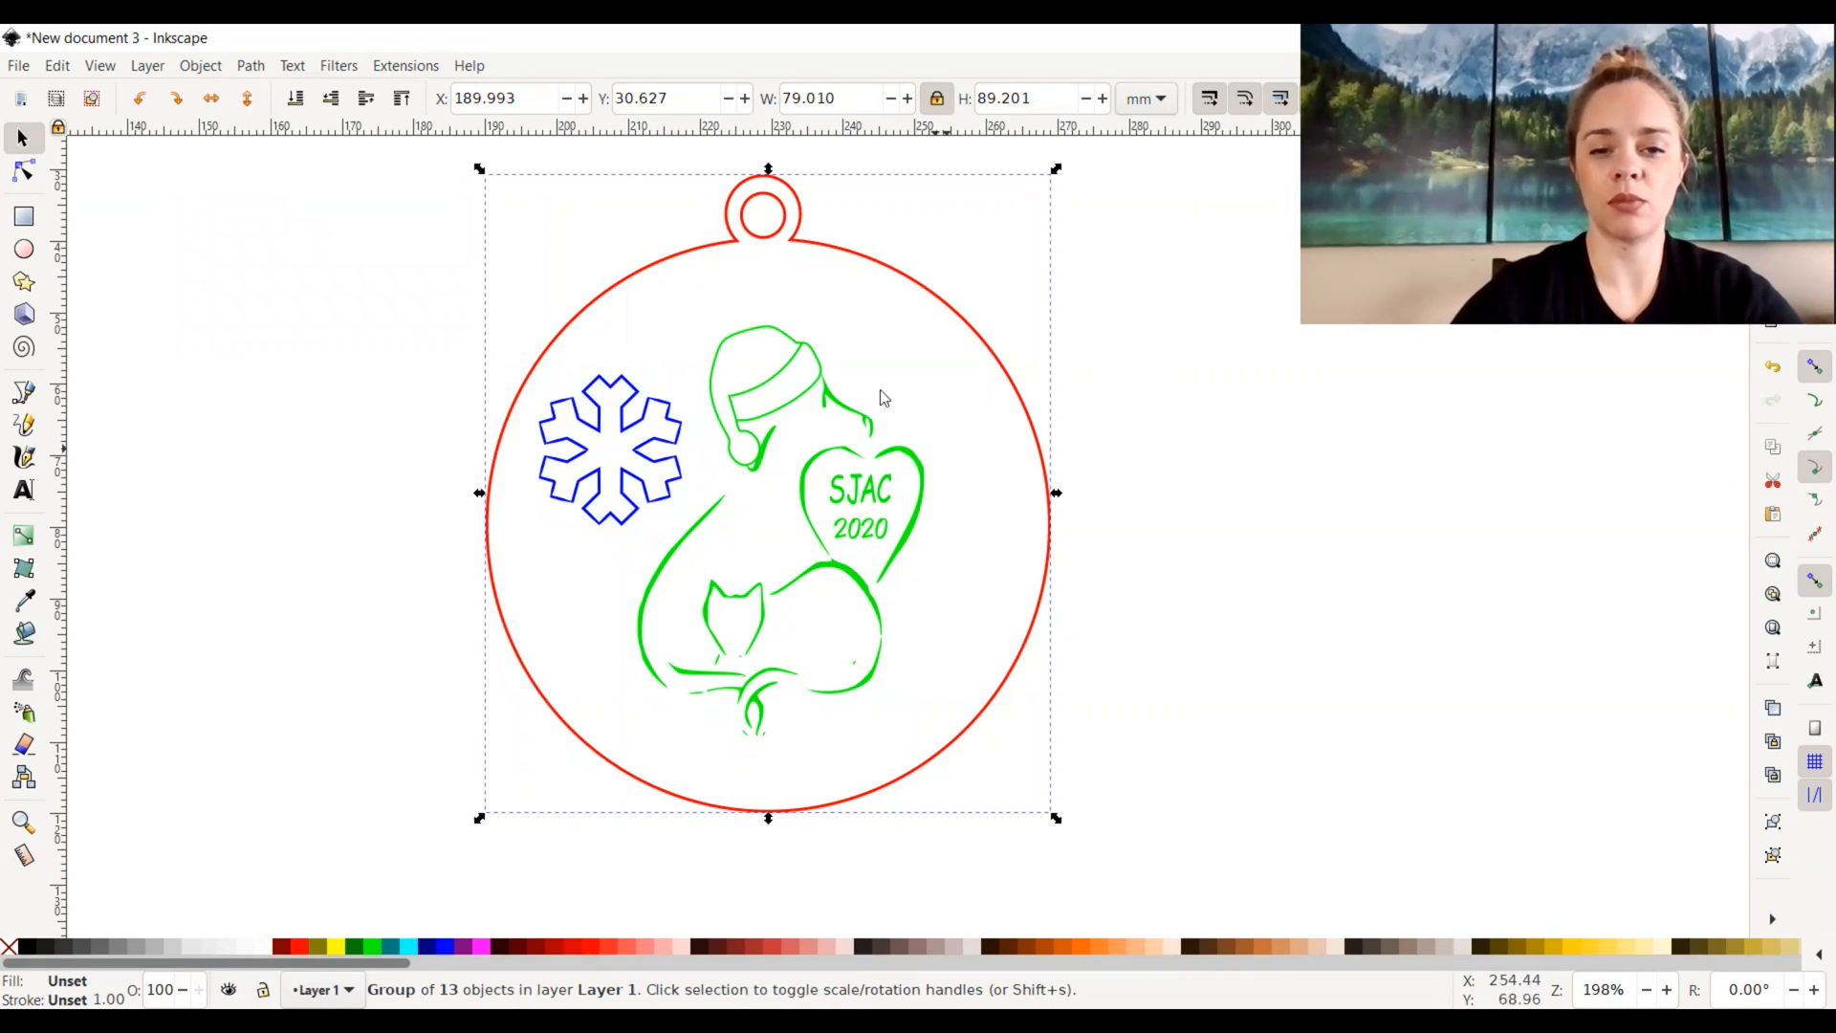
mouse_move(891, 443)
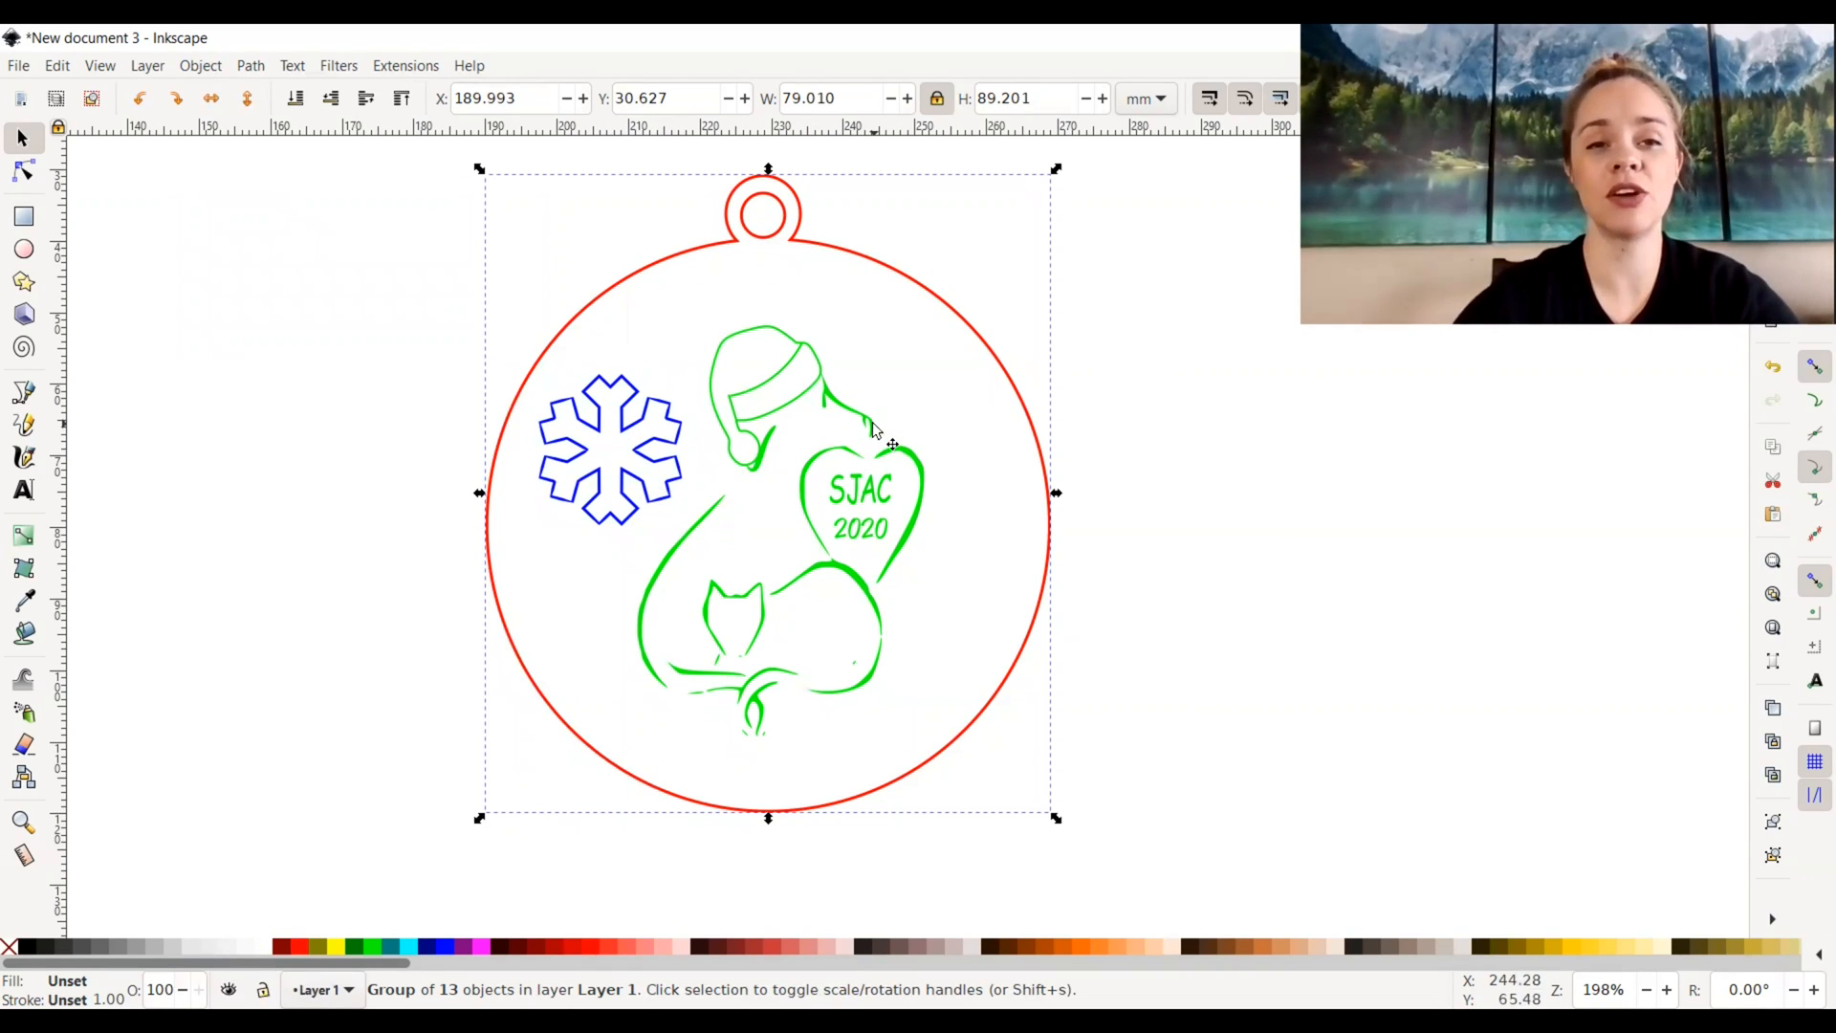